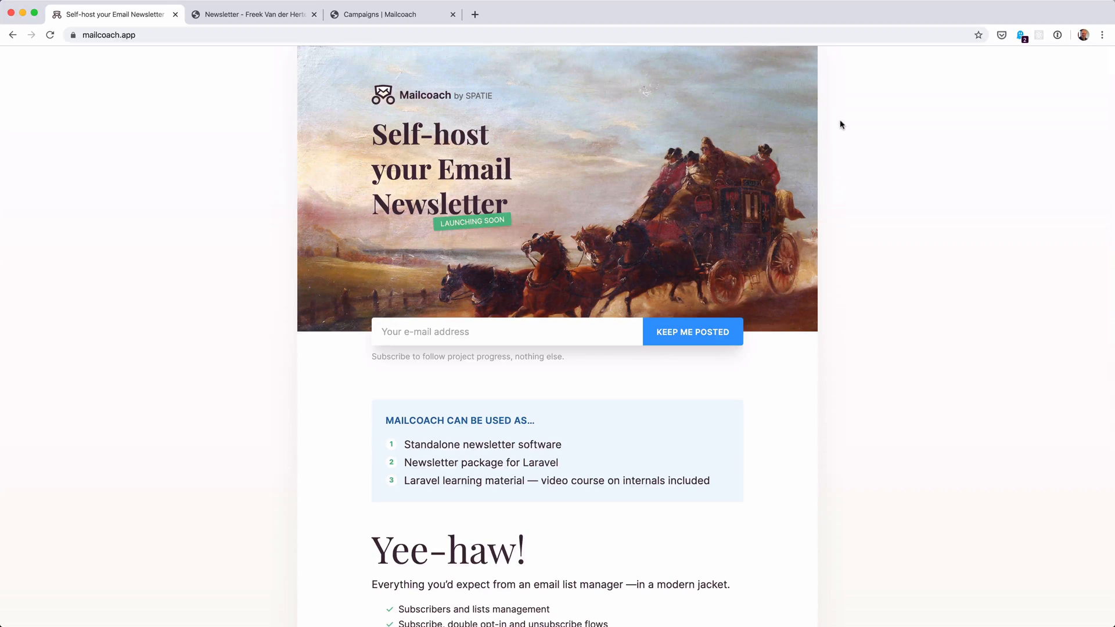
Switch to the freek.dev blog's Newsletter tab showing the subscribe form and archive
scroll("down", 3)
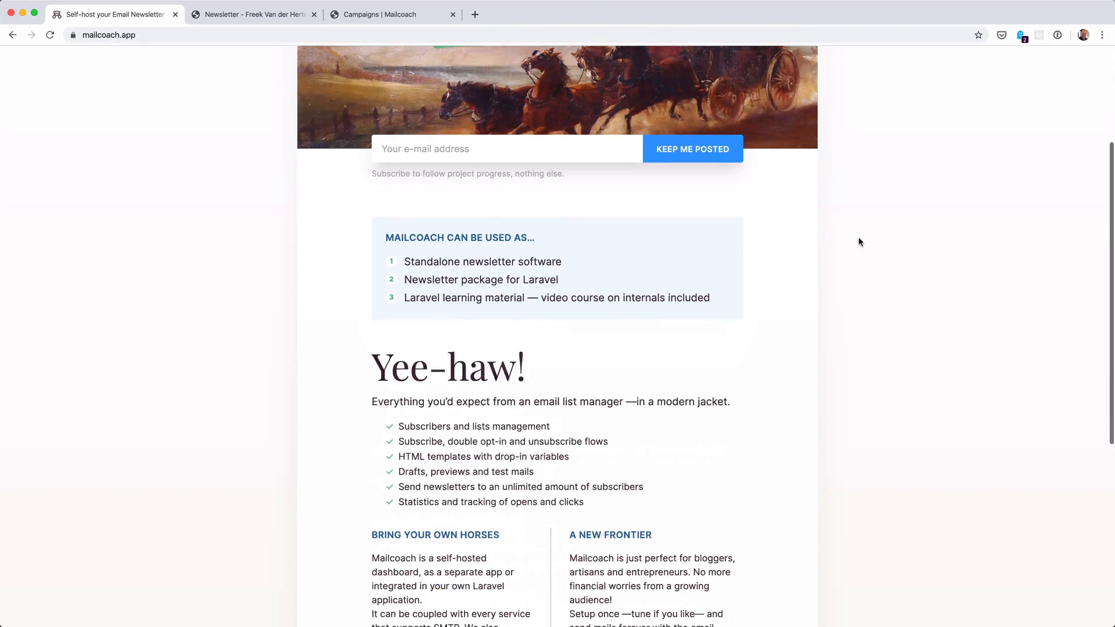
scroll("down", 3)
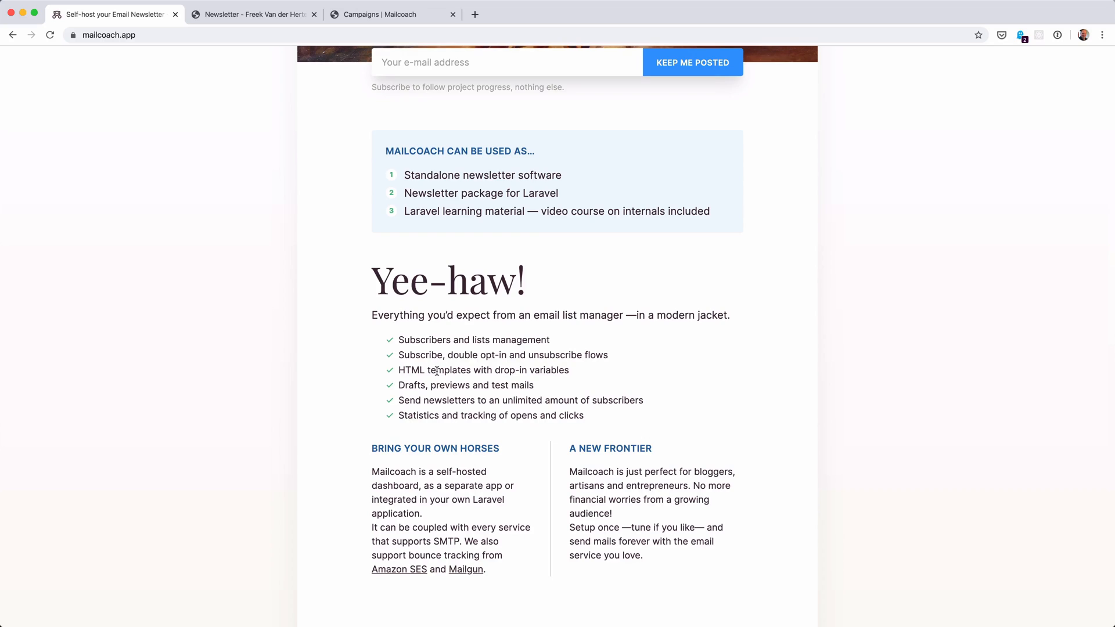
mouse_move(417, 388)
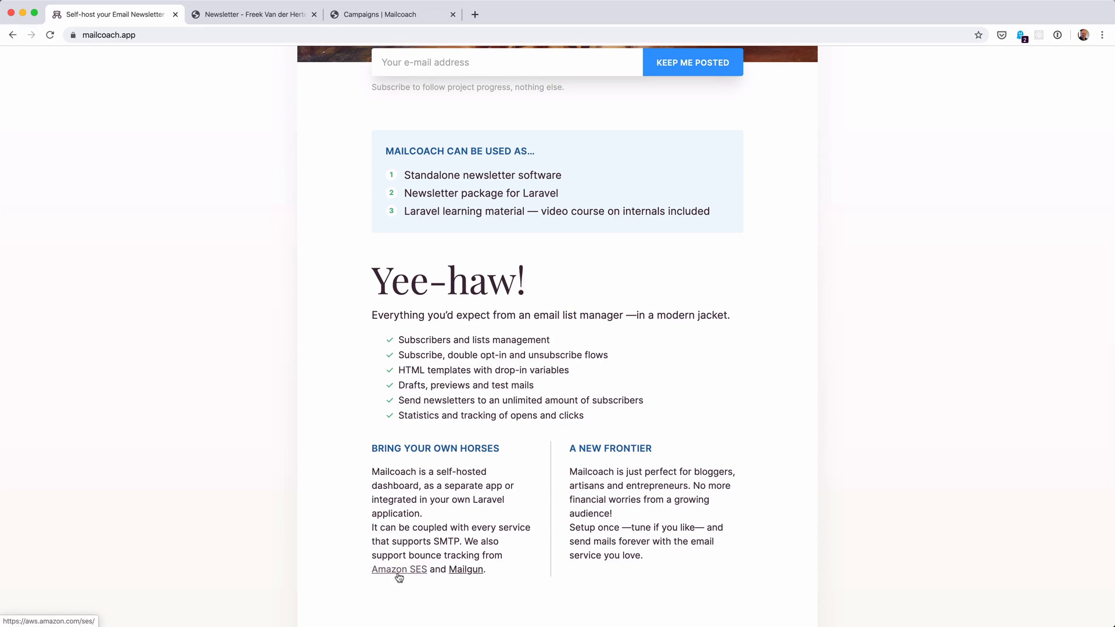
mouse_move(465, 569)
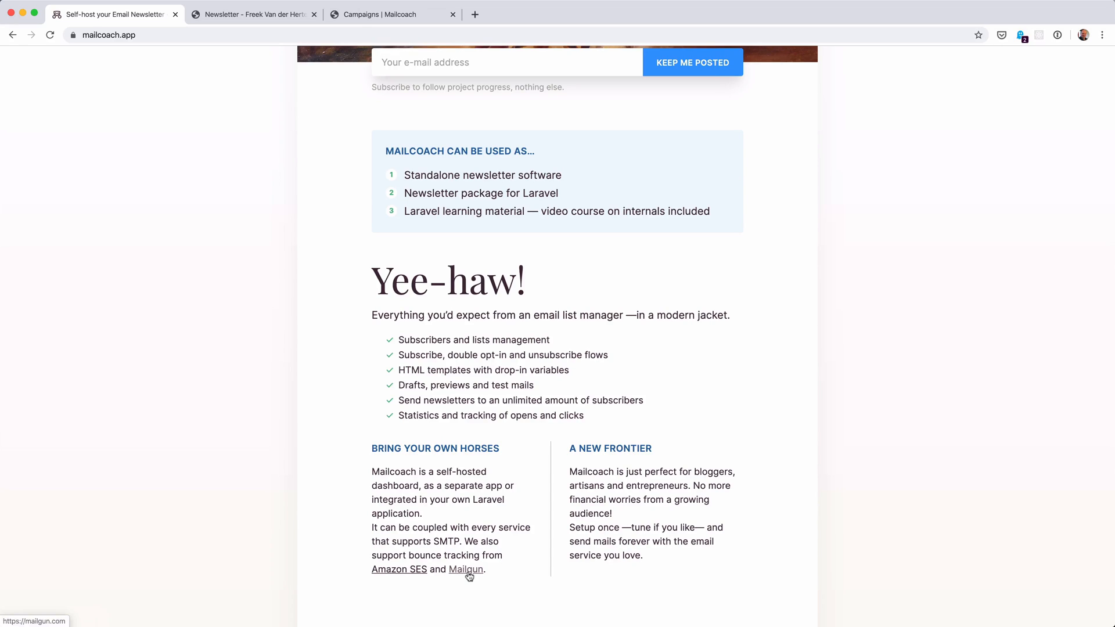
mouse_move(474, 525)
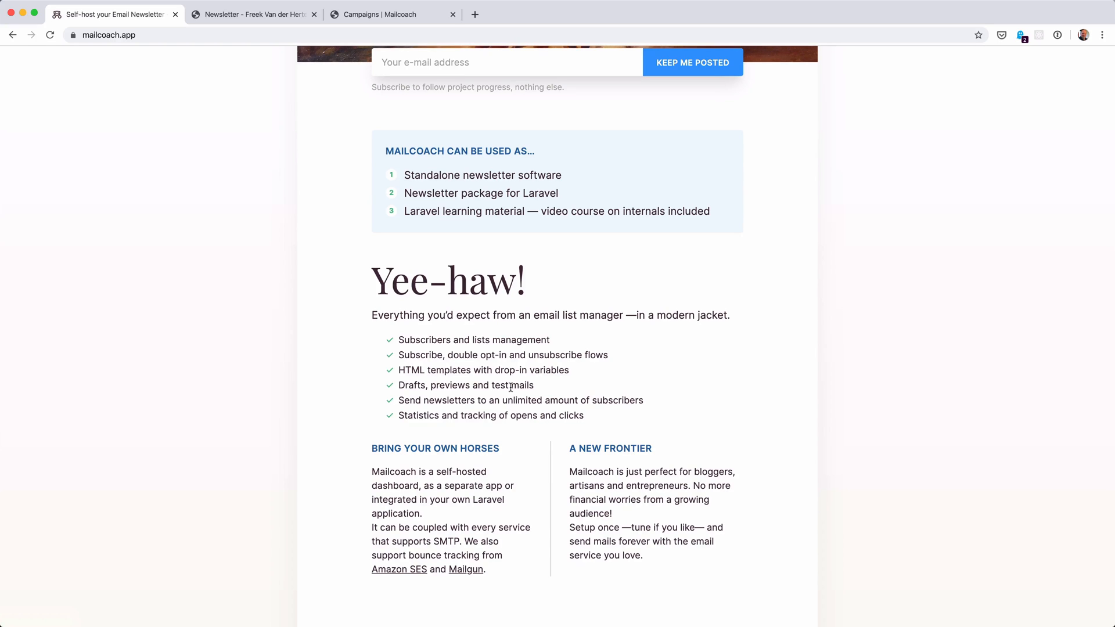
scroll("up", 3)
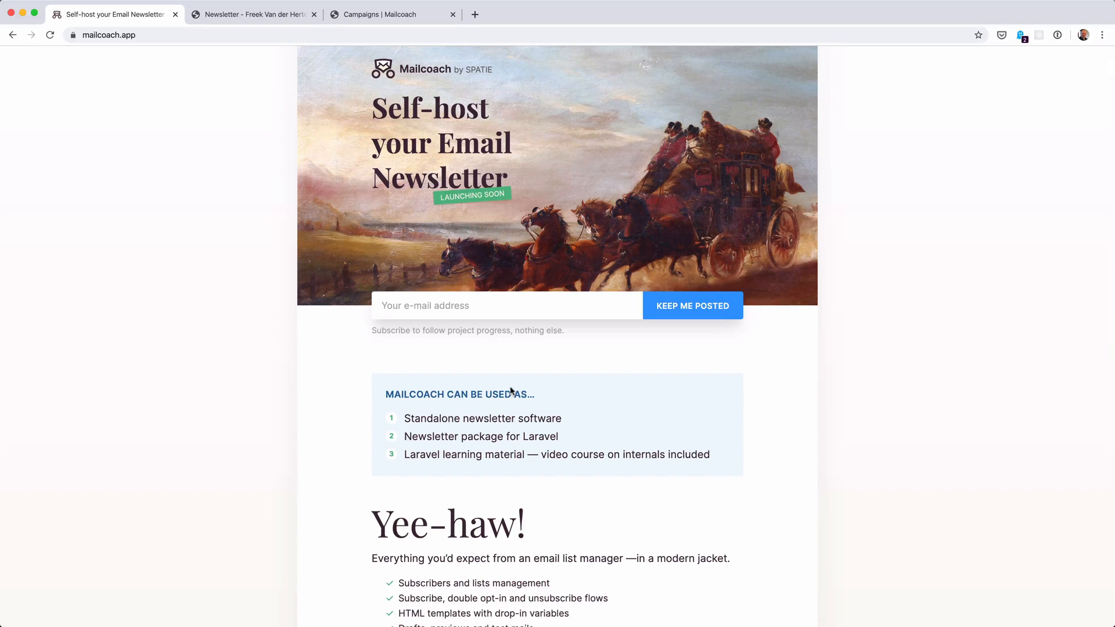
mouse_move(230, 248)
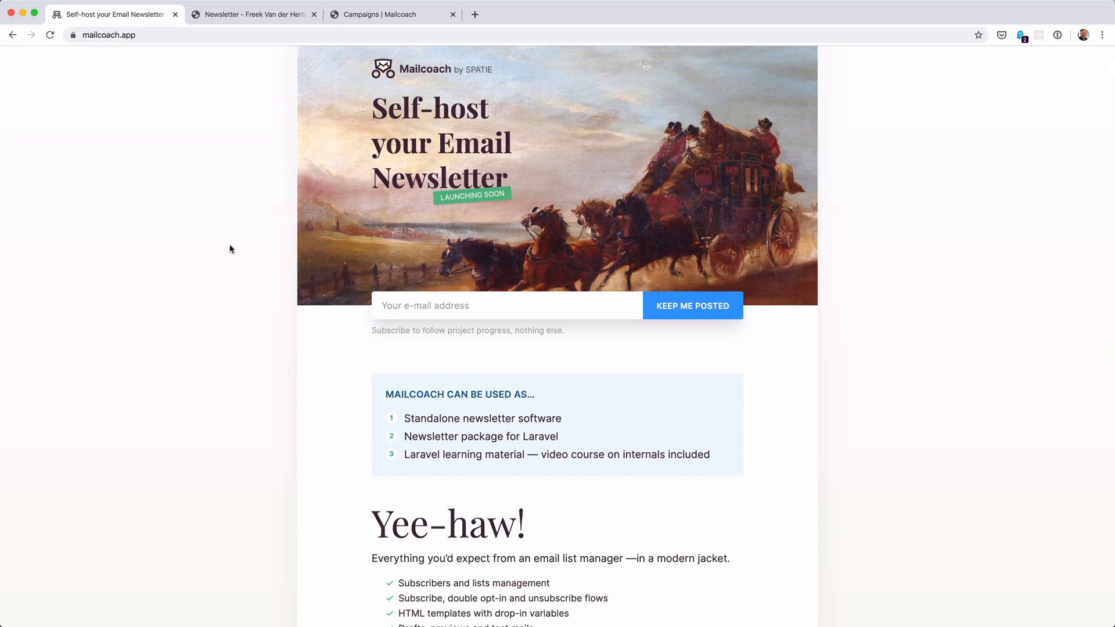
mouse_move(252, 14)
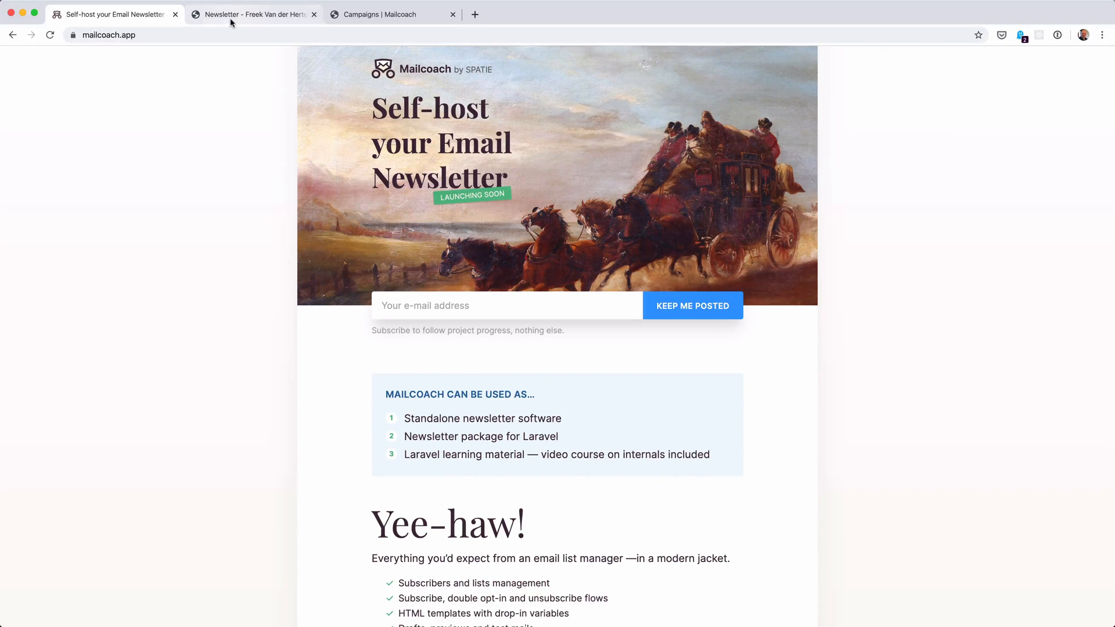
mouse_move(252, 14)
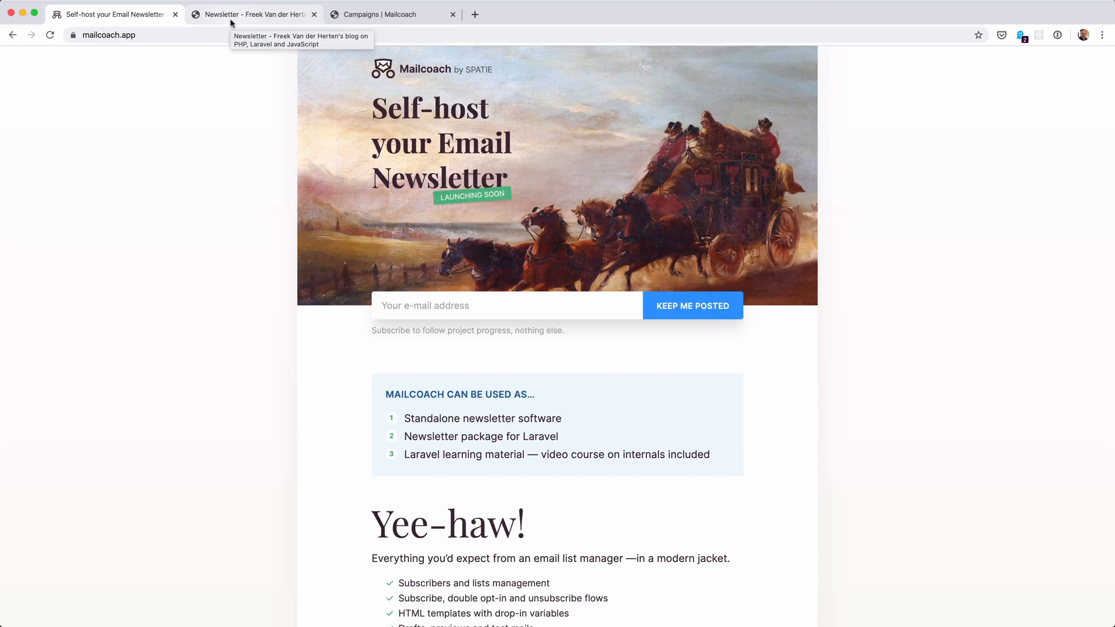
left_click(252, 14)
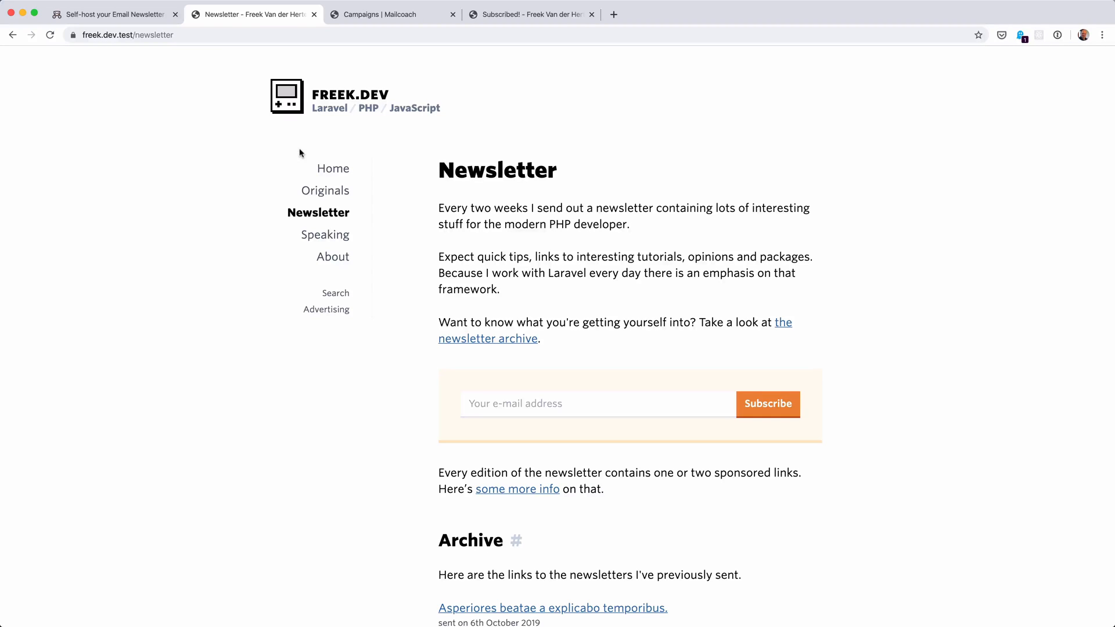
mouse_move(219, 97)
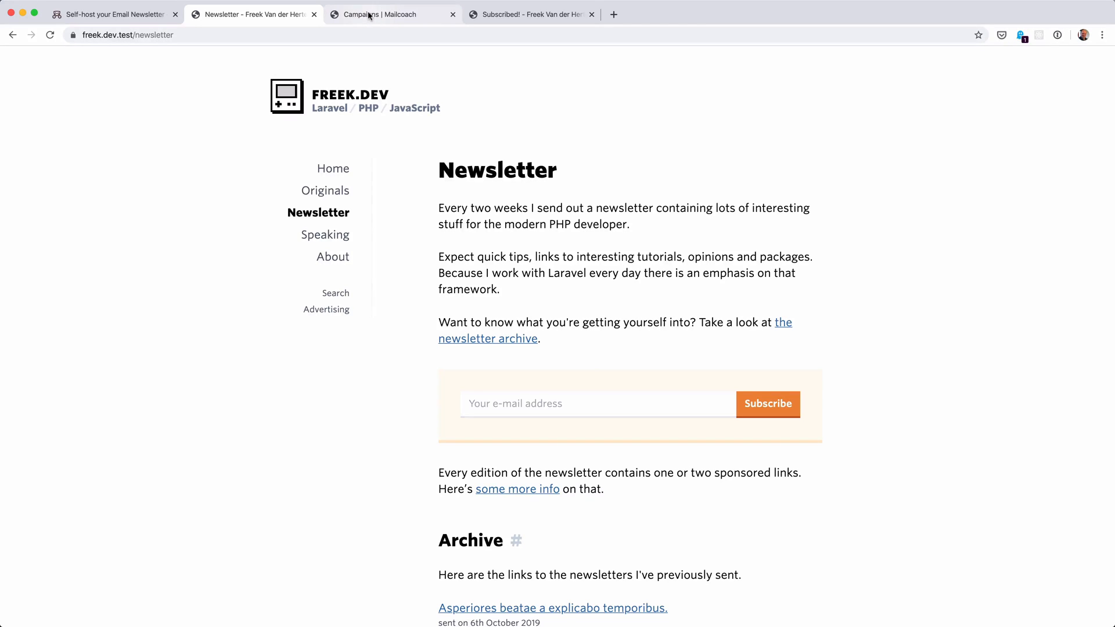
Review the freek.dev newsletter list's five subscribers in Mailcoach, then return to the blog
left_click(393, 14)
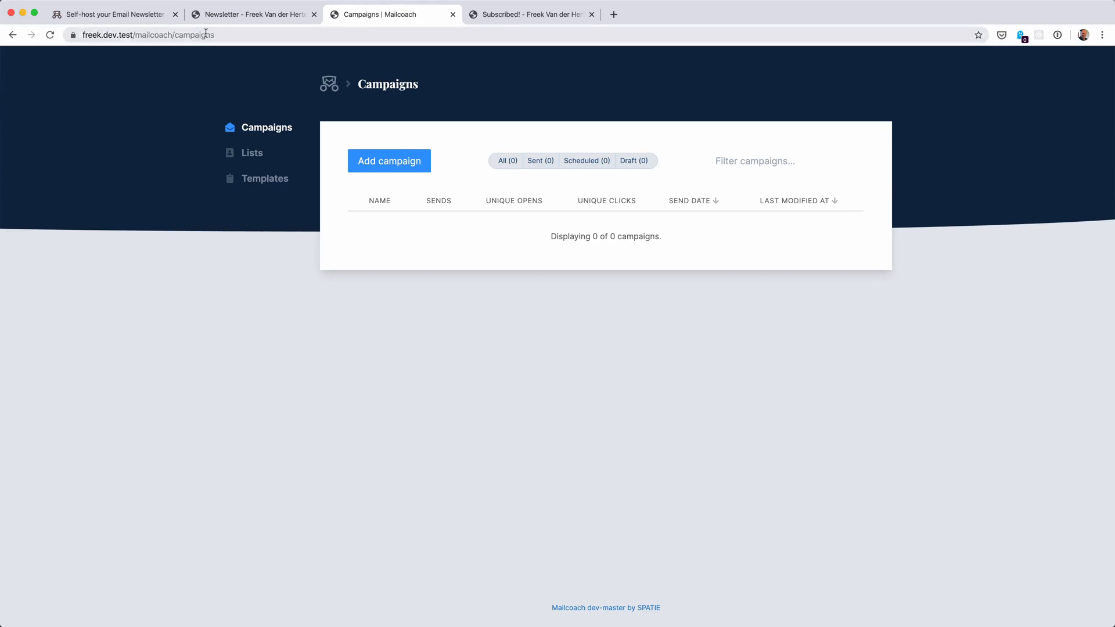
mouse_move(203, 93)
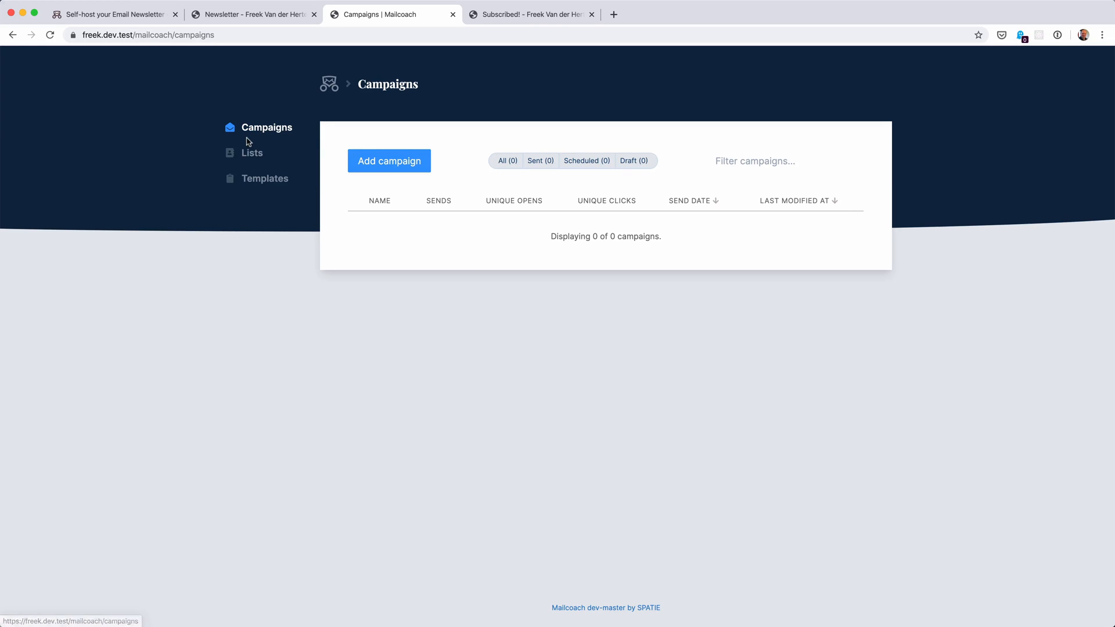
left_click(252, 153)
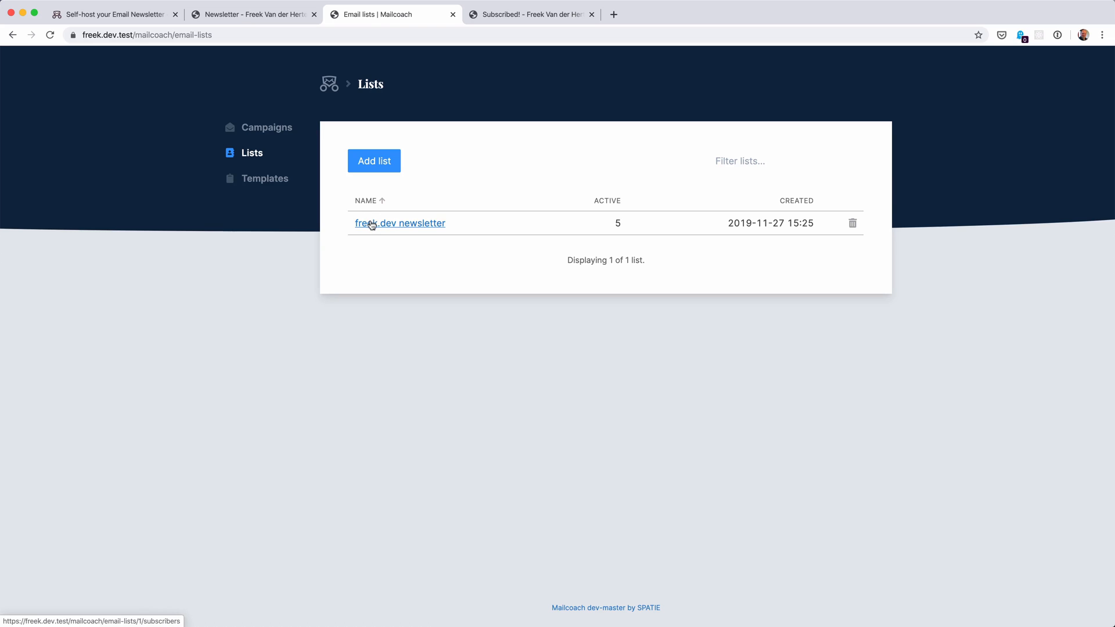
left_click(400, 223)
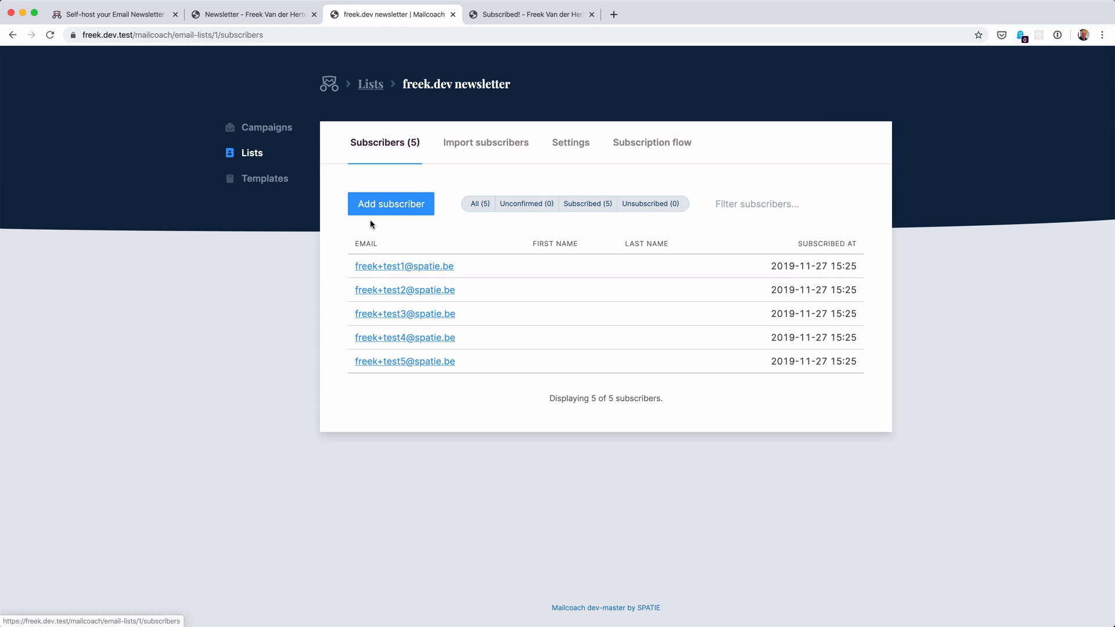
mouse_move(411, 254)
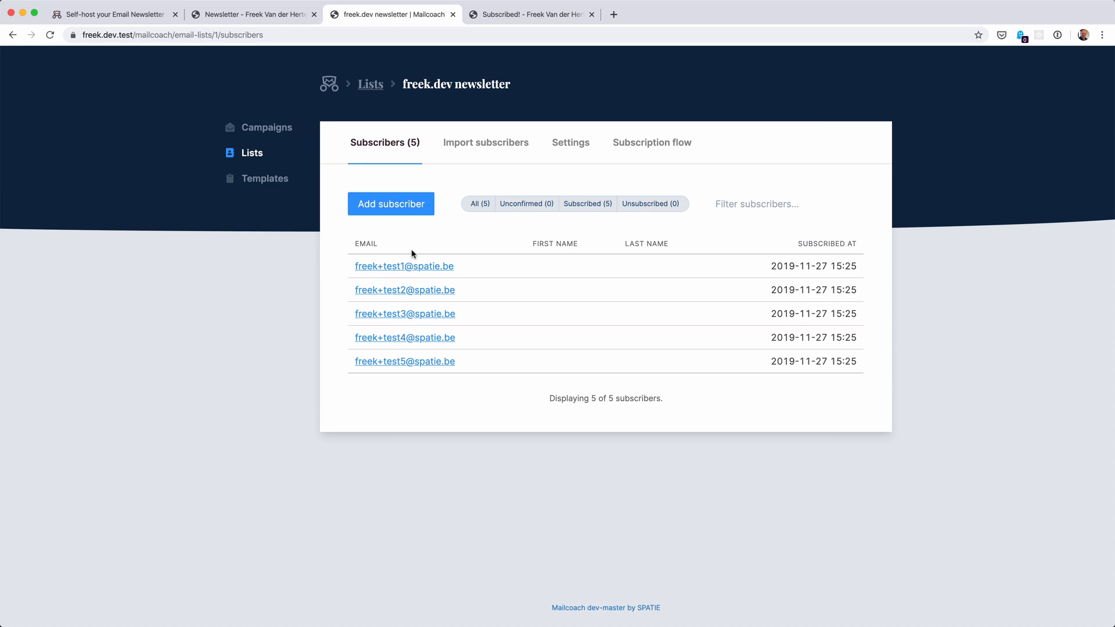
mouse_move(404, 361)
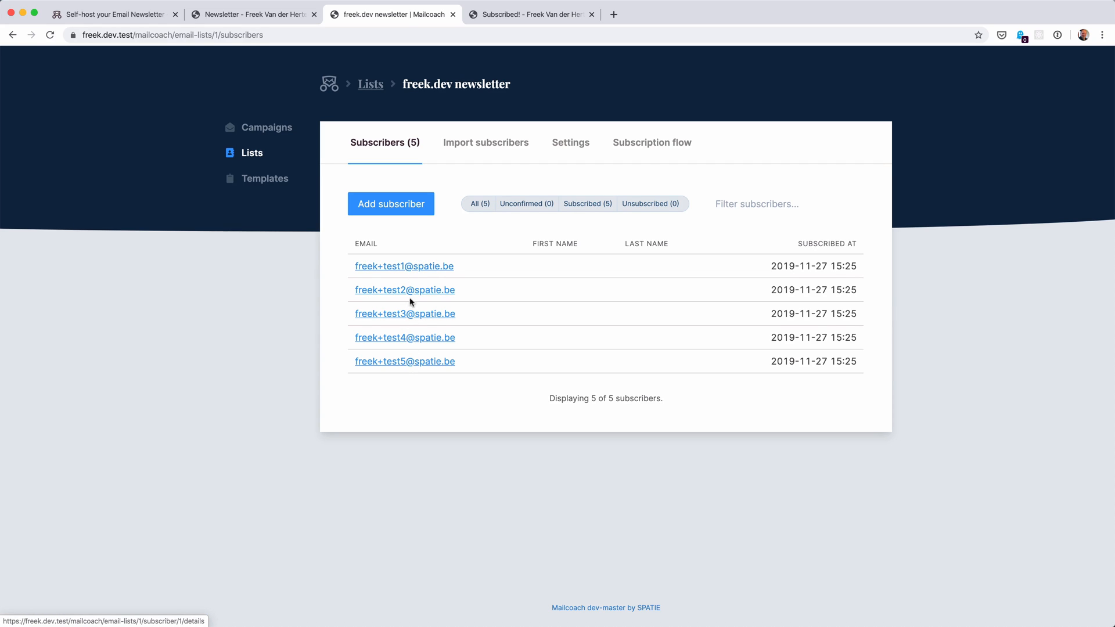
left_click(252, 14)
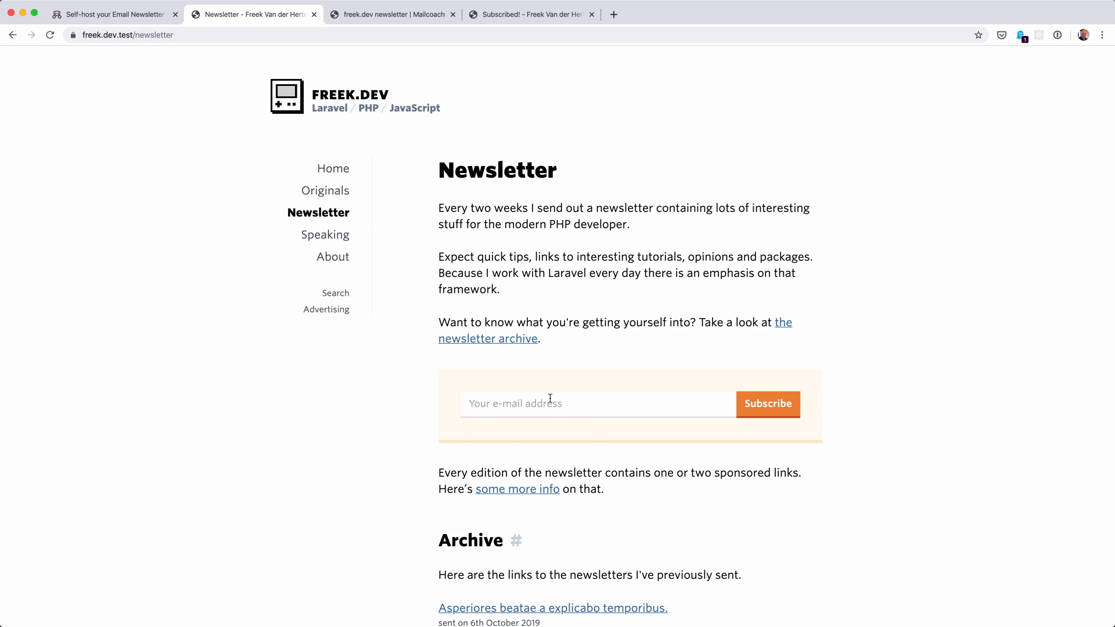
Subscribe an autofilled 'fre…' address to the newsletter, reaching the Almost there… notice
type("fre")
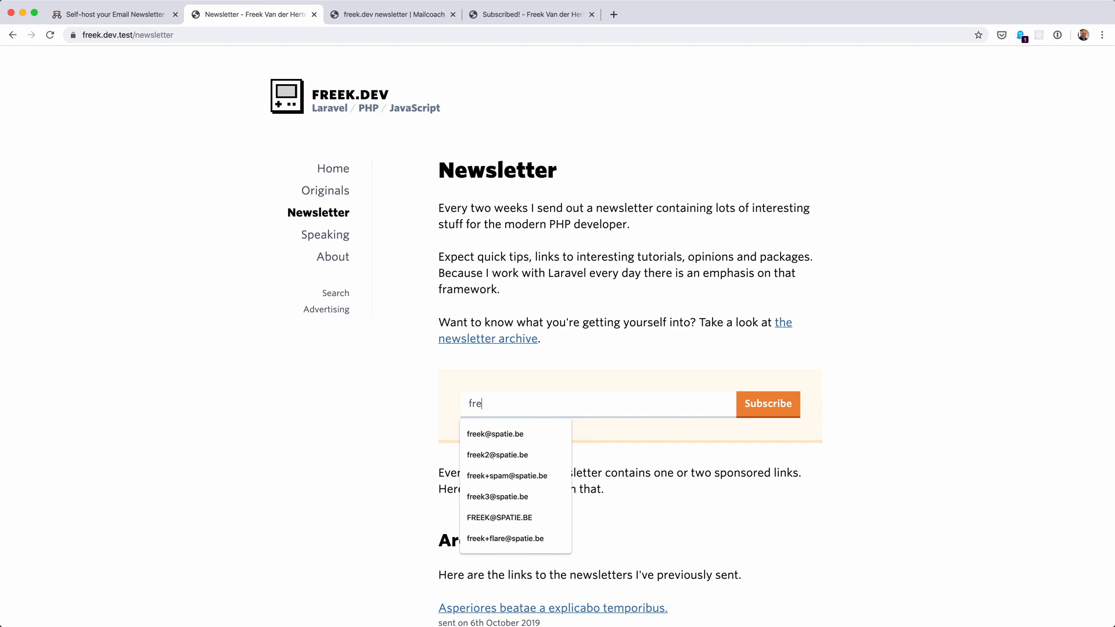
left_click(495, 433)
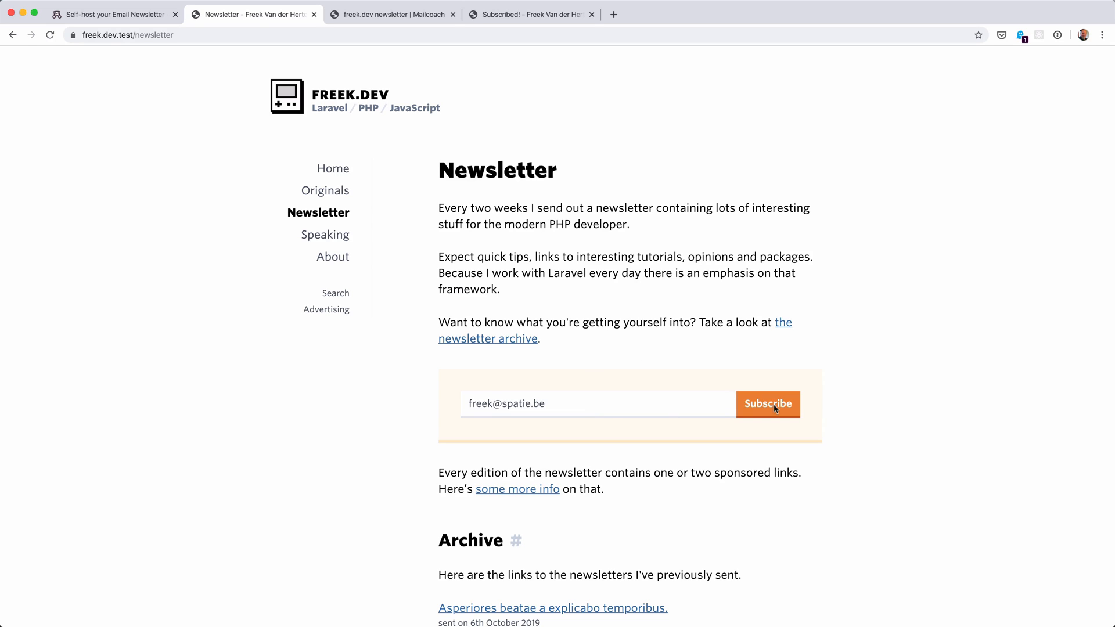
left_click(768, 404)
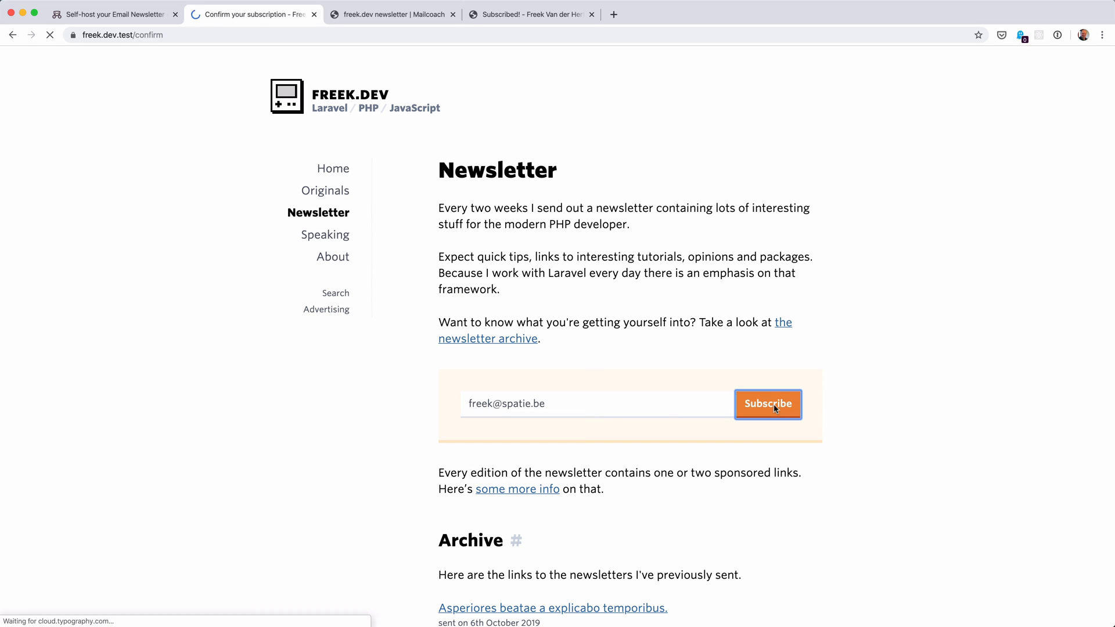
left_click(767, 404)
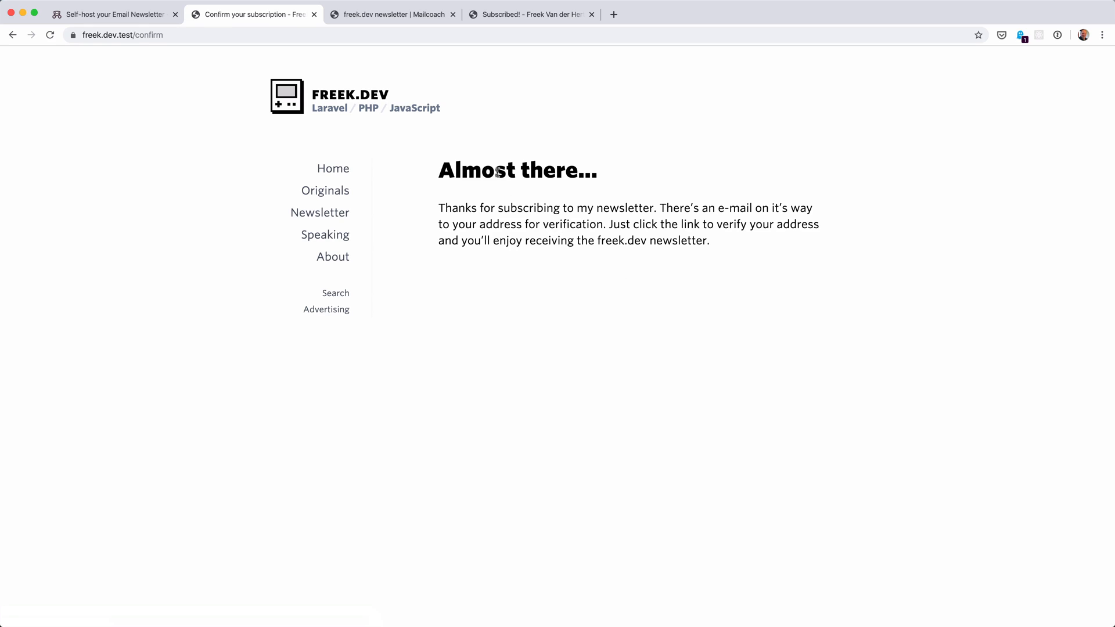
mouse_move(481, 463)
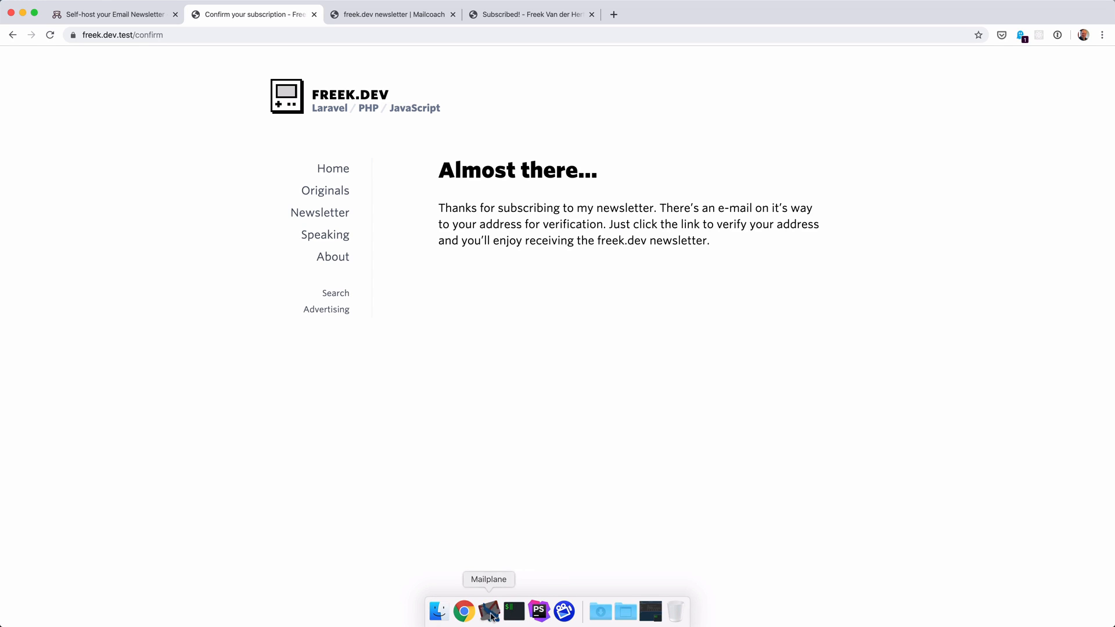
Read the confirmation email in Mailplane and filter the list to its one unconfirmed subscriber
left_click(489, 609)
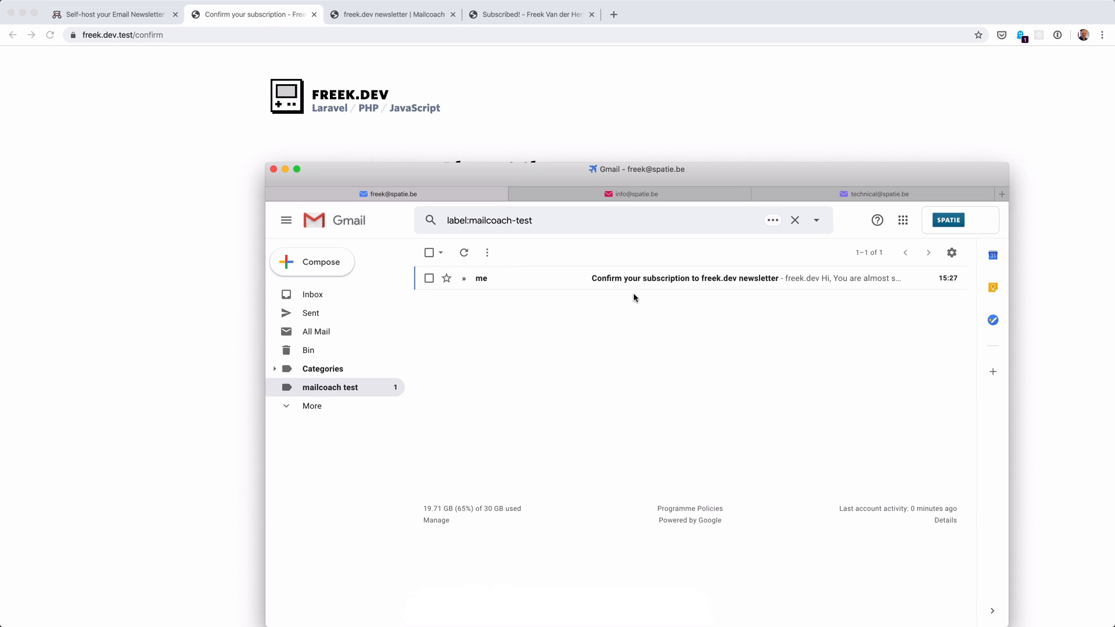
left_click(685, 278)
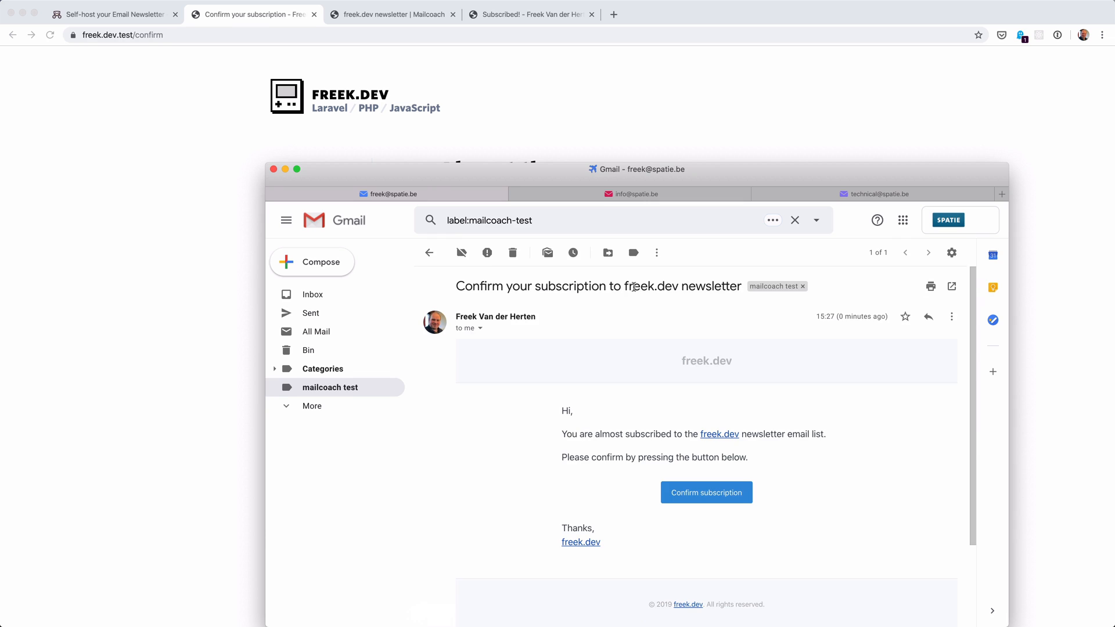
left_click(390, 14)
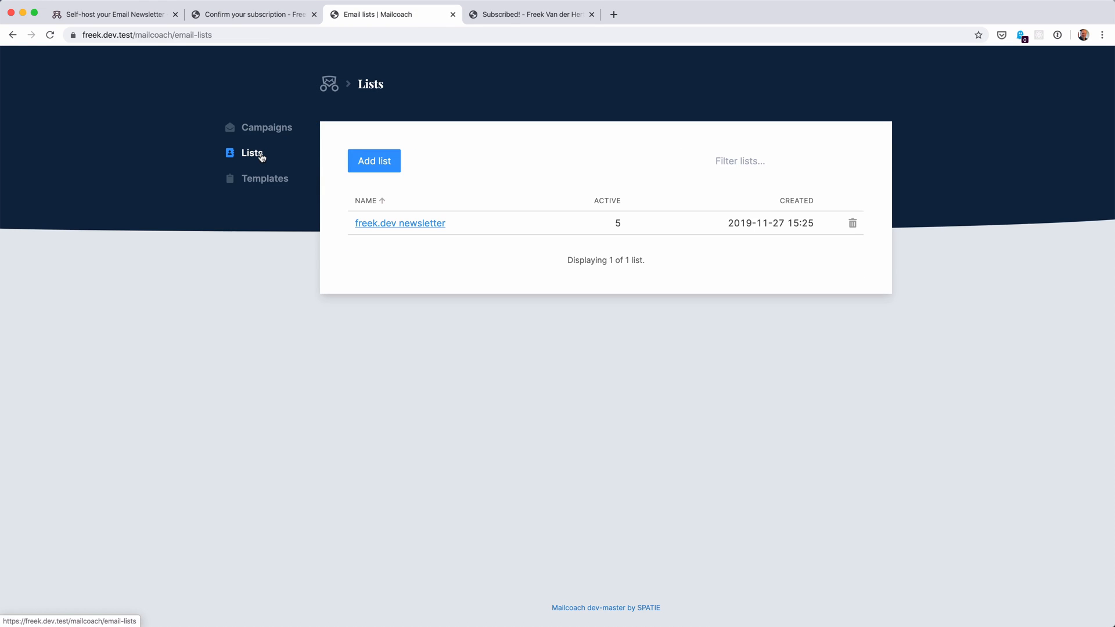
mouse_move(399, 223)
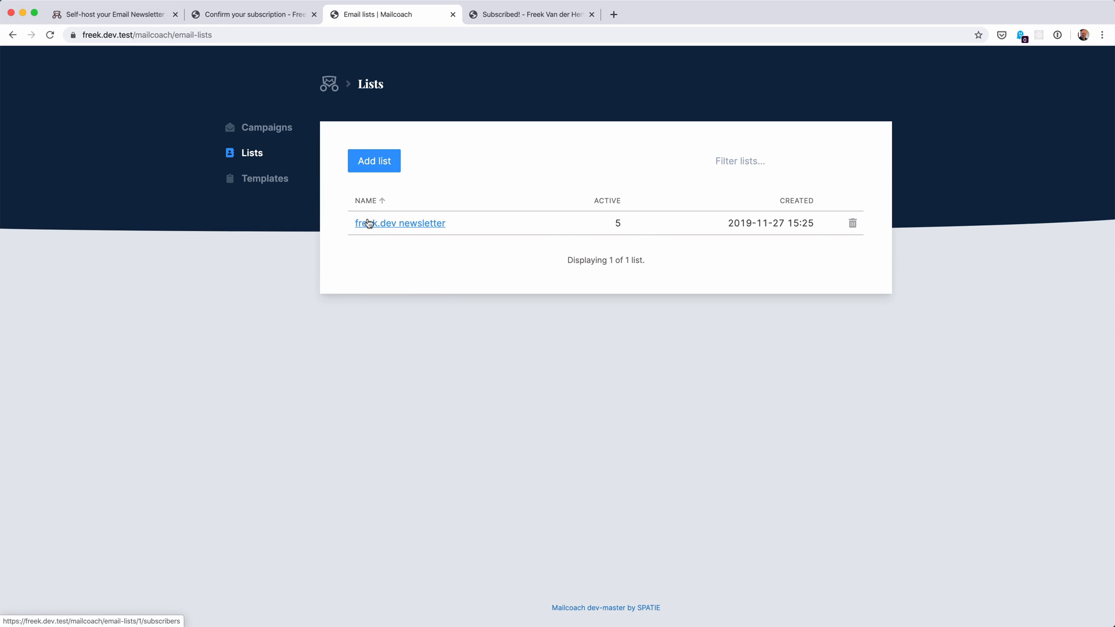
left_click(399, 223)
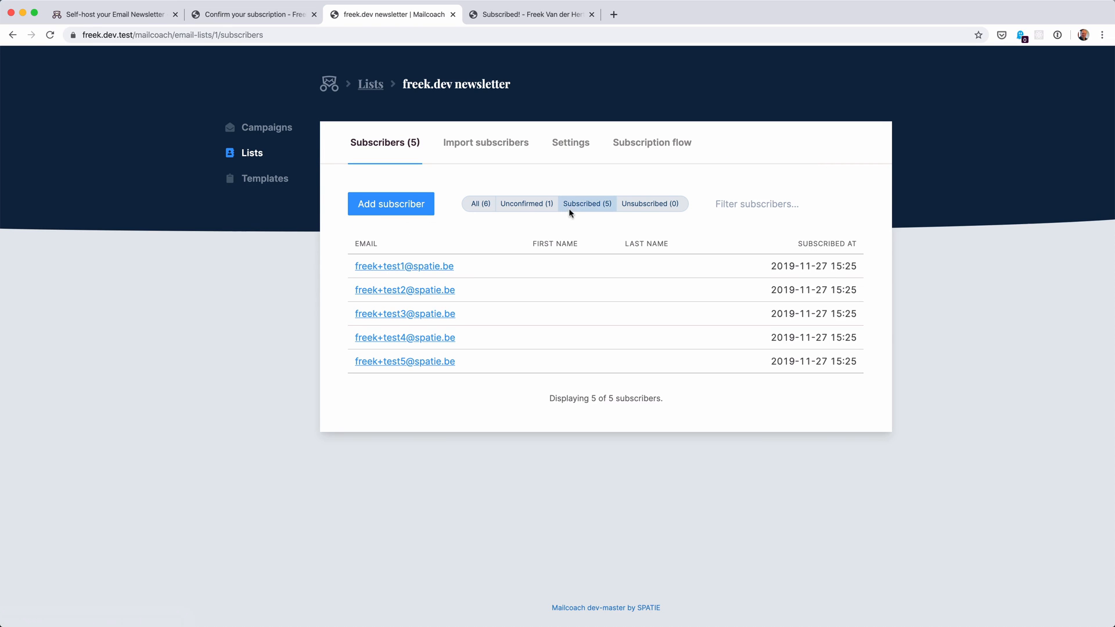
mouse_move(493, 366)
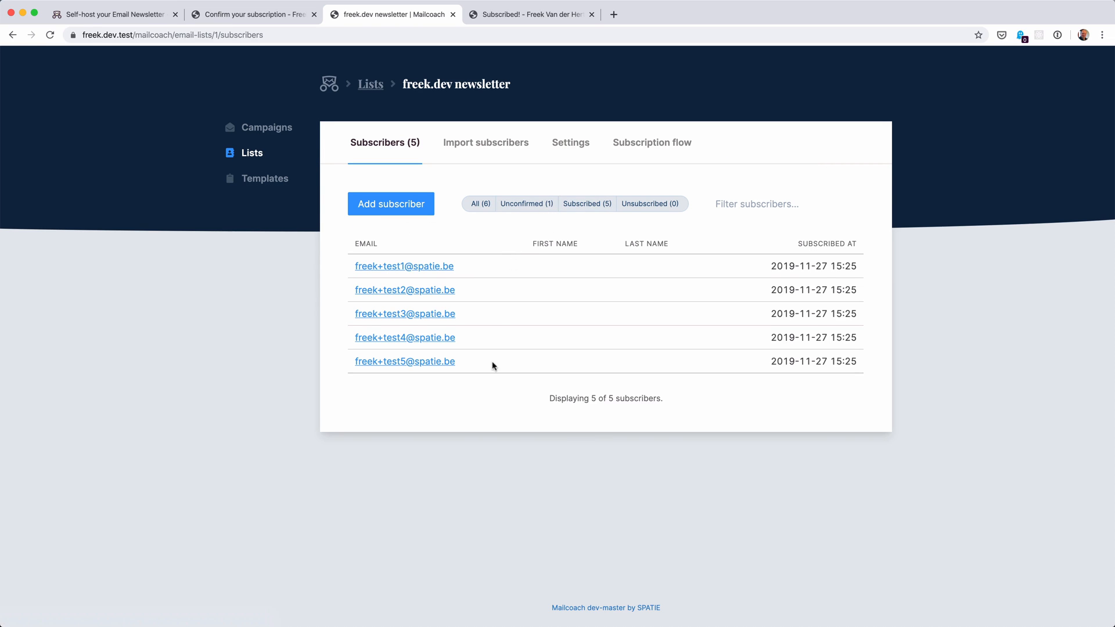
mouse_move(477, 334)
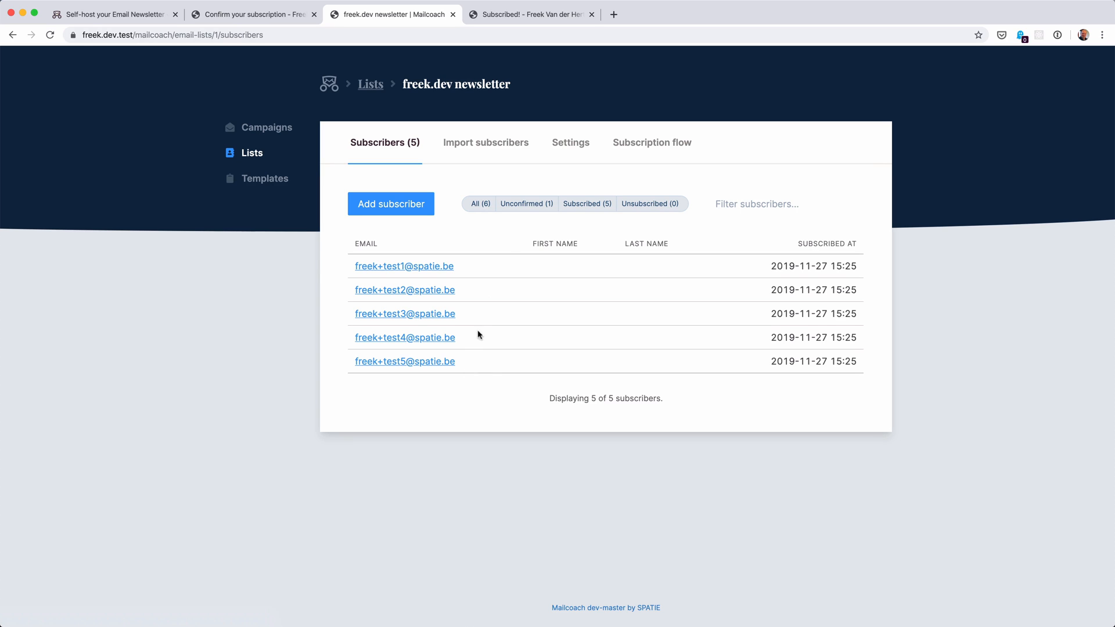
left_click(525, 203)
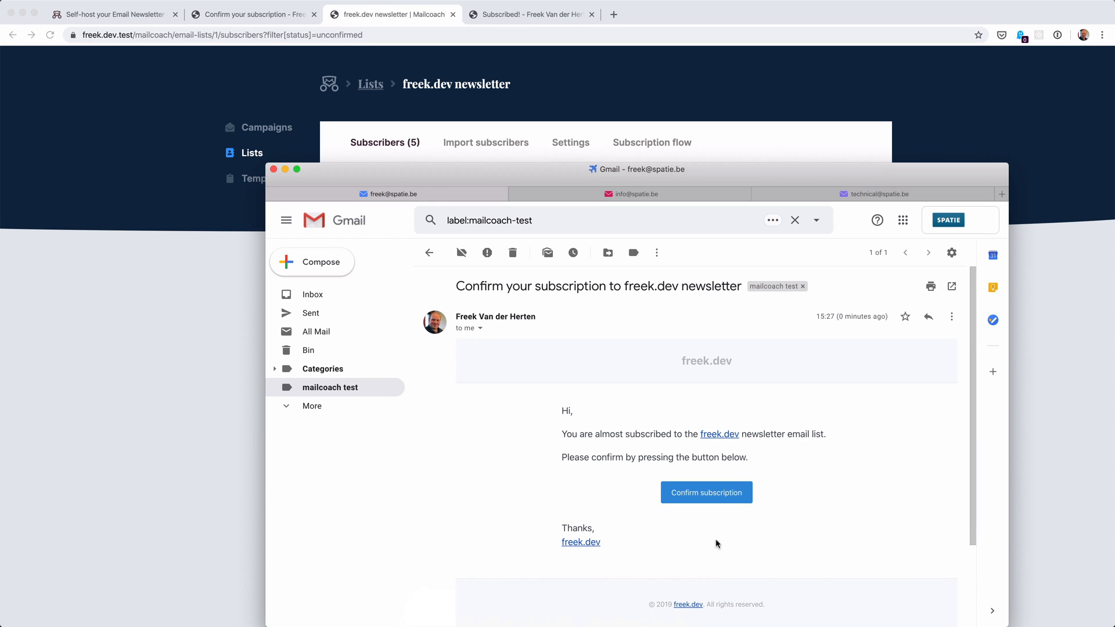
Confirm the subscription from the email and show six subscribed members in Mailcoach
left_click(705, 492)
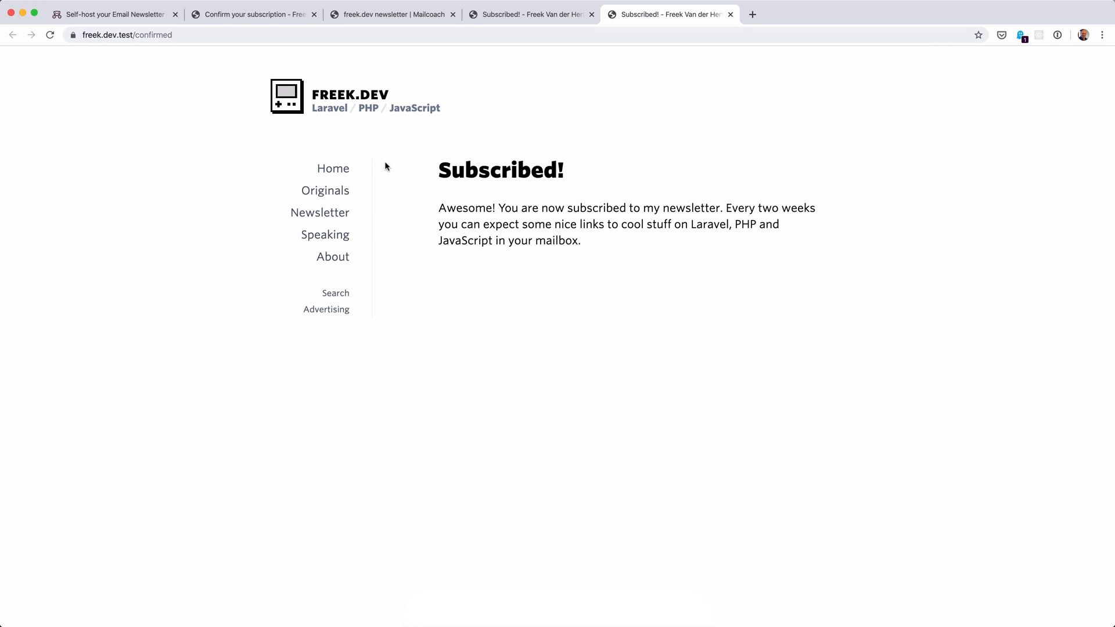
left_click(391, 14)
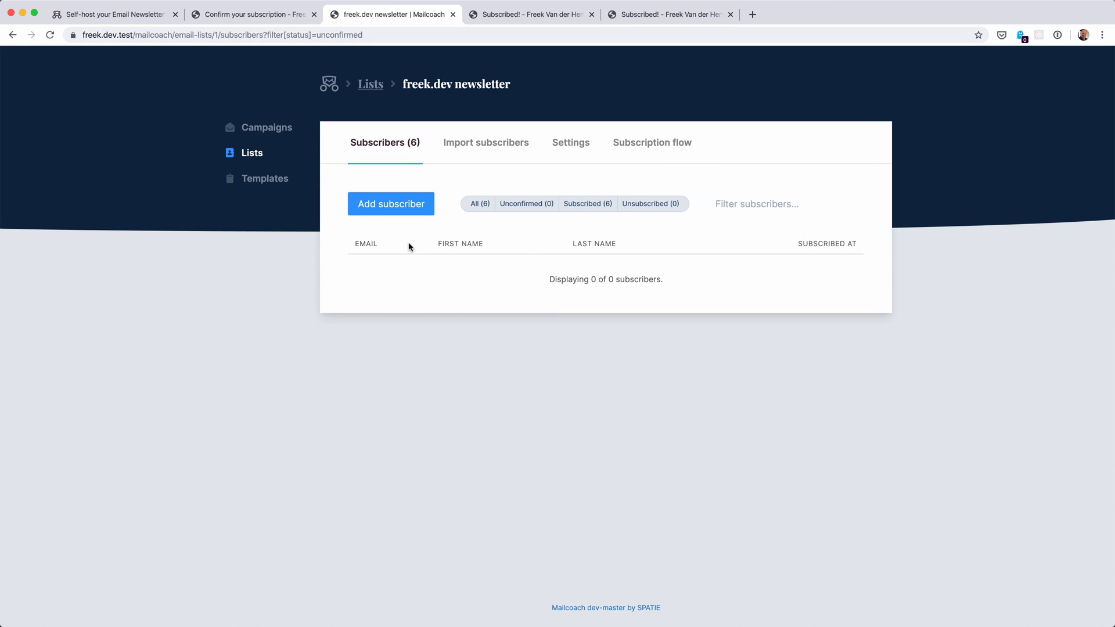
left_click(586, 203)
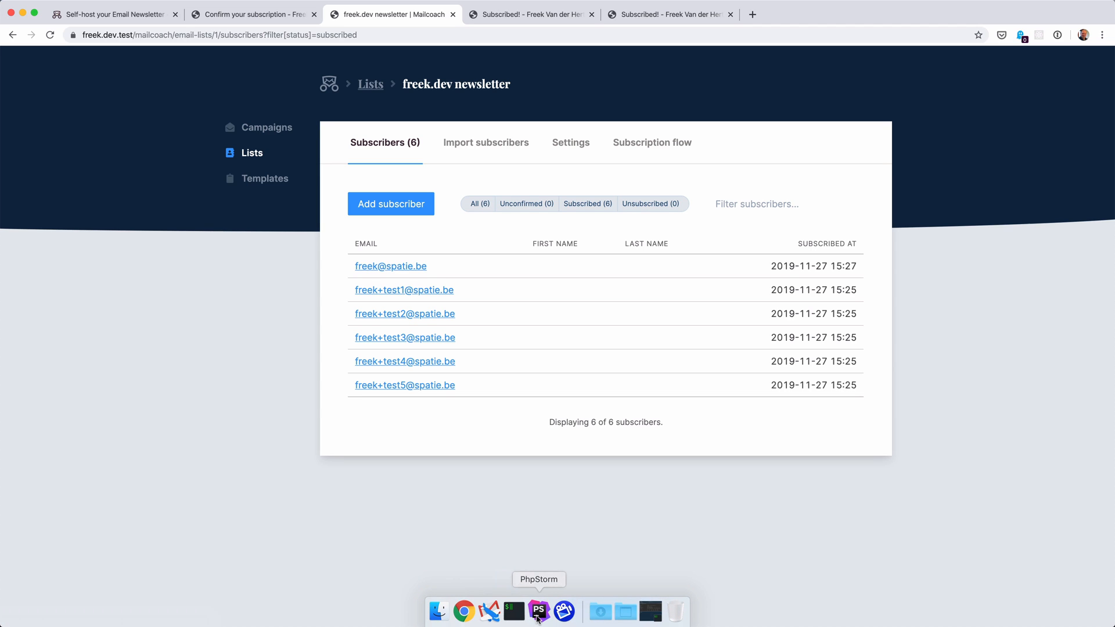
left_click(539, 610)
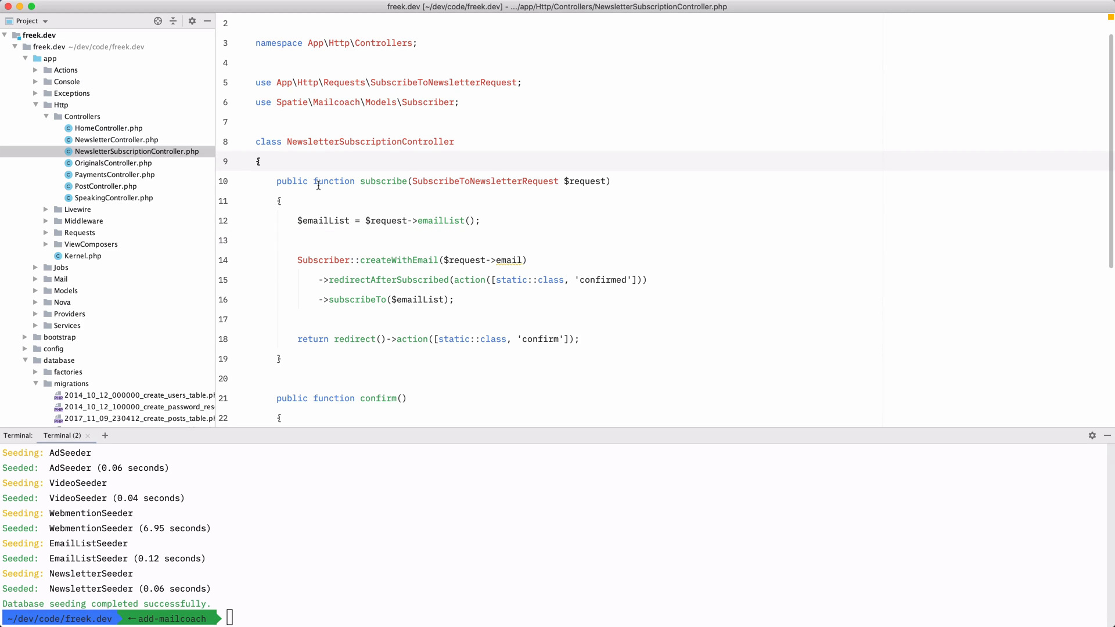
left_click(299, 259)
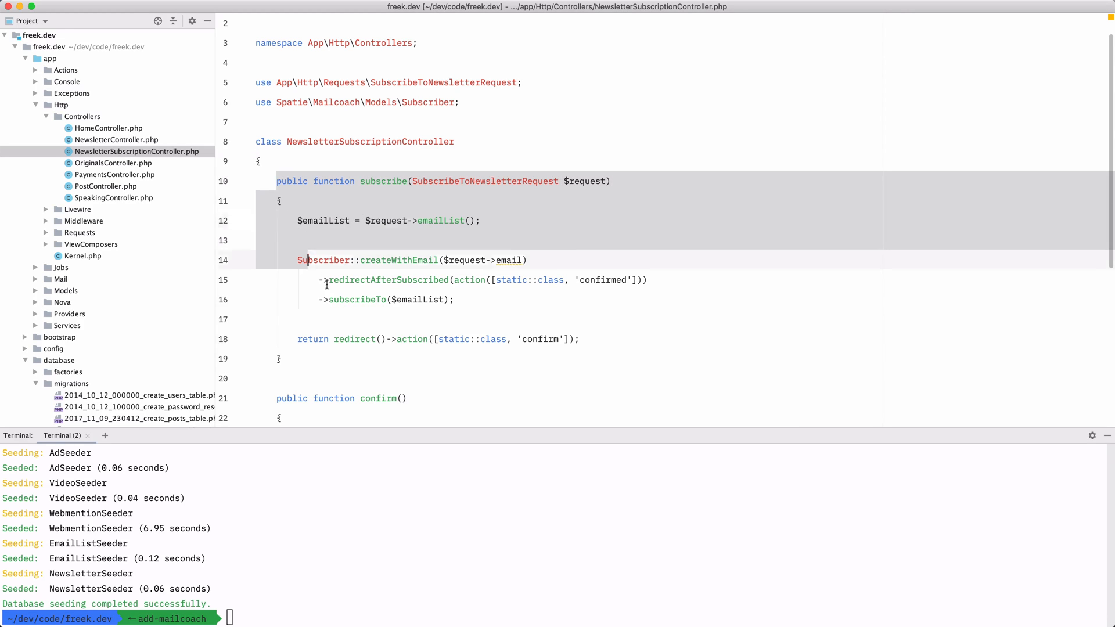
left_click(330, 359)
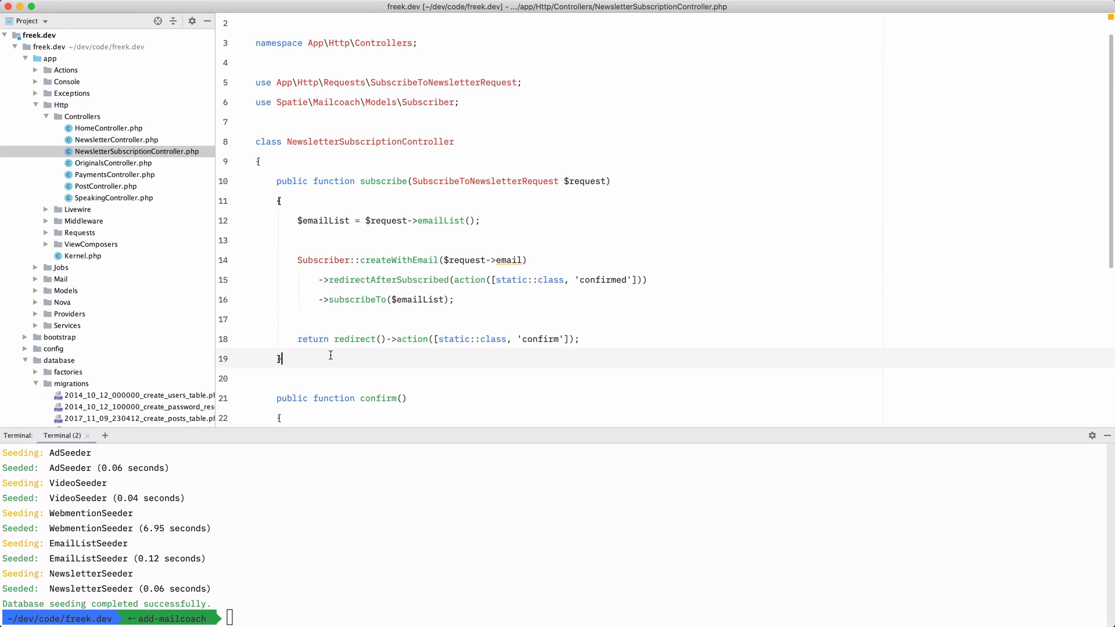
mouse_move(485, 181)
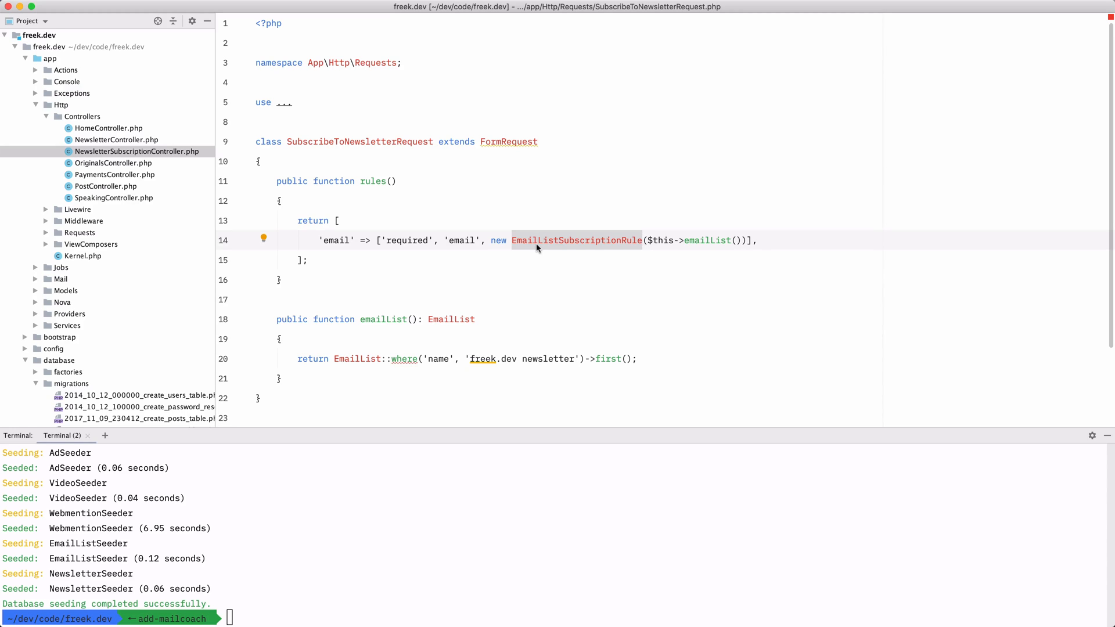
left_click(539, 239)
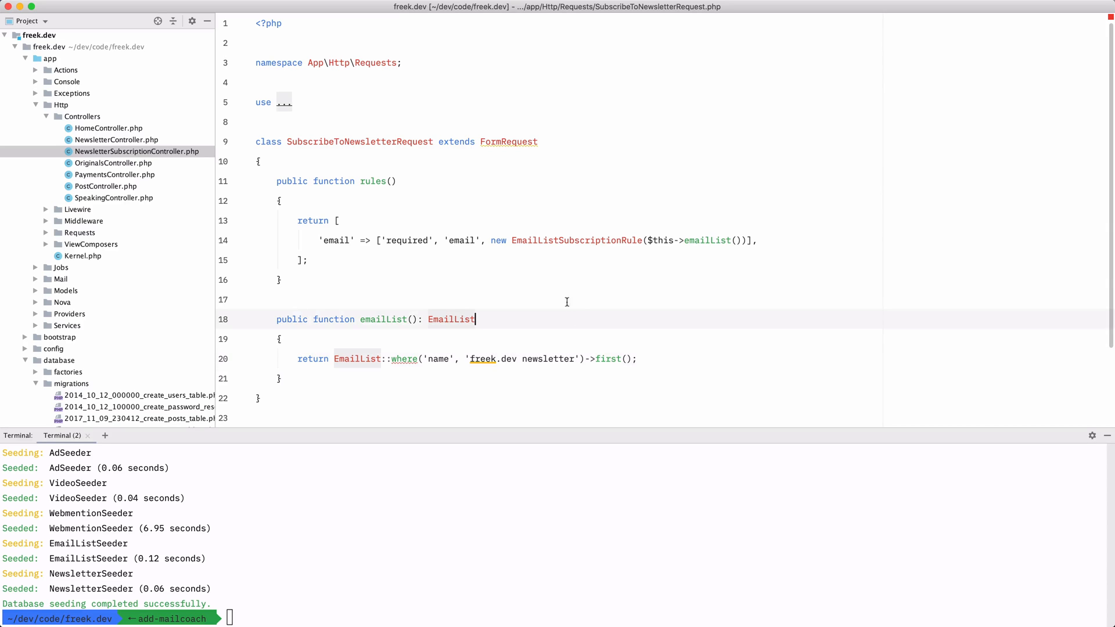
mouse_move(529, 322)
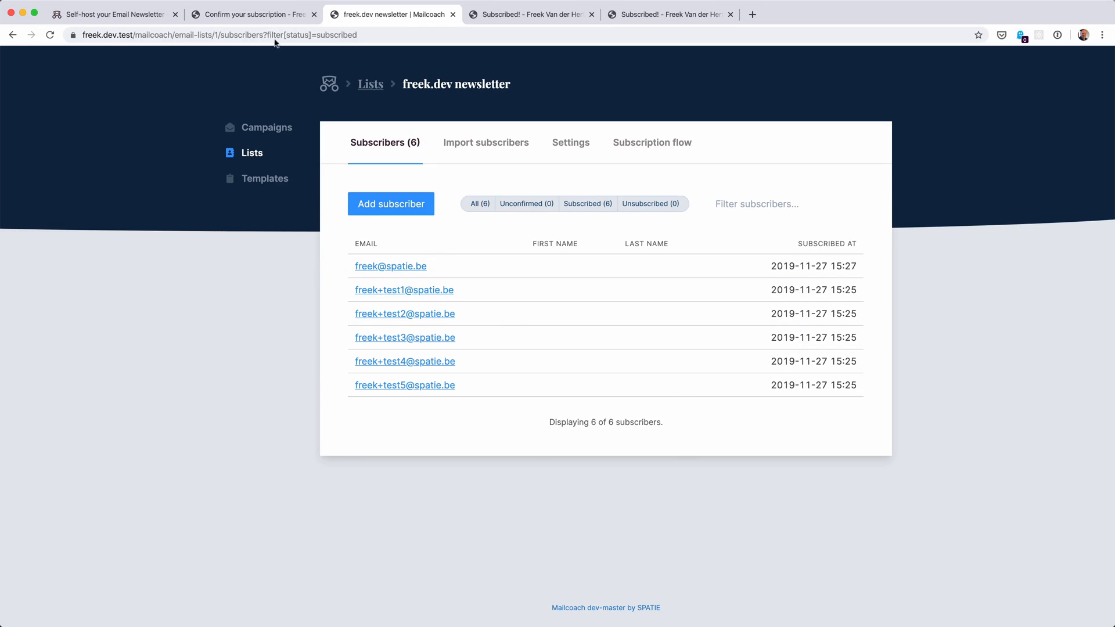
left_click(251, 14)
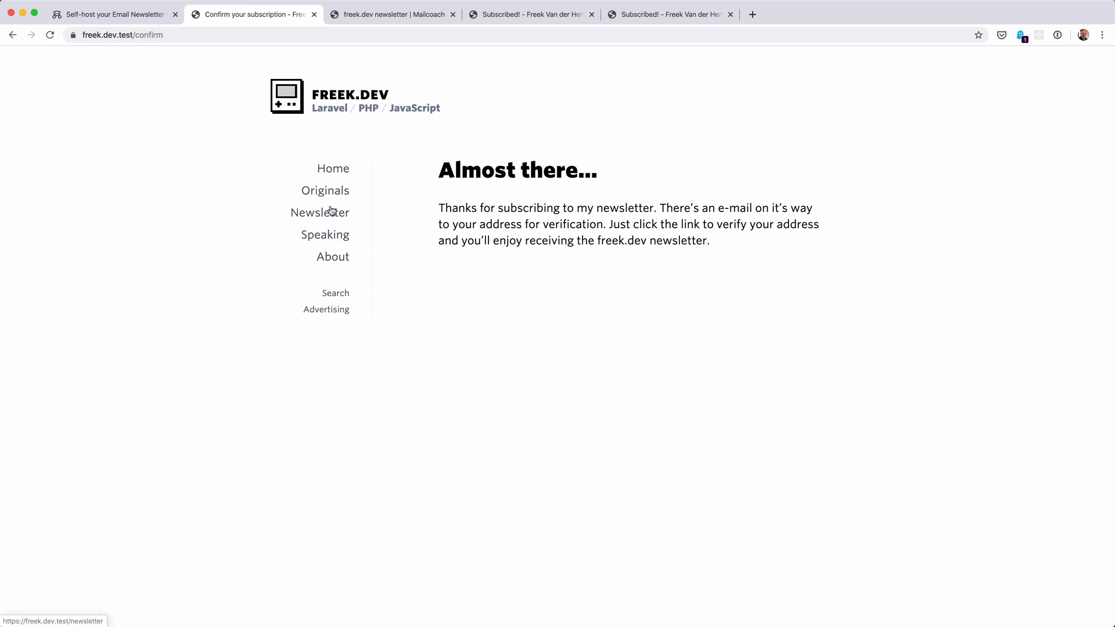
left_click(320, 212)
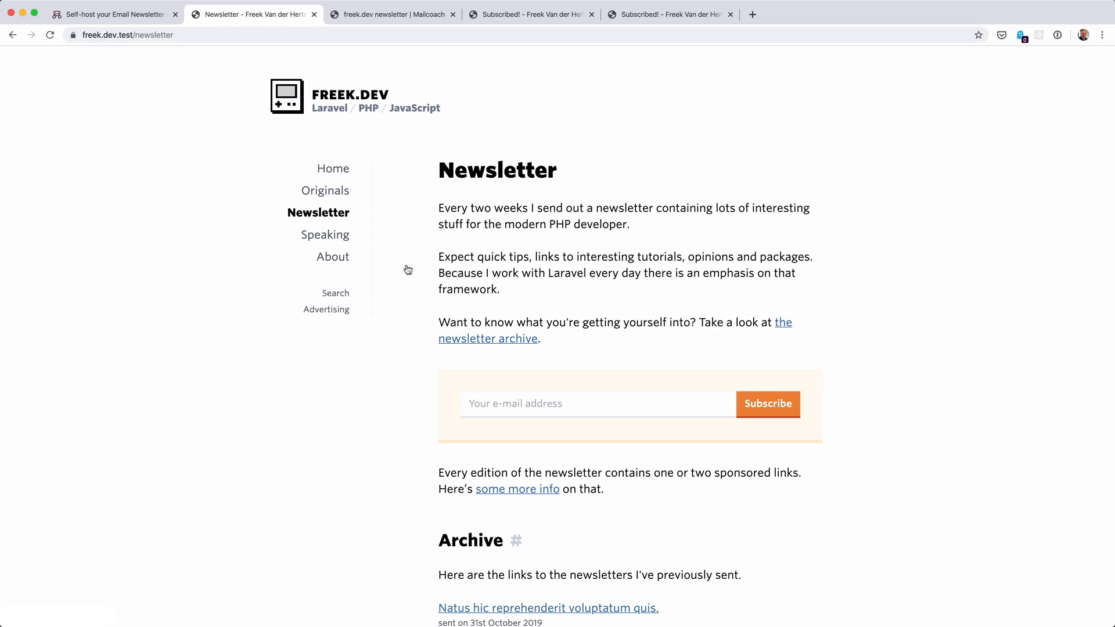
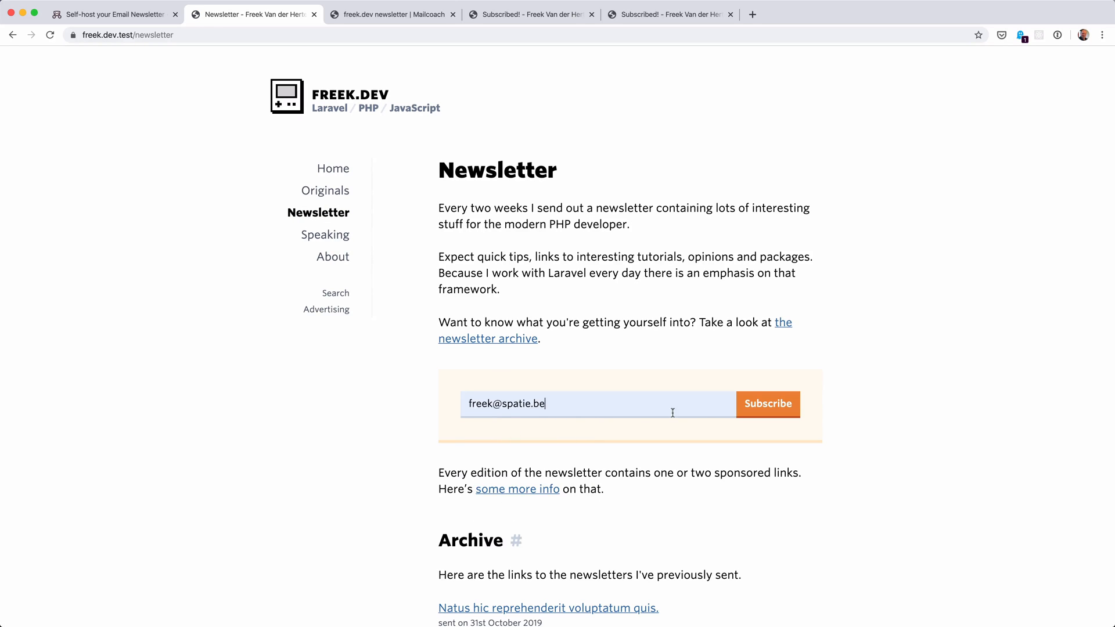
left_click(768, 404)
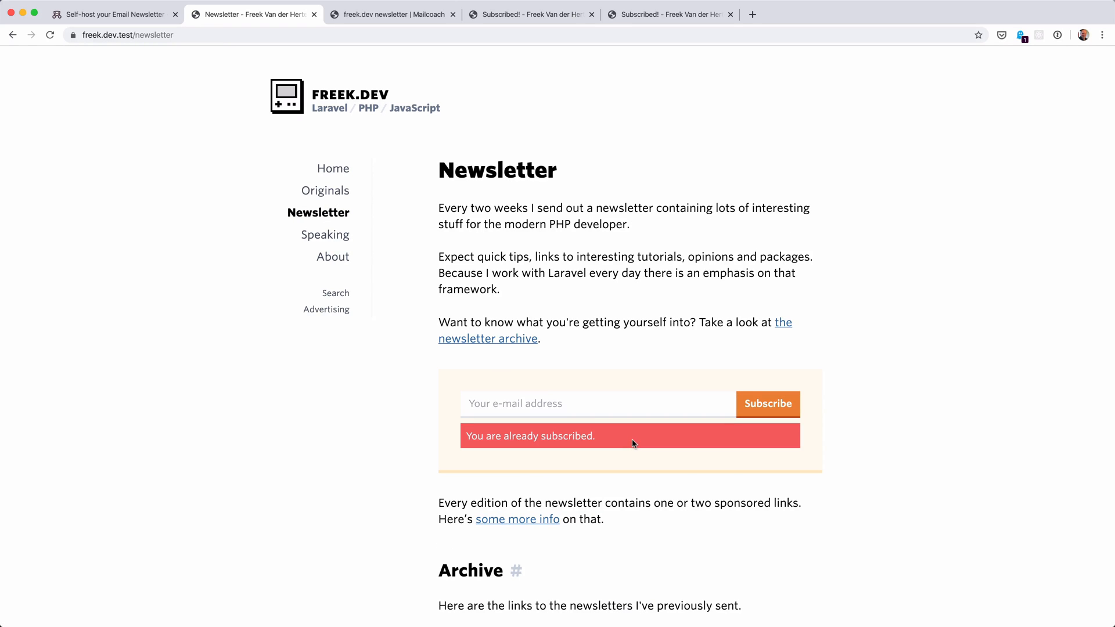
key("cmd+tab")
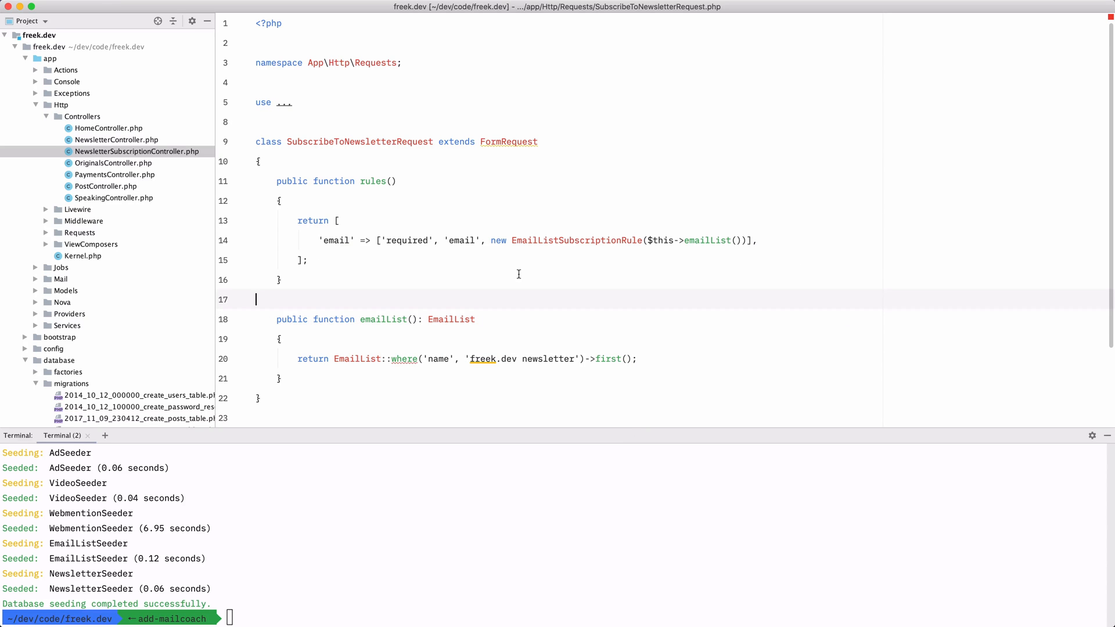
key("cmd+e")
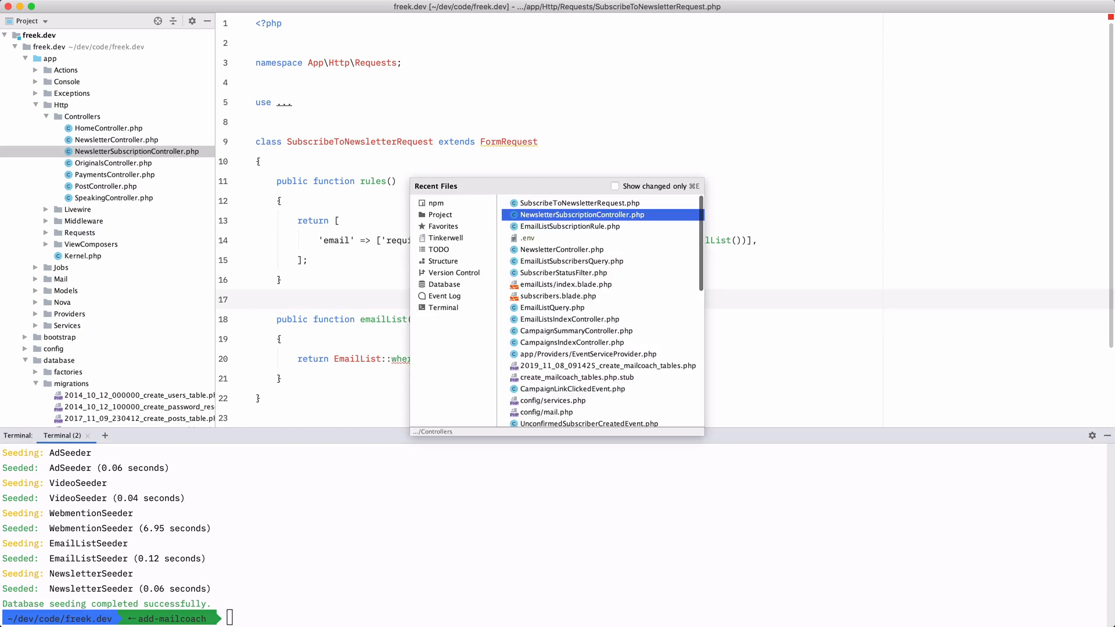
Open NewsletterSubscriptionController.php from Recent Files
left_click(581, 213)
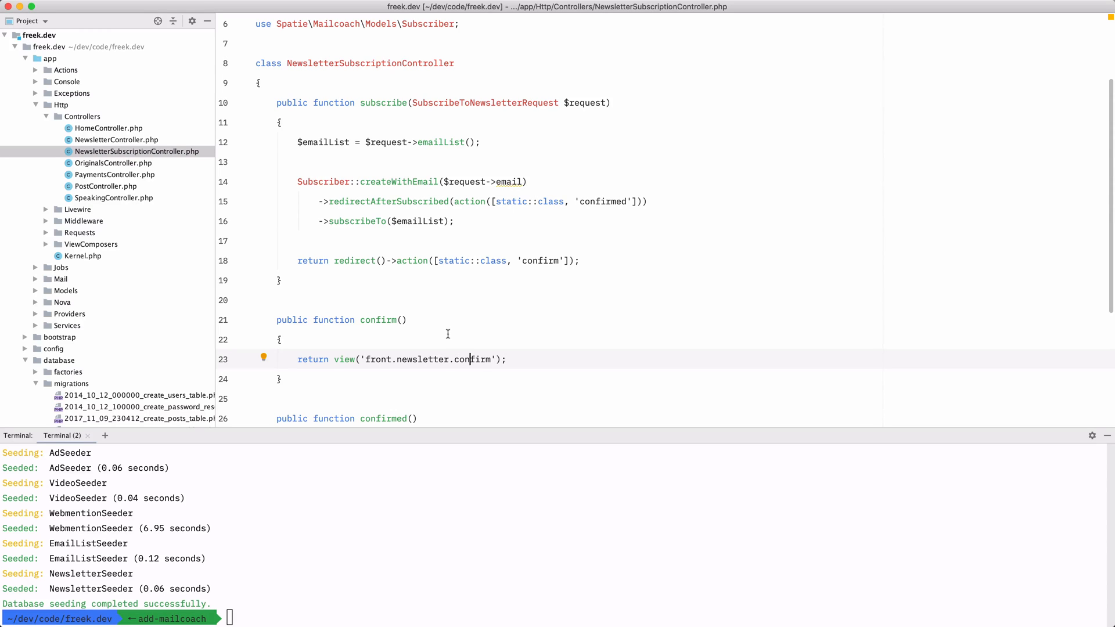
Scroll the controller down to the confirmed() method returning the confirmed view
scroll("down", 3)
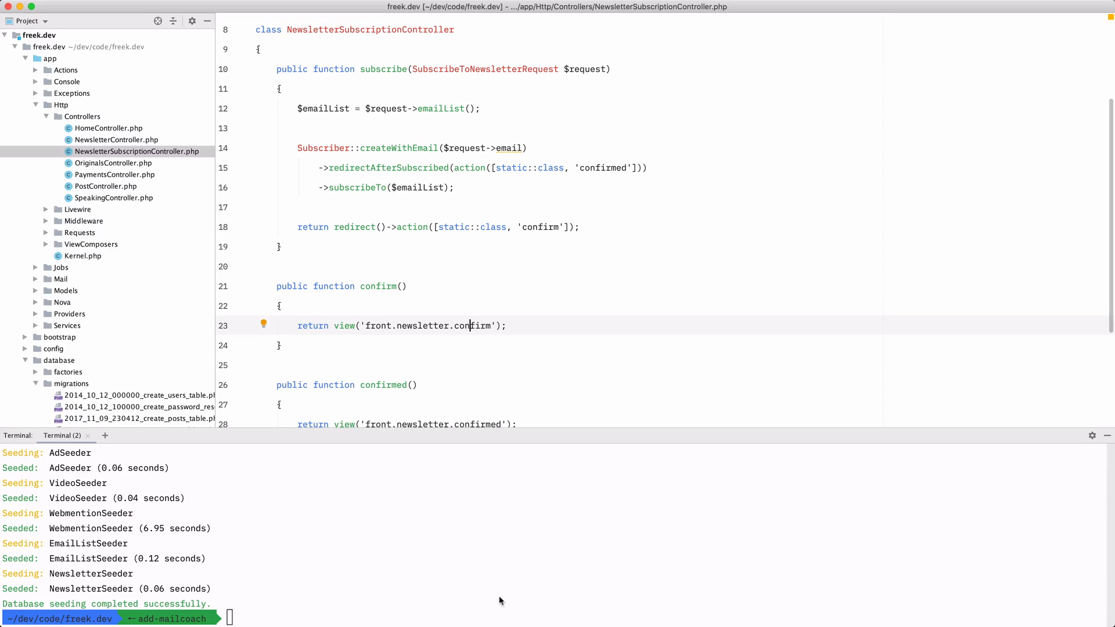
mouse_move(438, 239)
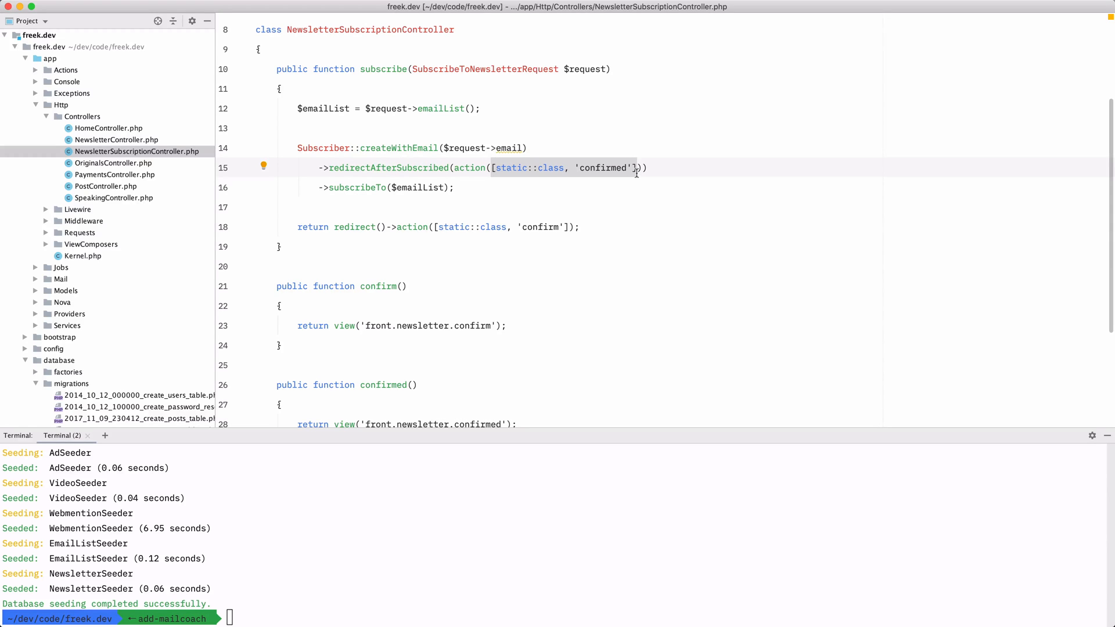
scroll("down", 3)
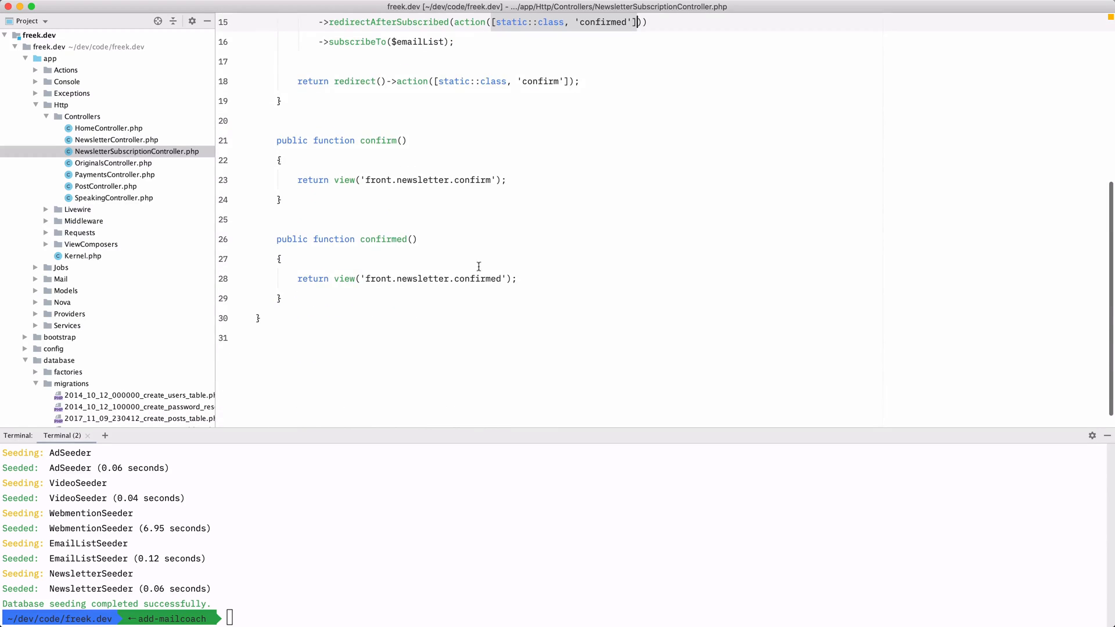
double_click(477, 278)
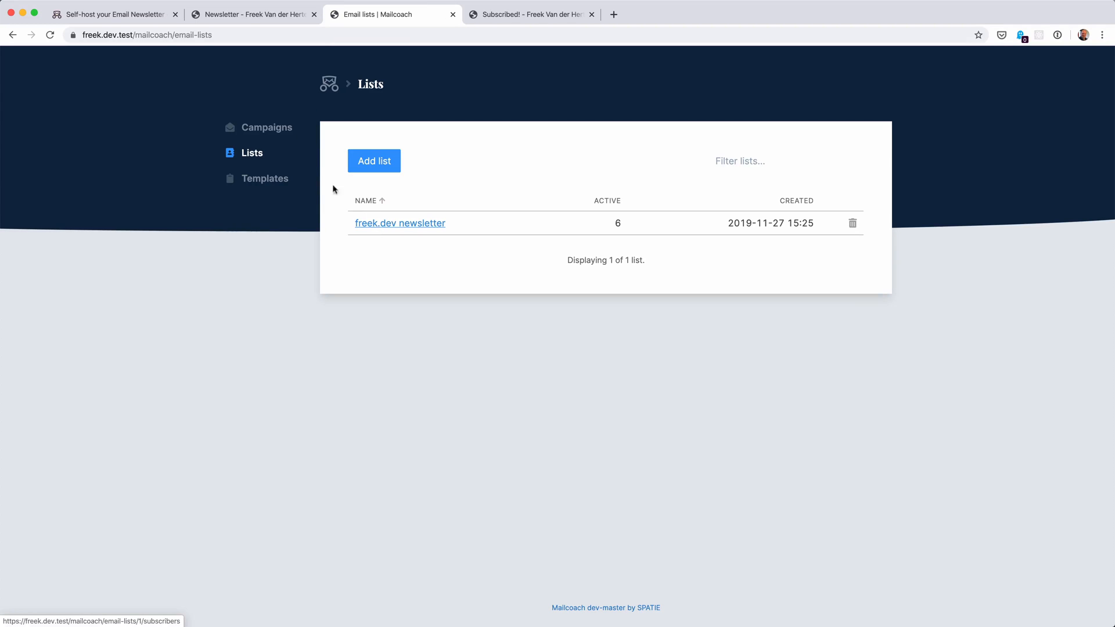
Create campaign 'freek.dev newsletter #94' with the Spatie template and continue editing it
left_click(267, 128)
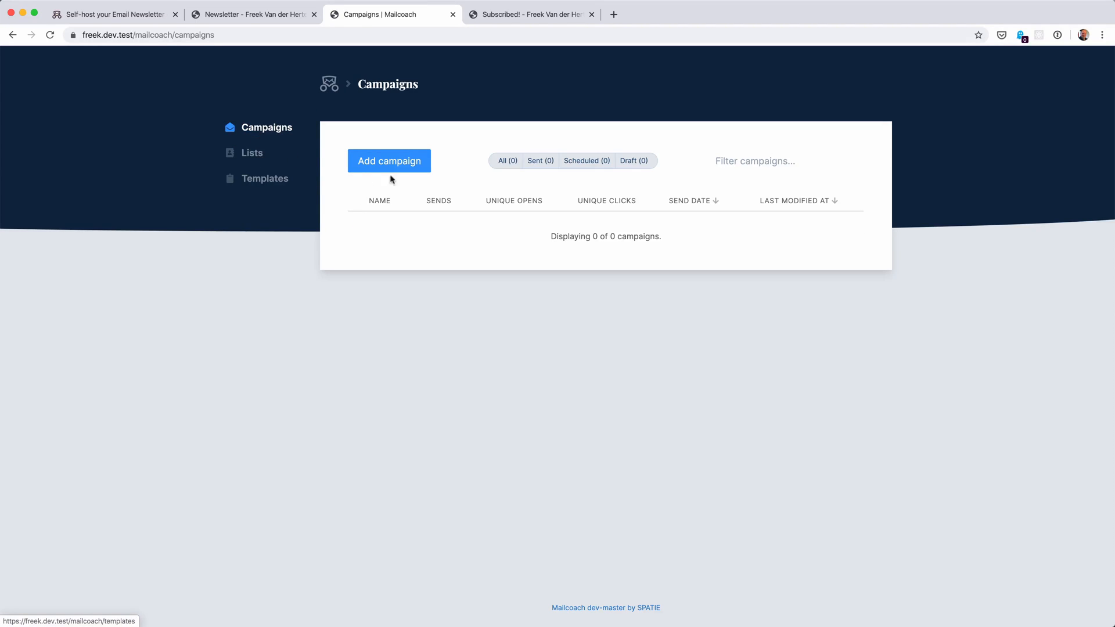
left_click(389, 161)
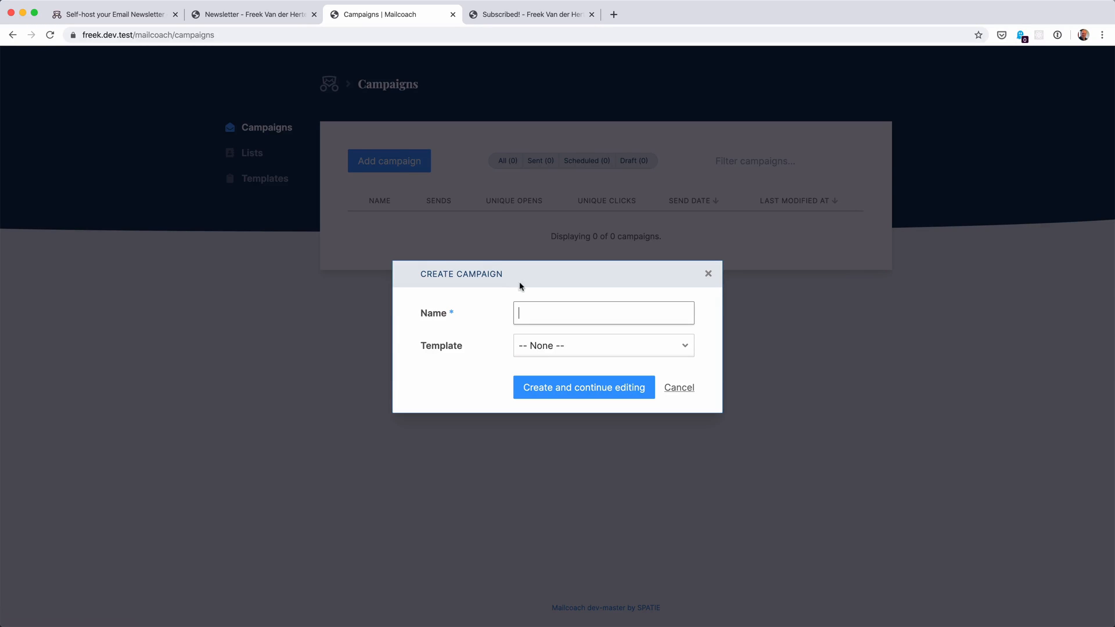
type("f")
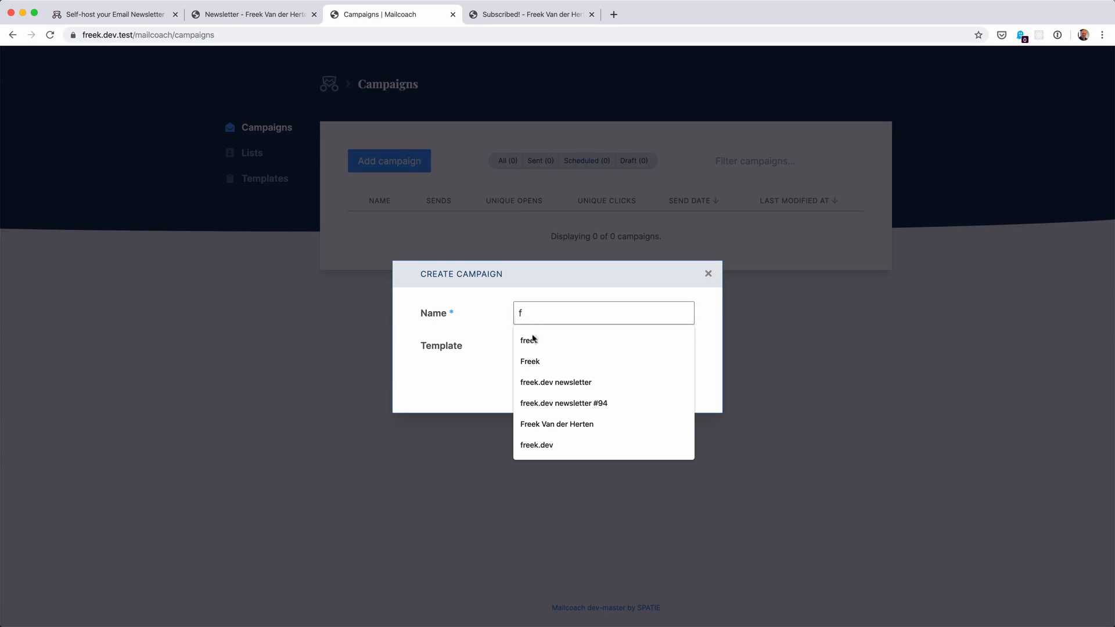
left_click(563, 403)
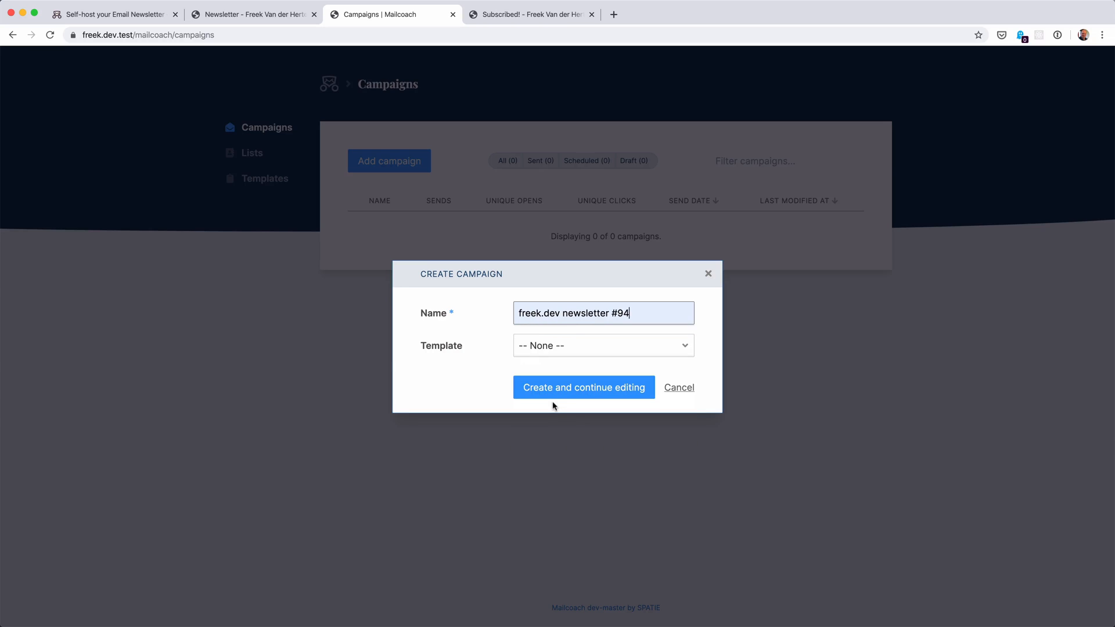
mouse_move(576, 334)
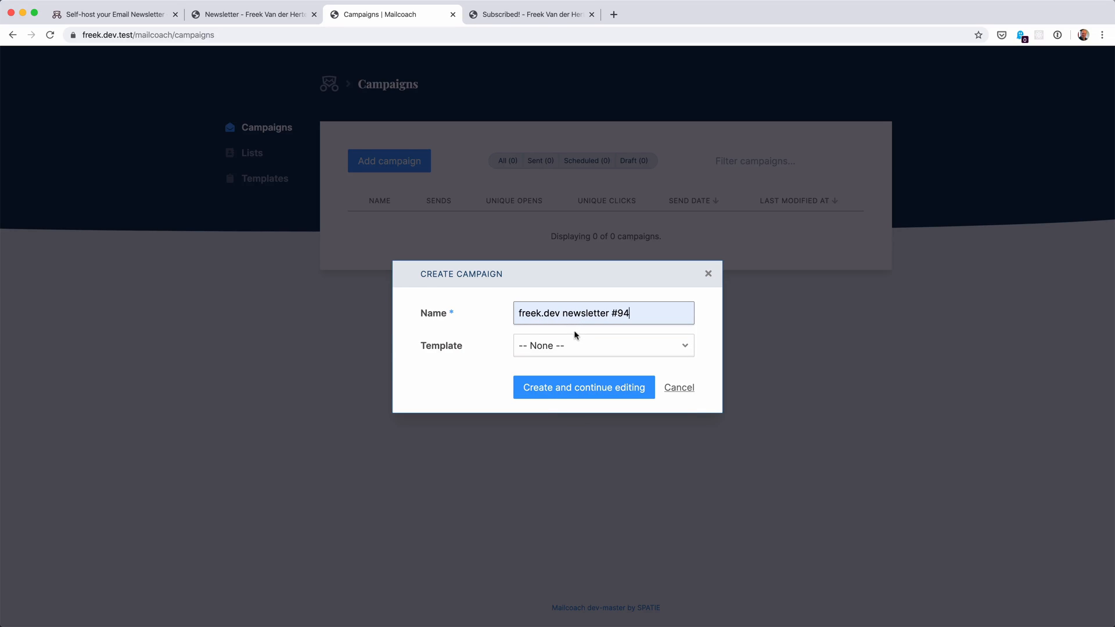
left_click(603, 345)
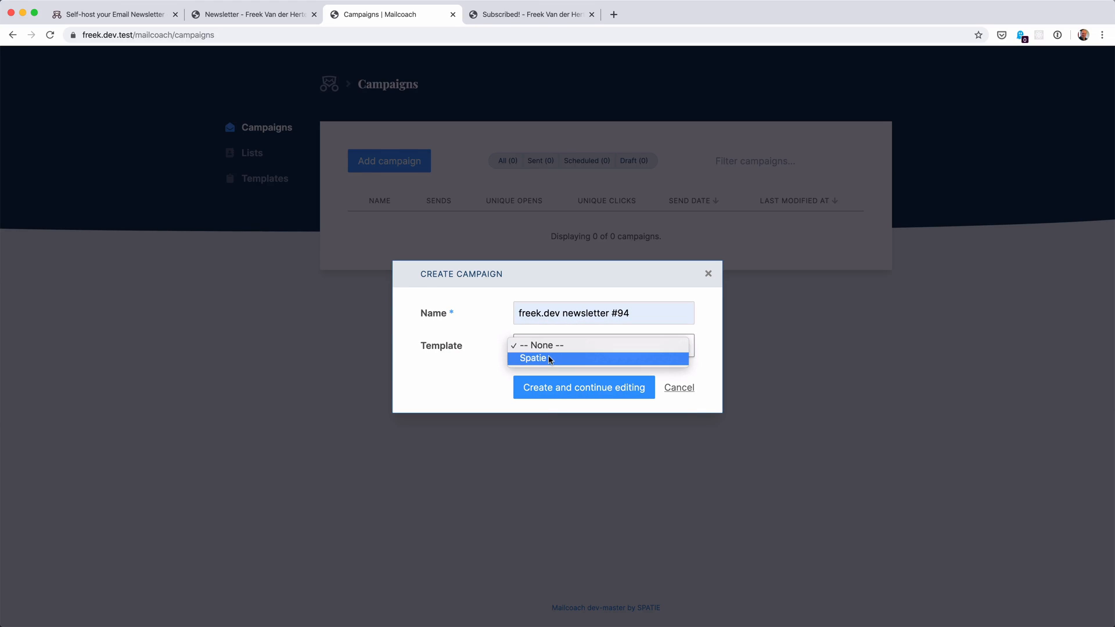
left_click(531, 358)
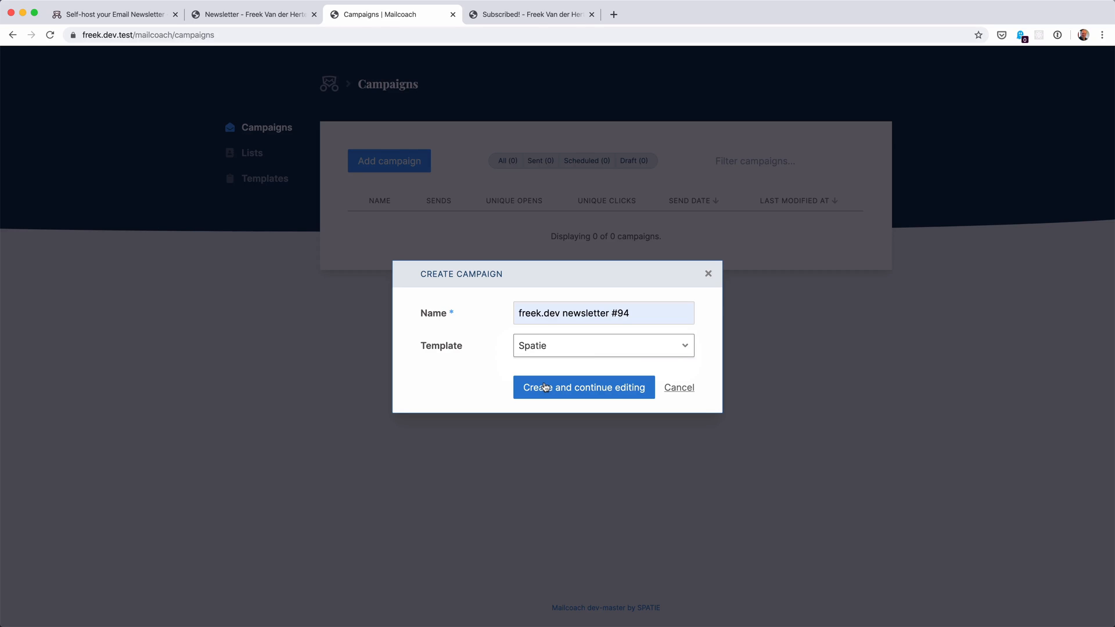
left_click(583, 388)
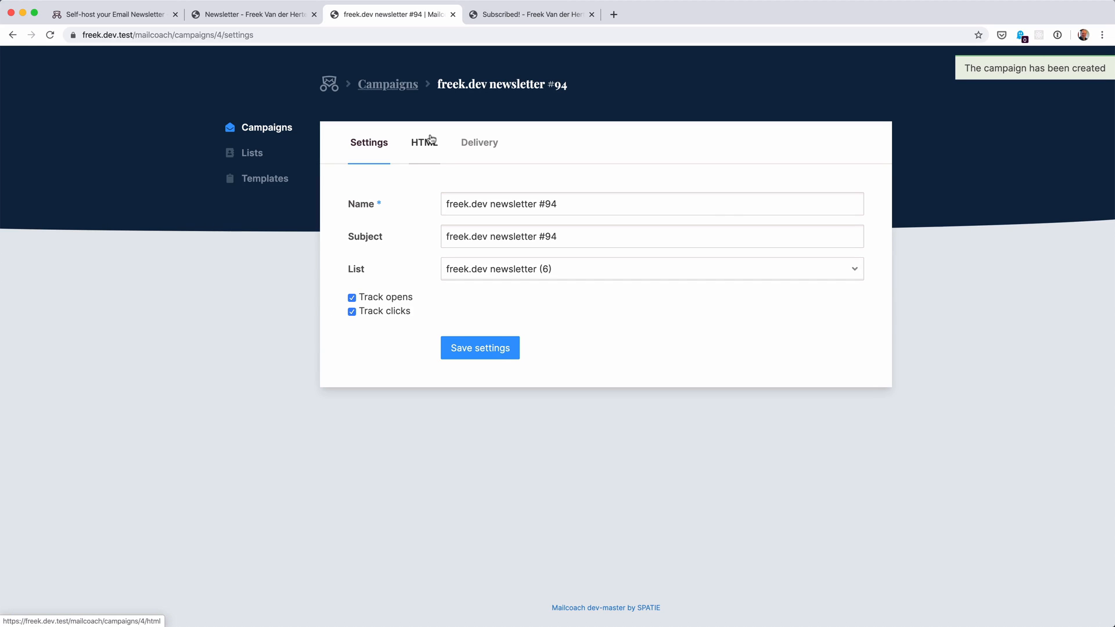
View the campaign's HTML body with its Spatie, Mailcoach and Unsubscribe links
left_click(424, 142)
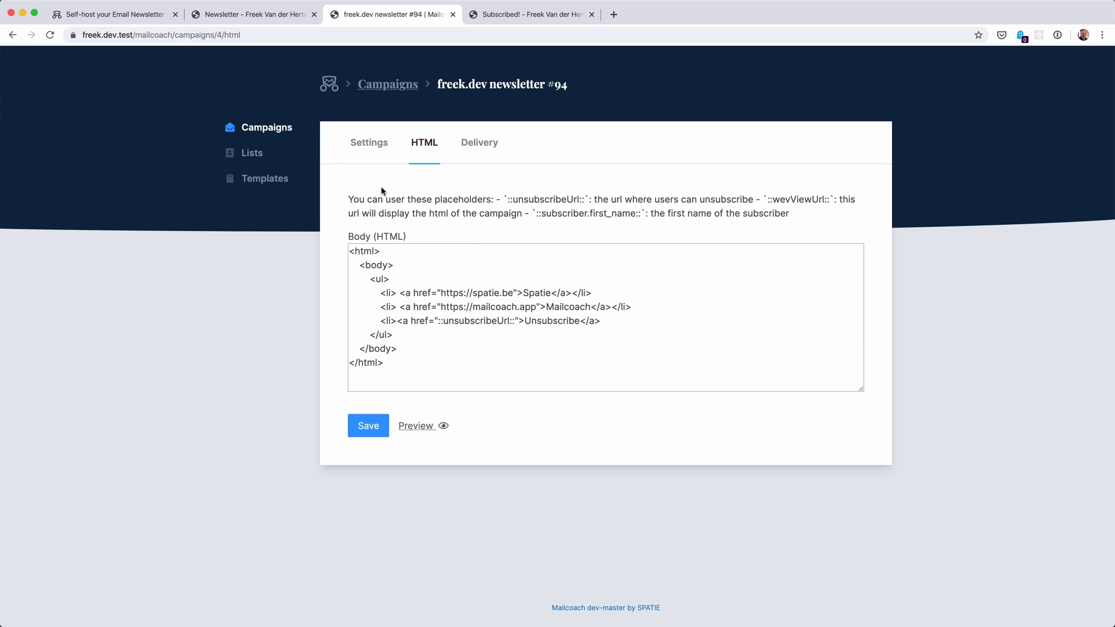
mouse_move(816, 233)
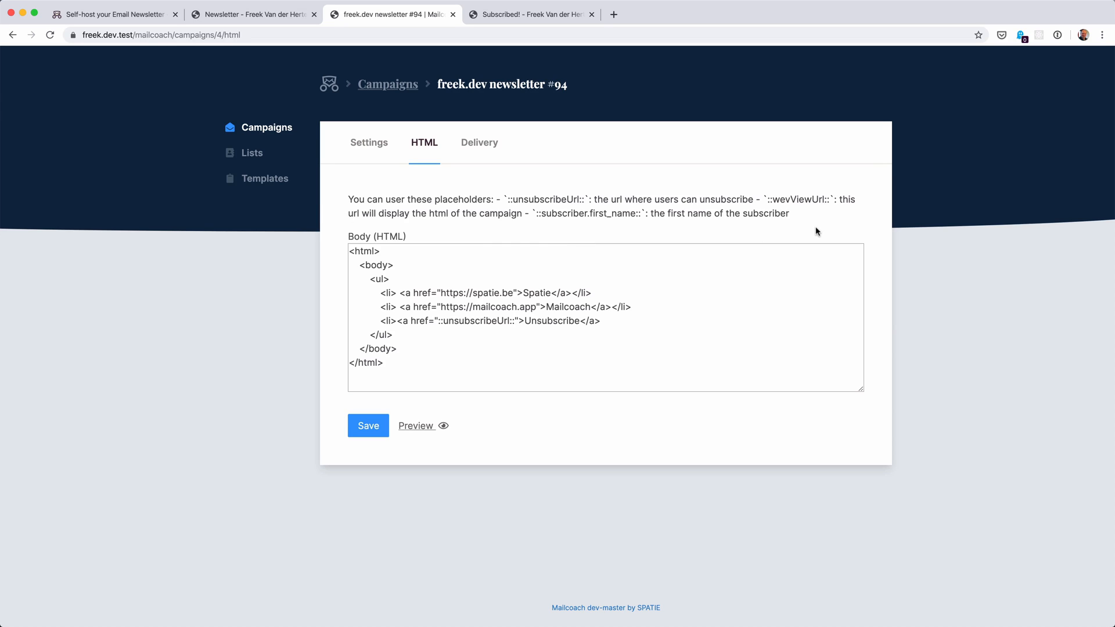
mouse_move(624, 207)
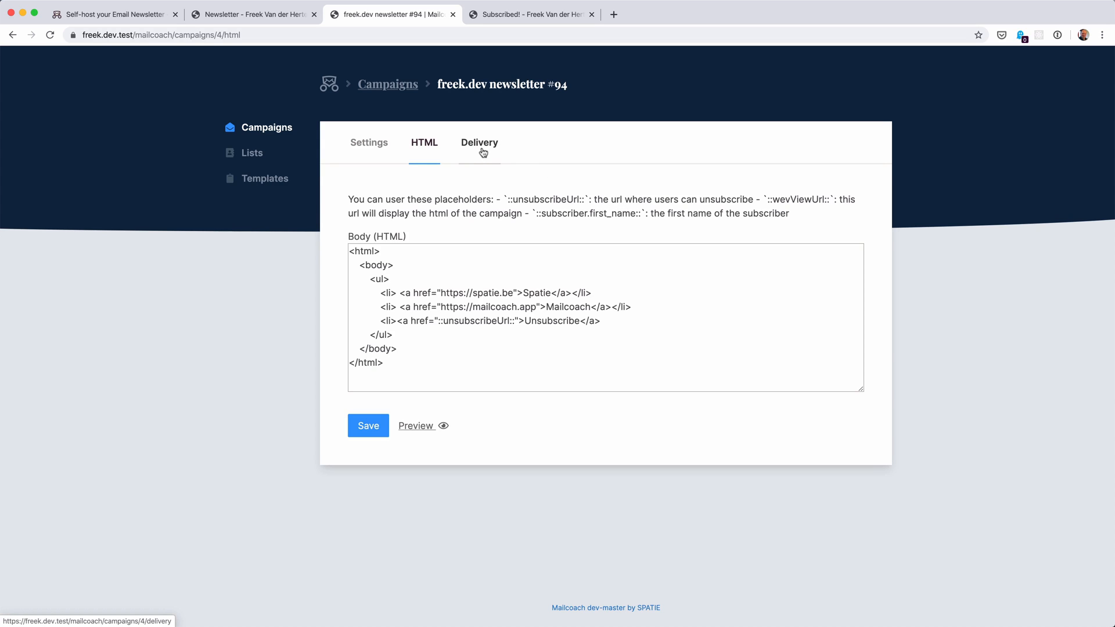
Try scheduling delivery for November 6, 2019, then switch back to immediate sending
left_click(479, 142)
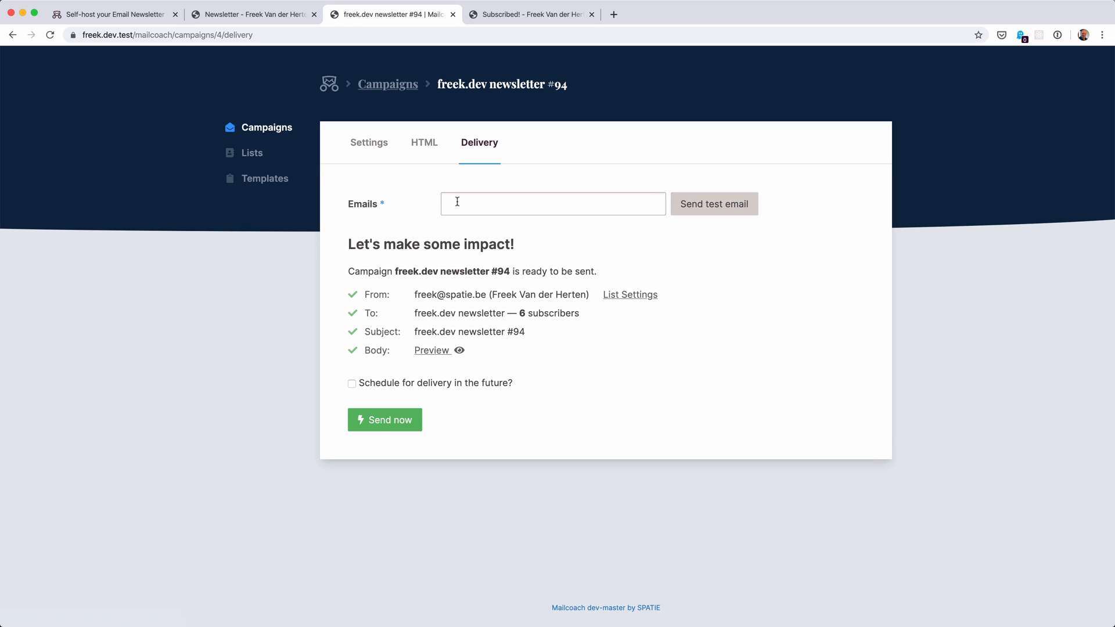
left_click(714, 205)
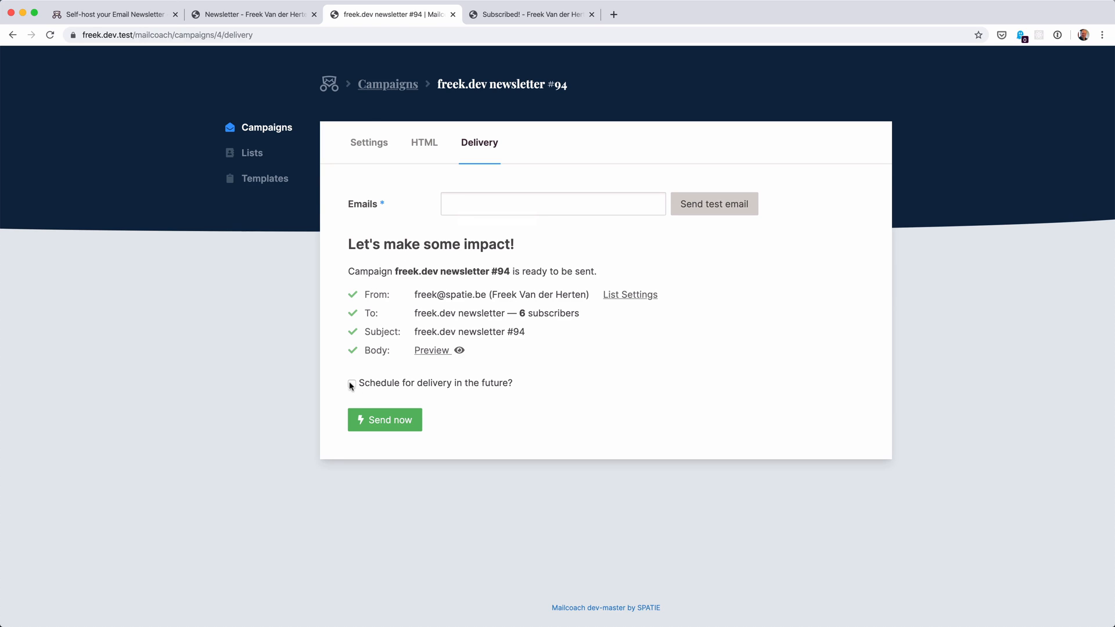
left_click(350, 383)
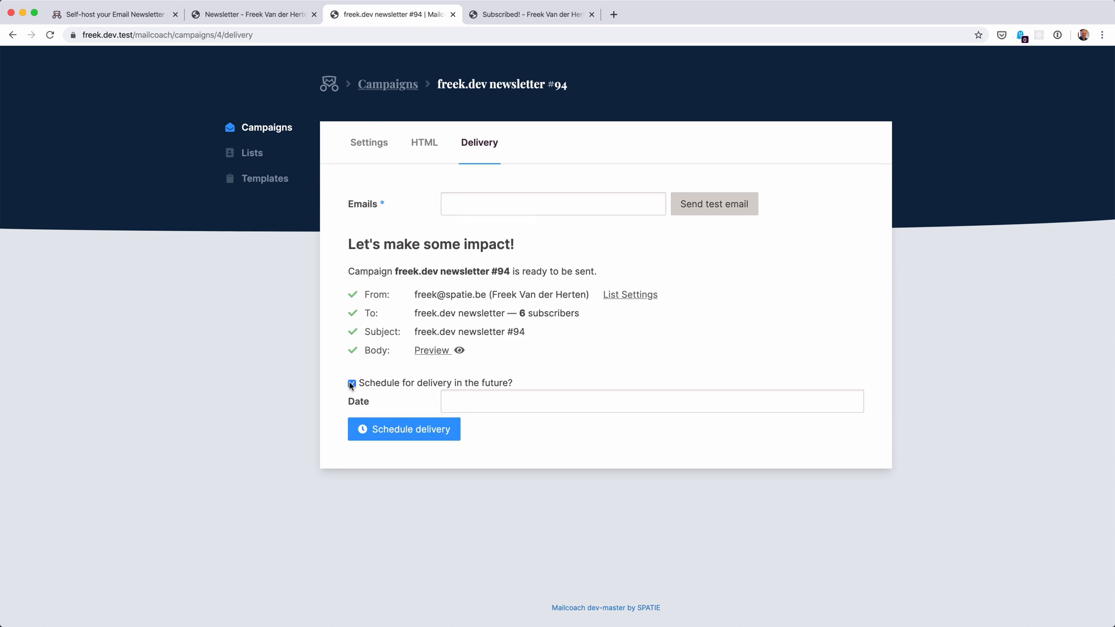
left_click(651, 401)
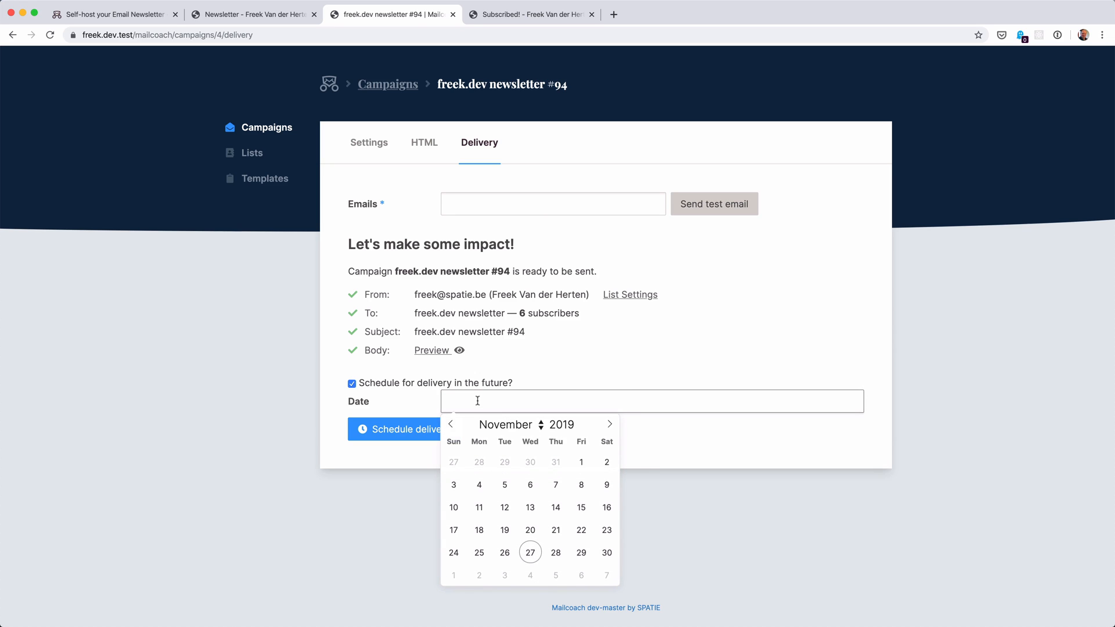
left_click(529, 485)
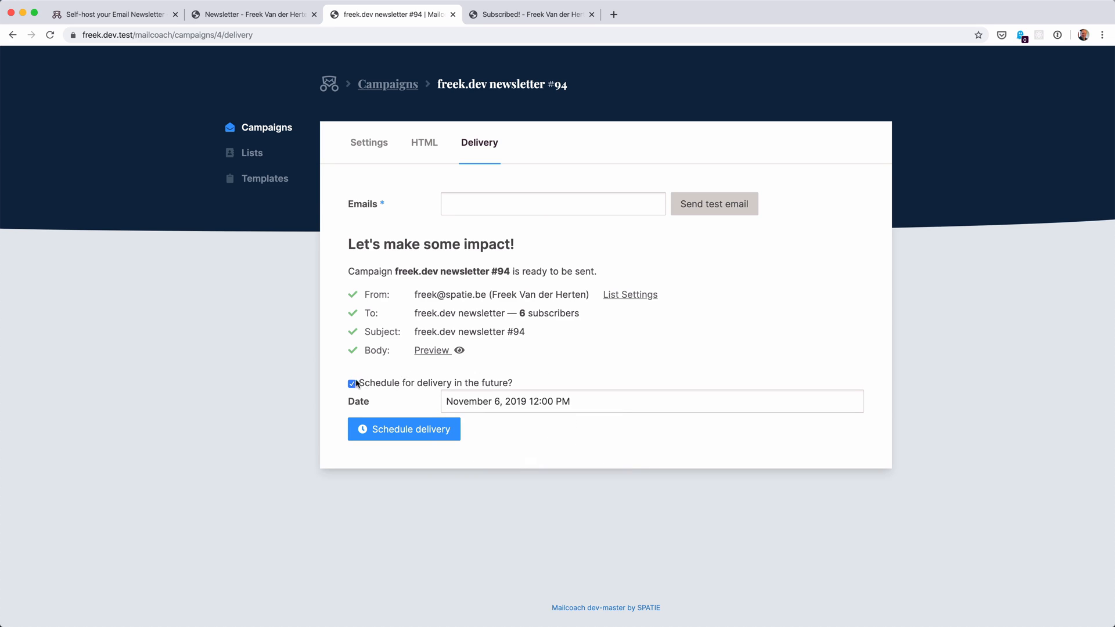
left_click(351, 384)
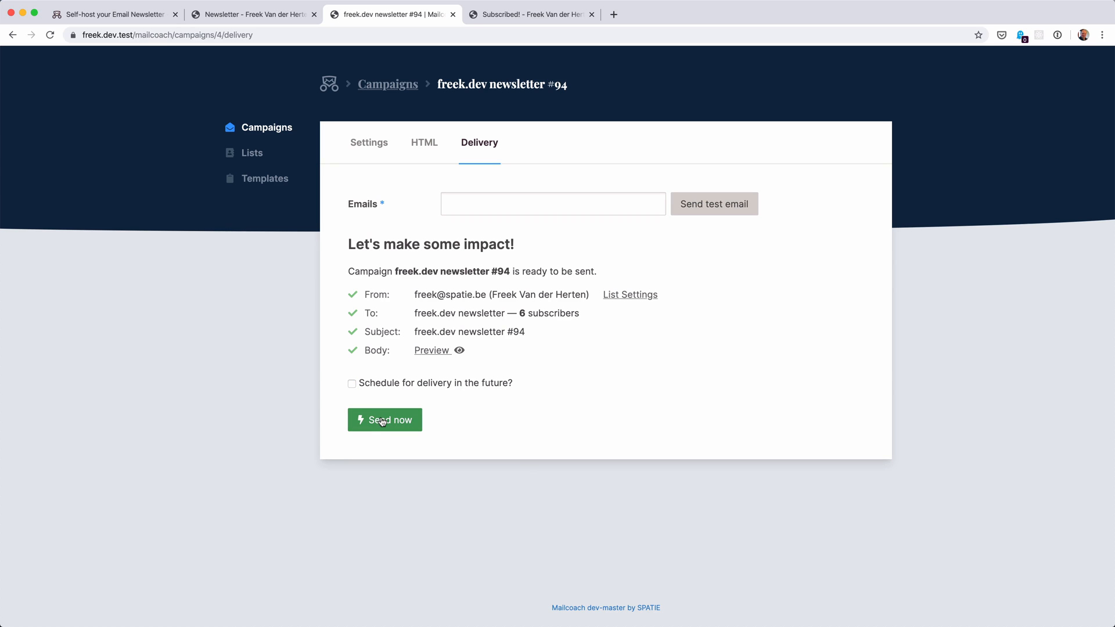
Send freek.dev newsletter #94 now to the list's 6 subscribers
left_click(384, 419)
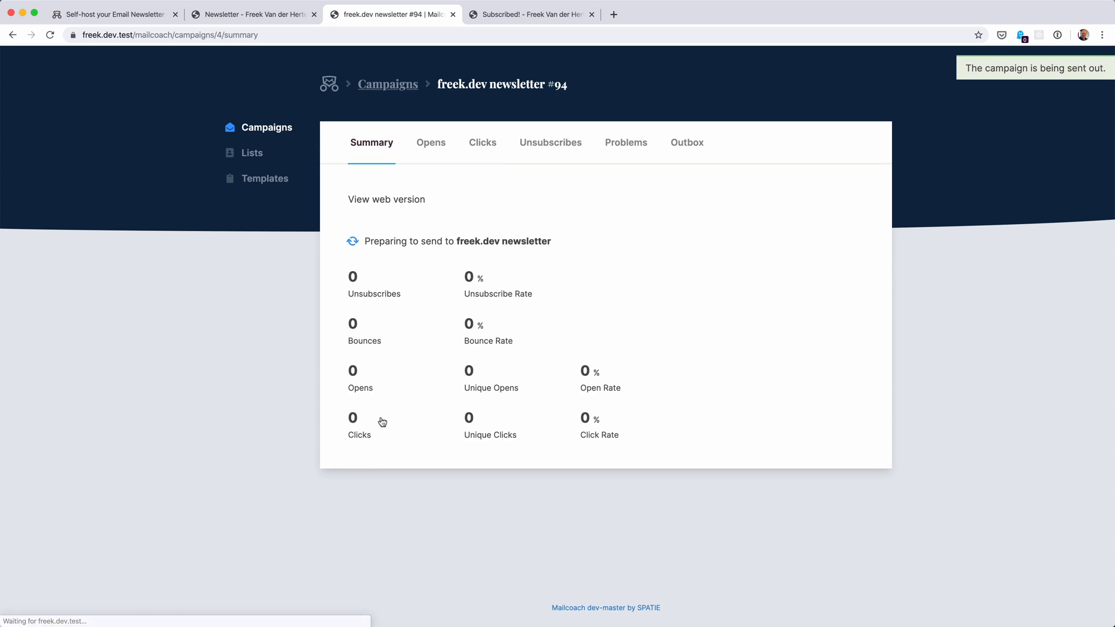
mouse_move(415, 315)
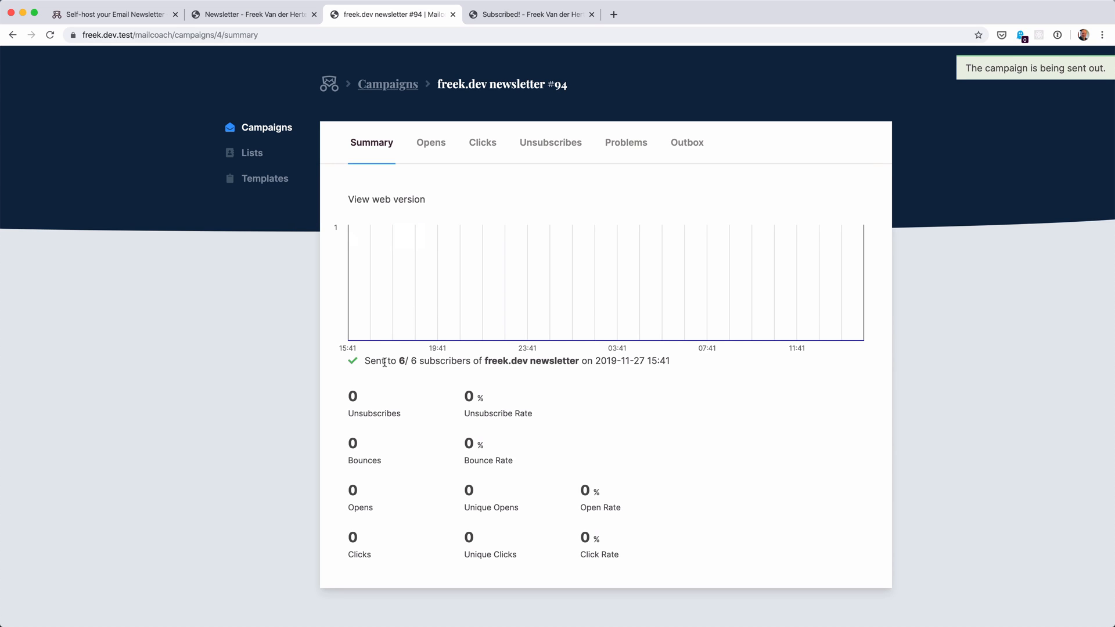
mouse_move(322, 281)
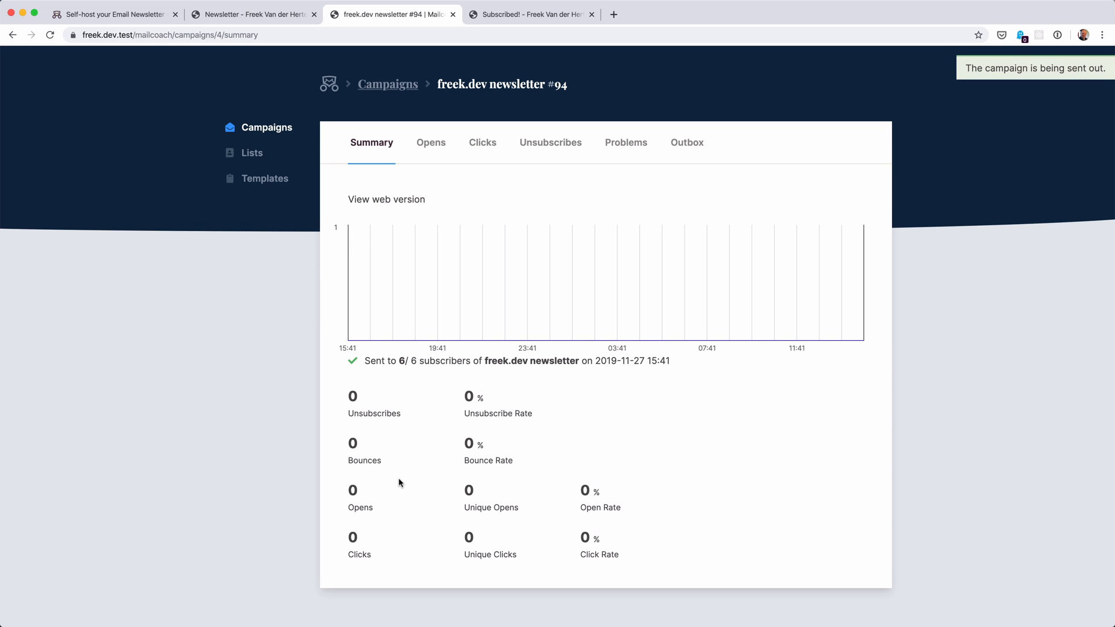
mouse_move(423, 594)
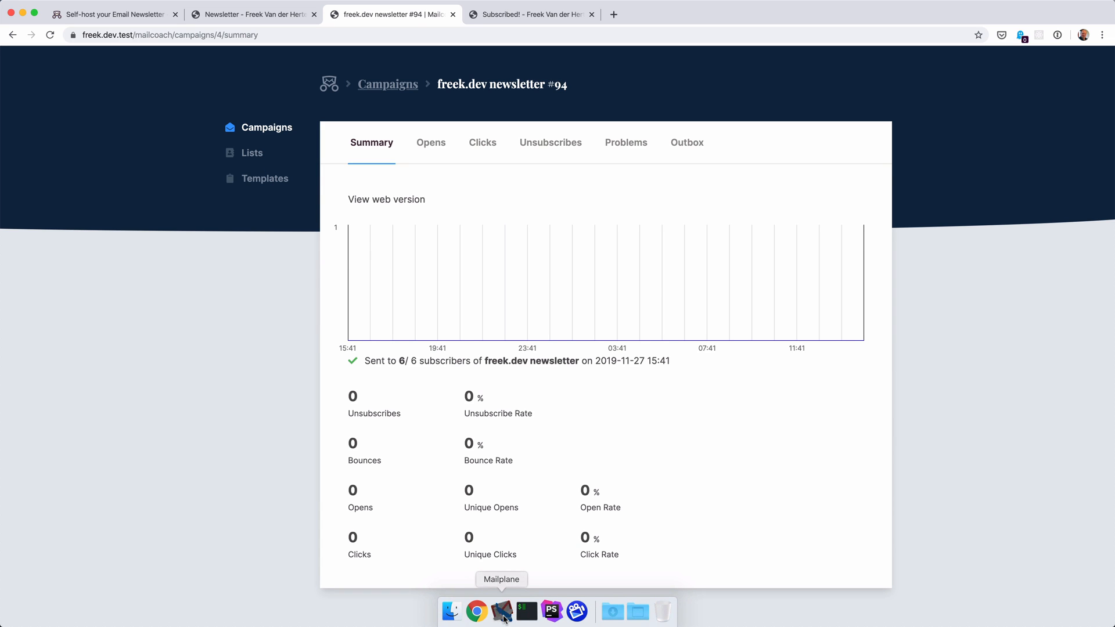
Open a newsletter #94 email in Mailplane and confirm Mailcoach shows 1 open (17%)
left_click(502, 610)
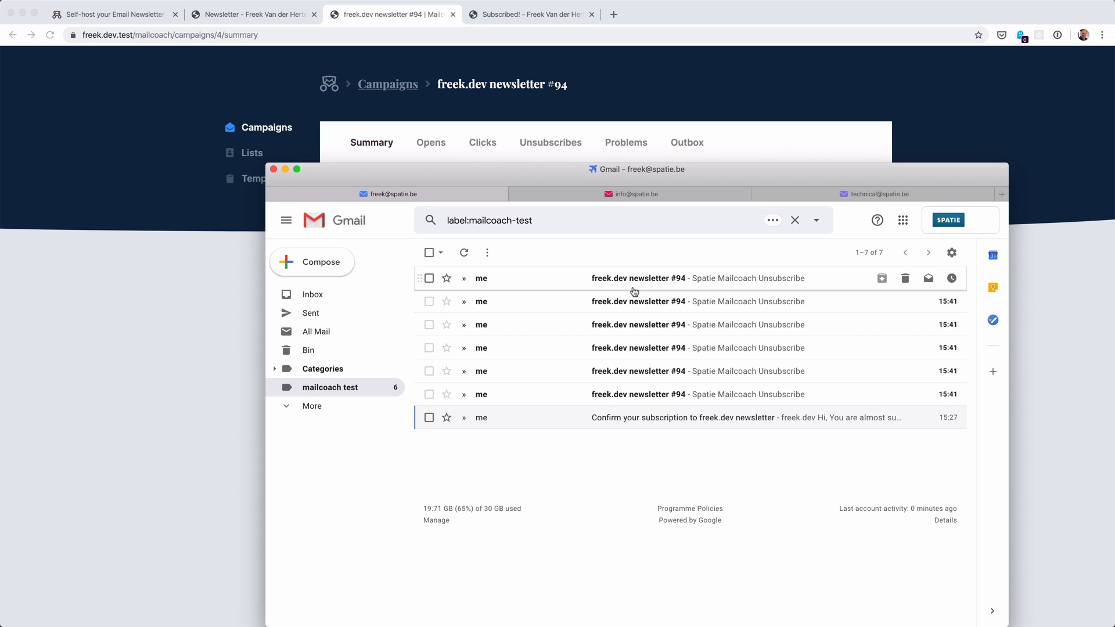
left_click(638, 277)
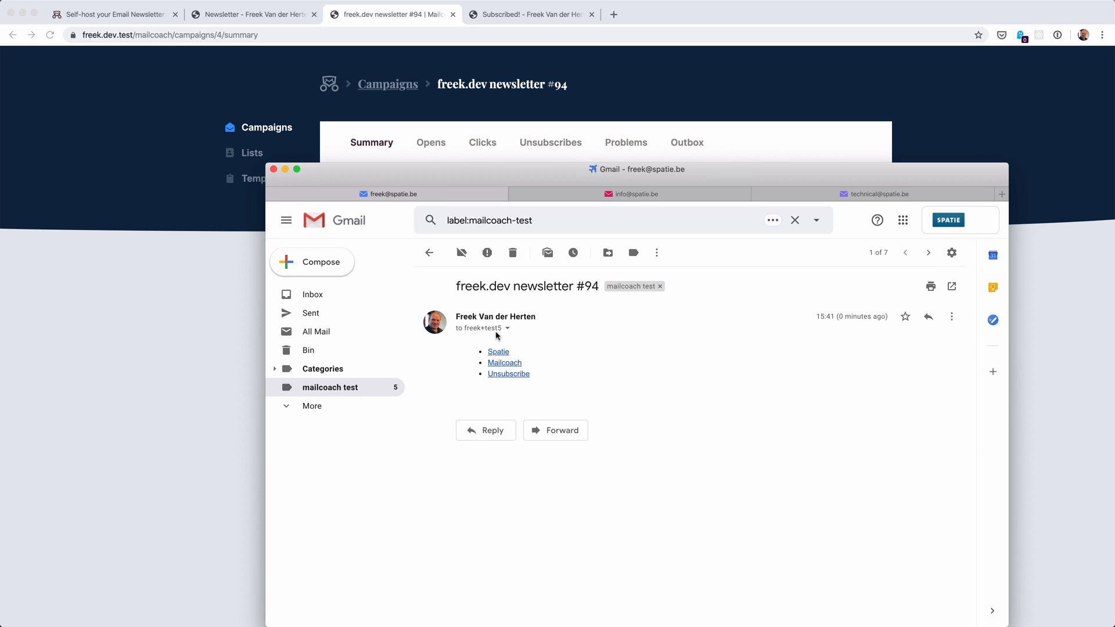
left_click(483, 328)
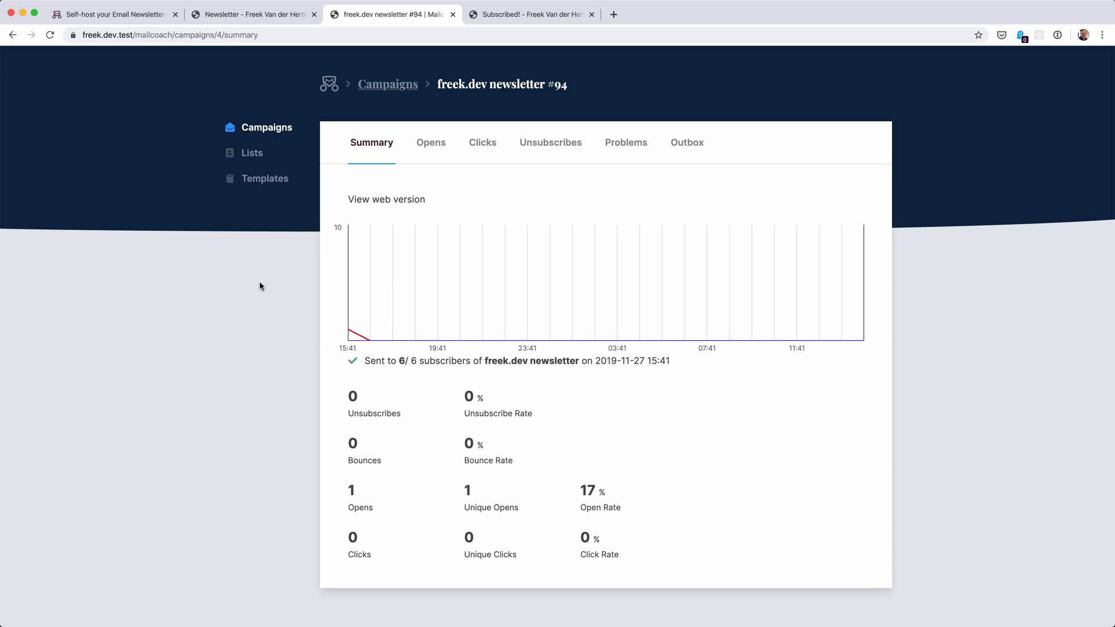
left_click(429, 142)
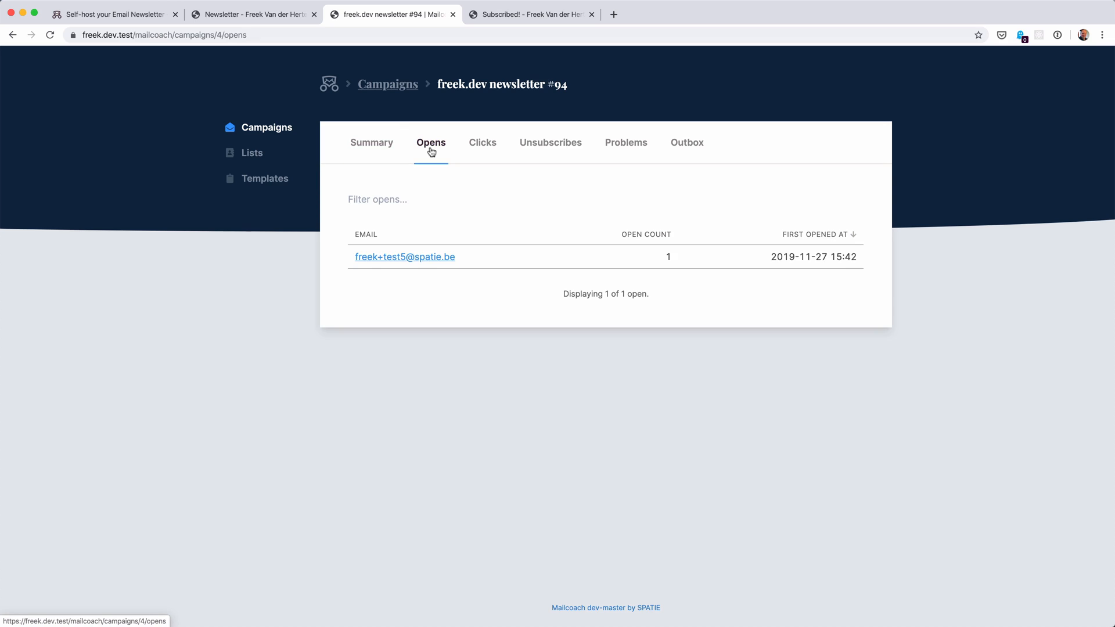
mouse_move(461, 264)
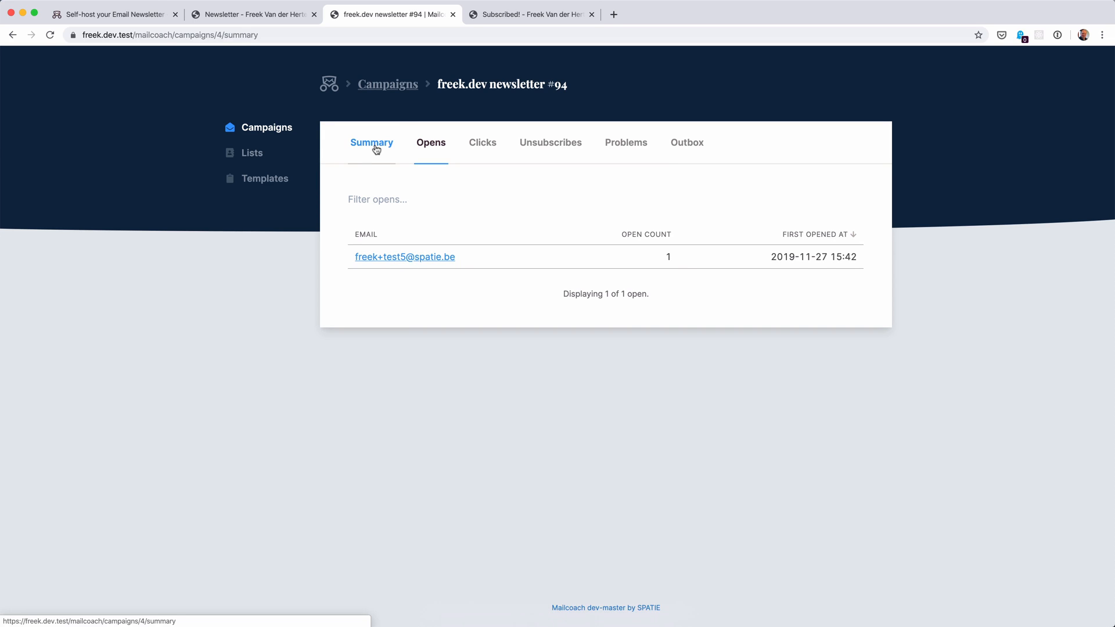
left_click(372, 142)
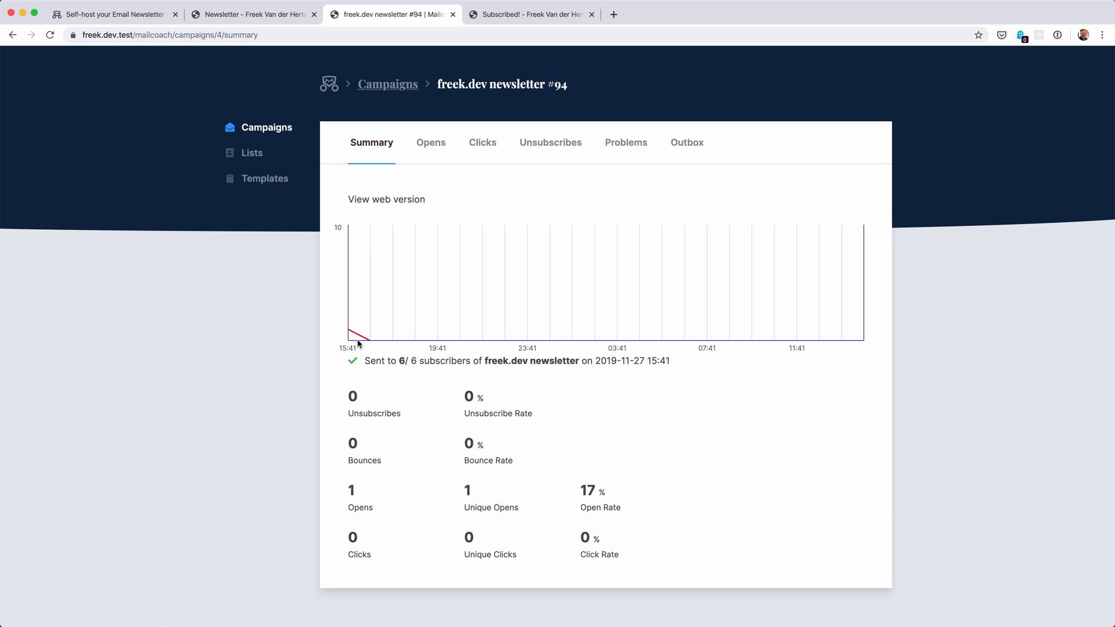
mouse_move(363, 350)
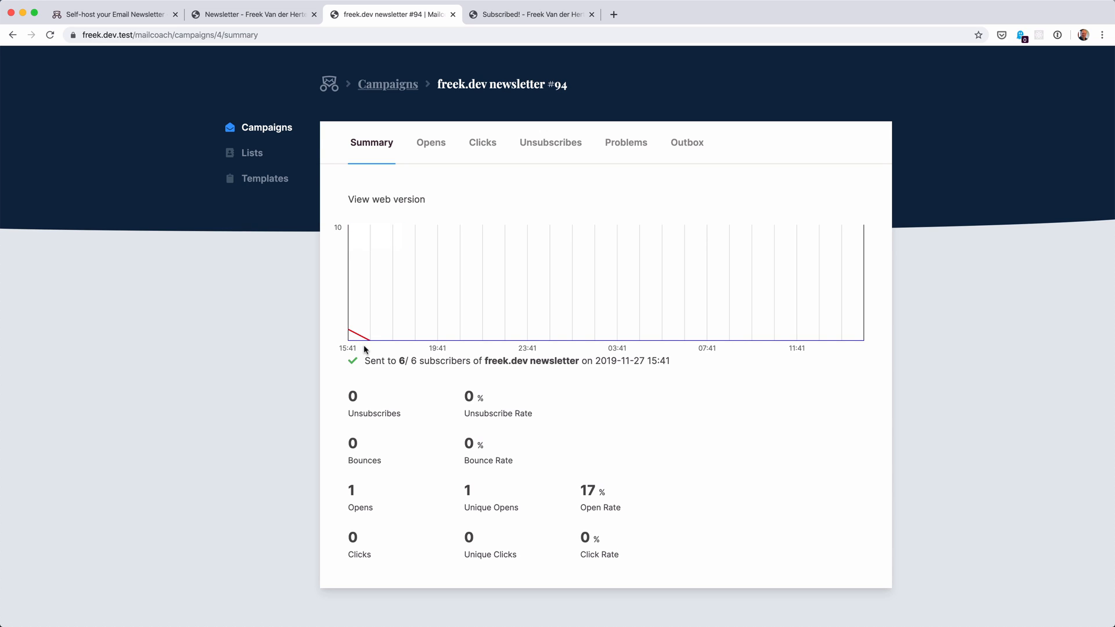
mouse_move(606, 503)
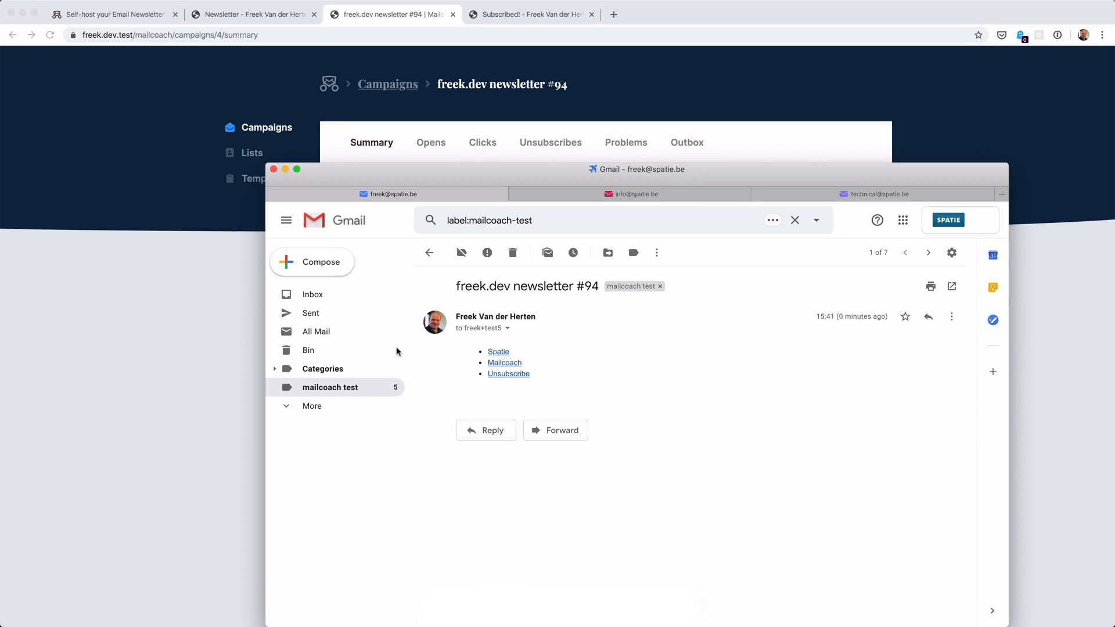
Bring the Mailcoach campaign Summary back to the front, now showing 3 opens
left_click(428, 252)
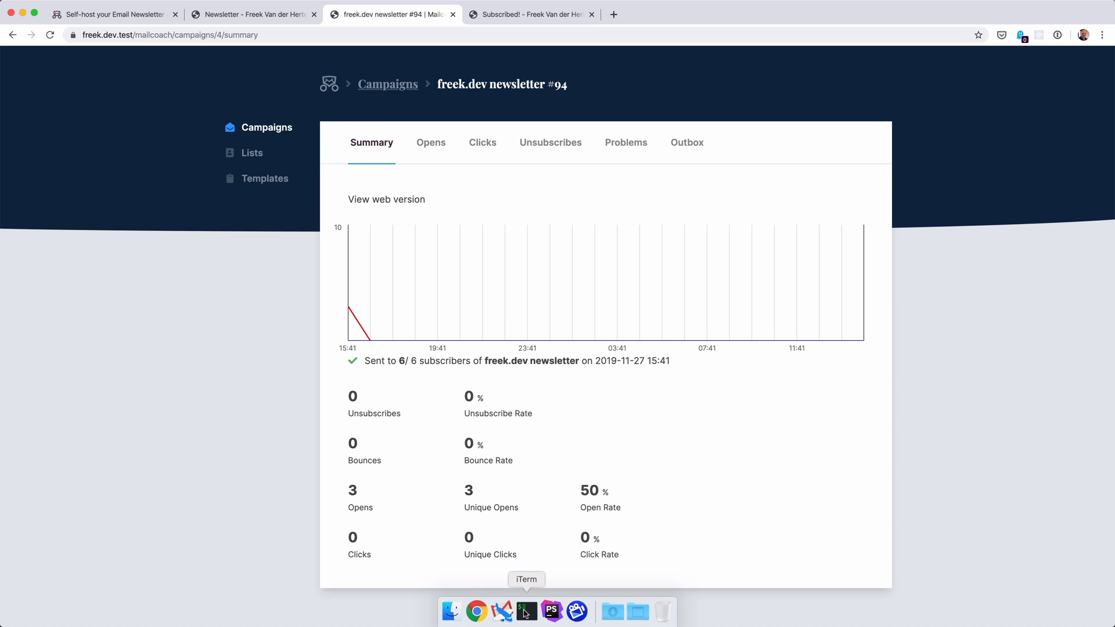
left_click(524, 611)
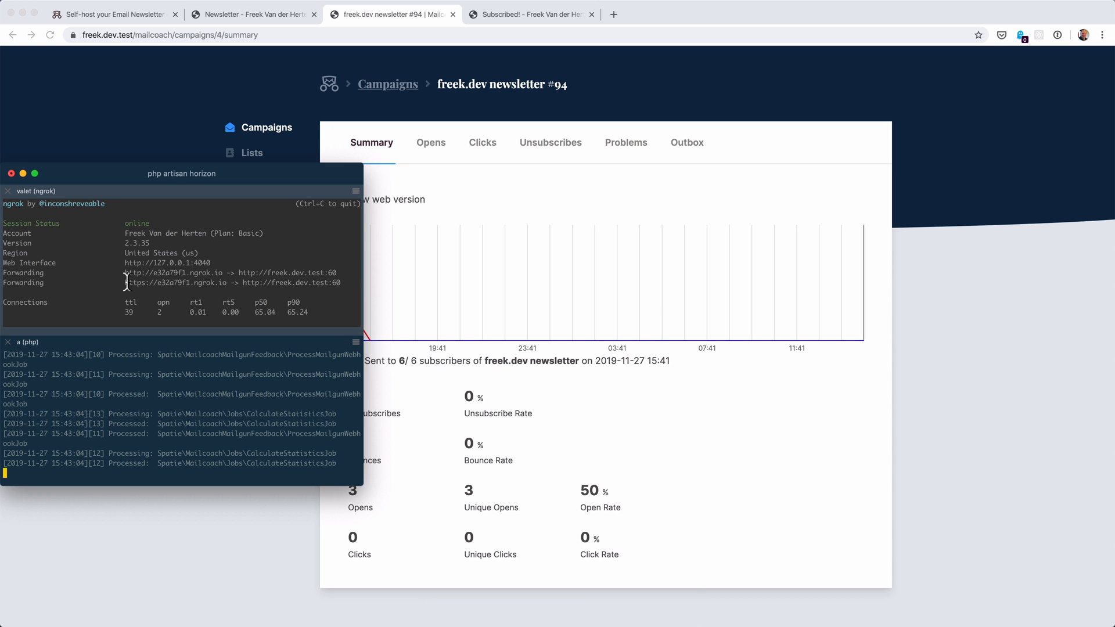
mouse_move(130, 290)
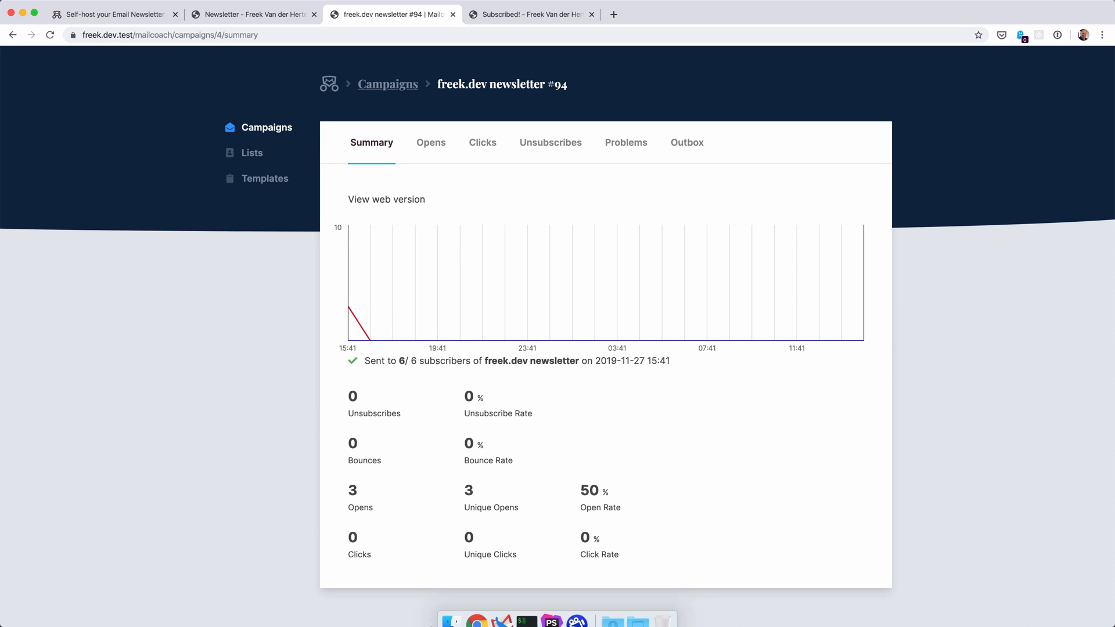
mouse_move(550, 611)
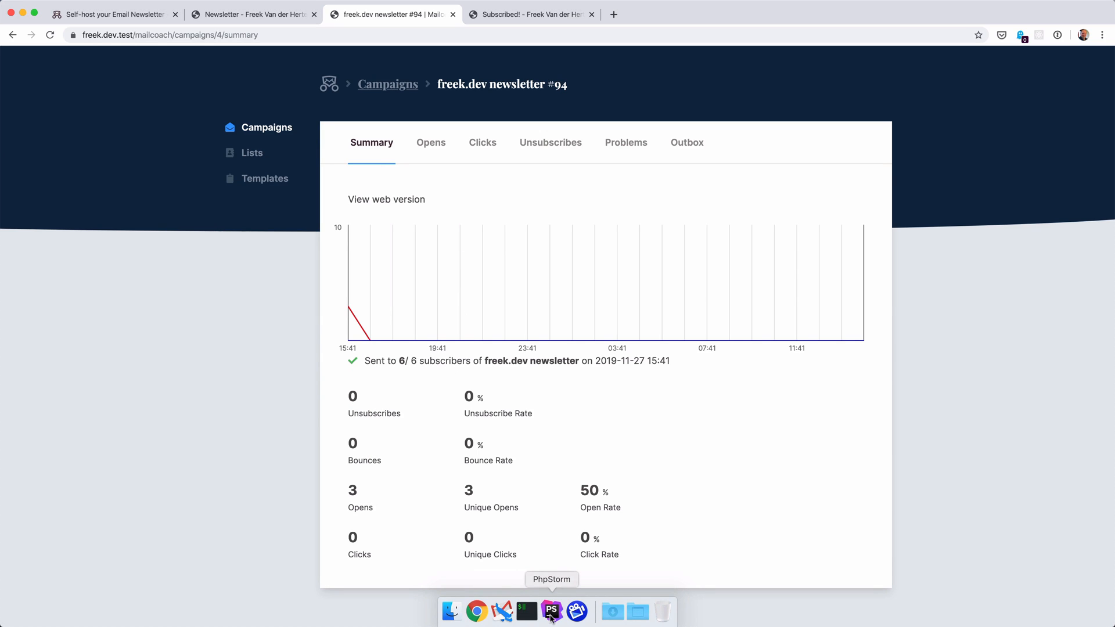
mouse_move(502, 611)
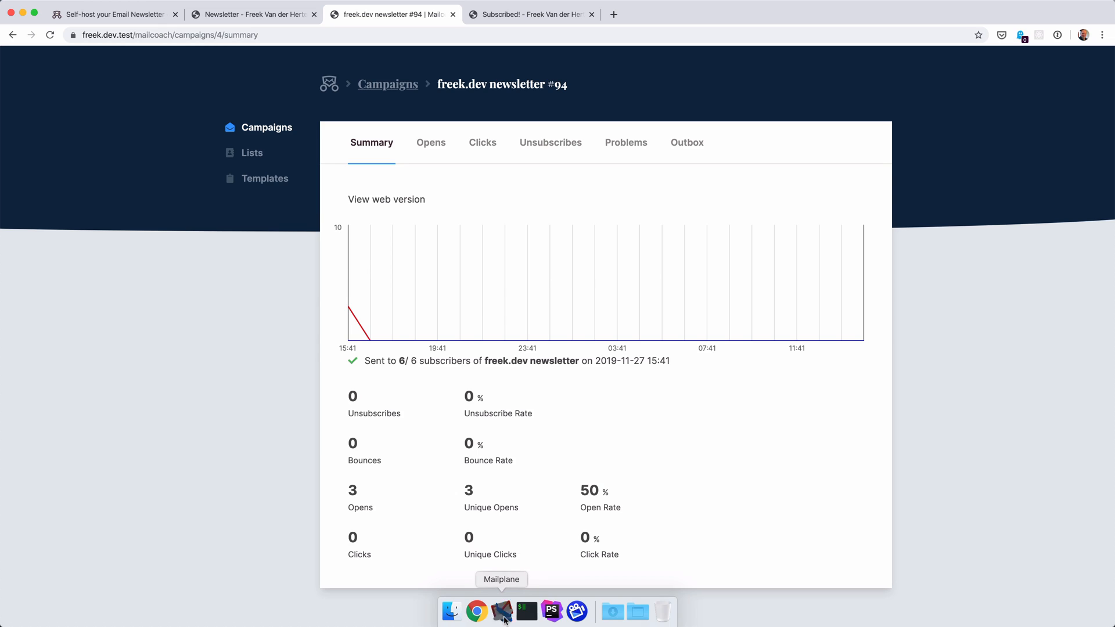
Follow the Spatie and Mailcoach links in the newsletter email from Mailplane
left_click(502, 609)
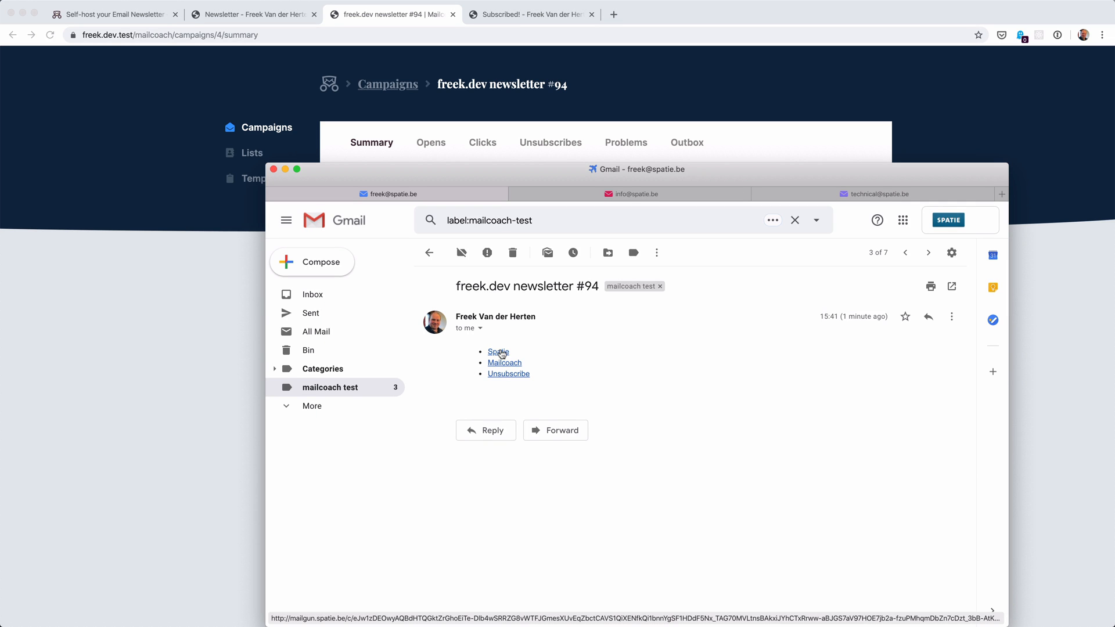
left_click(499, 351)
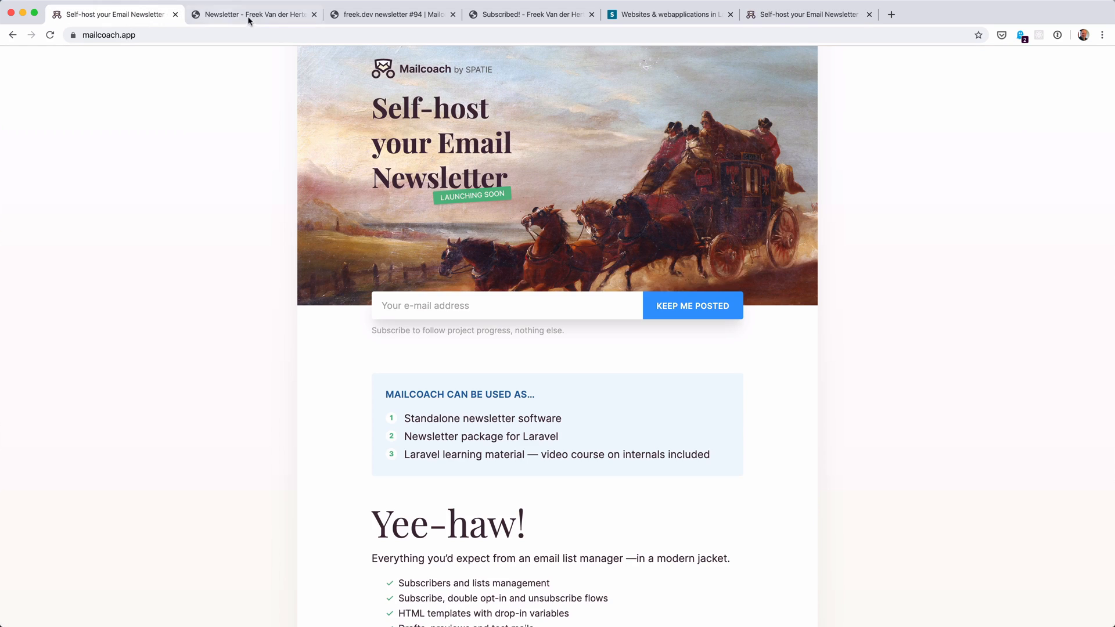
Click the Mailcoach link in the email again and return to the campaign in the browser
left_click(391, 14)
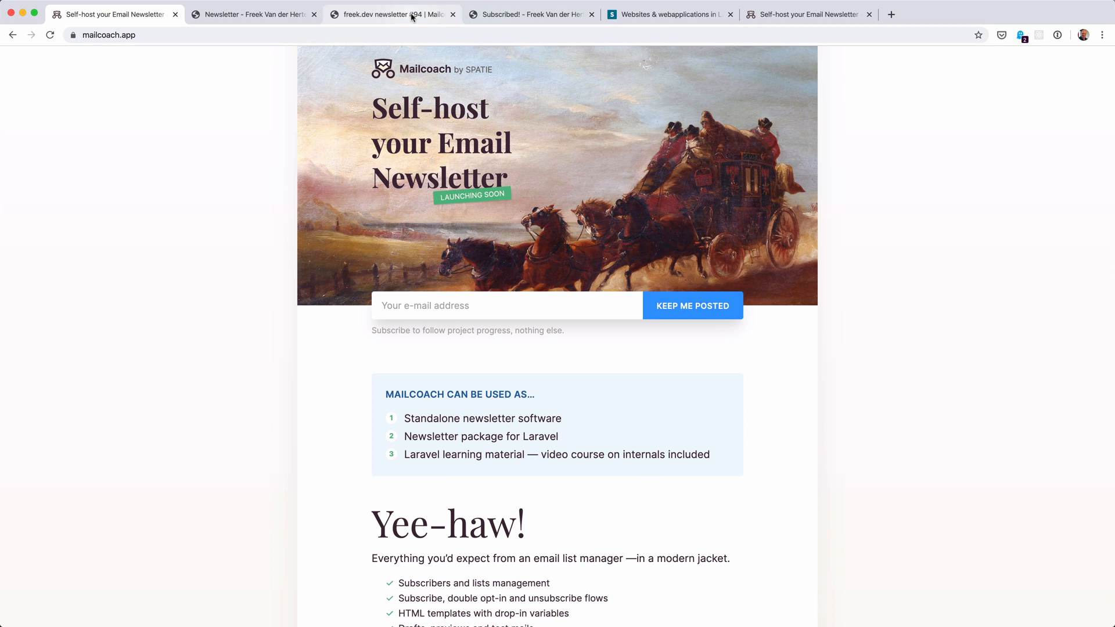
left_click(390, 14)
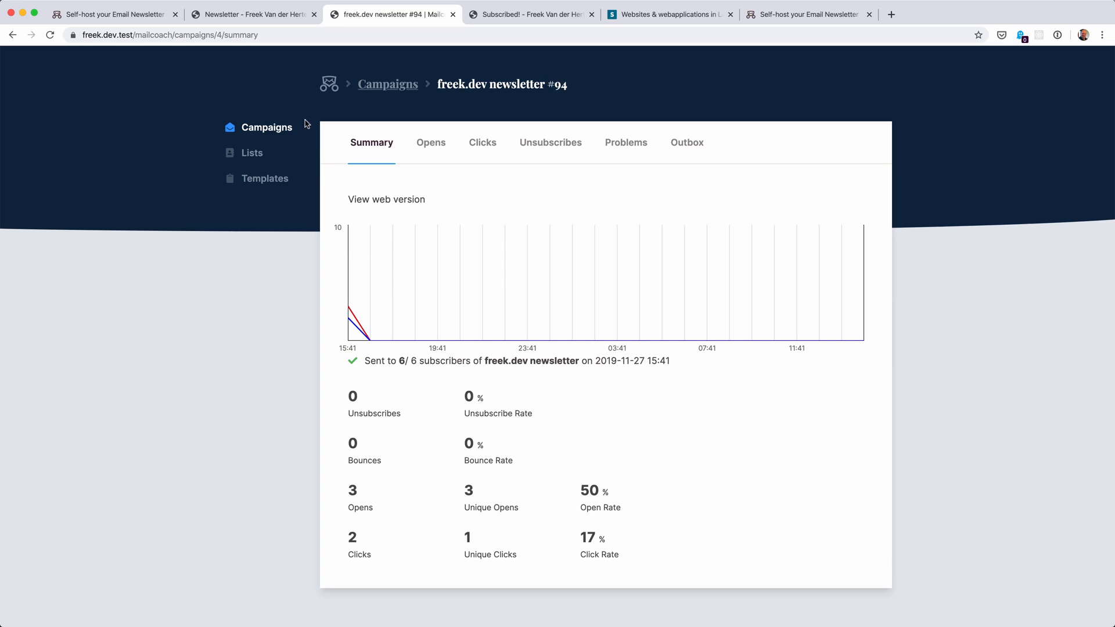
left_click(482, 141)
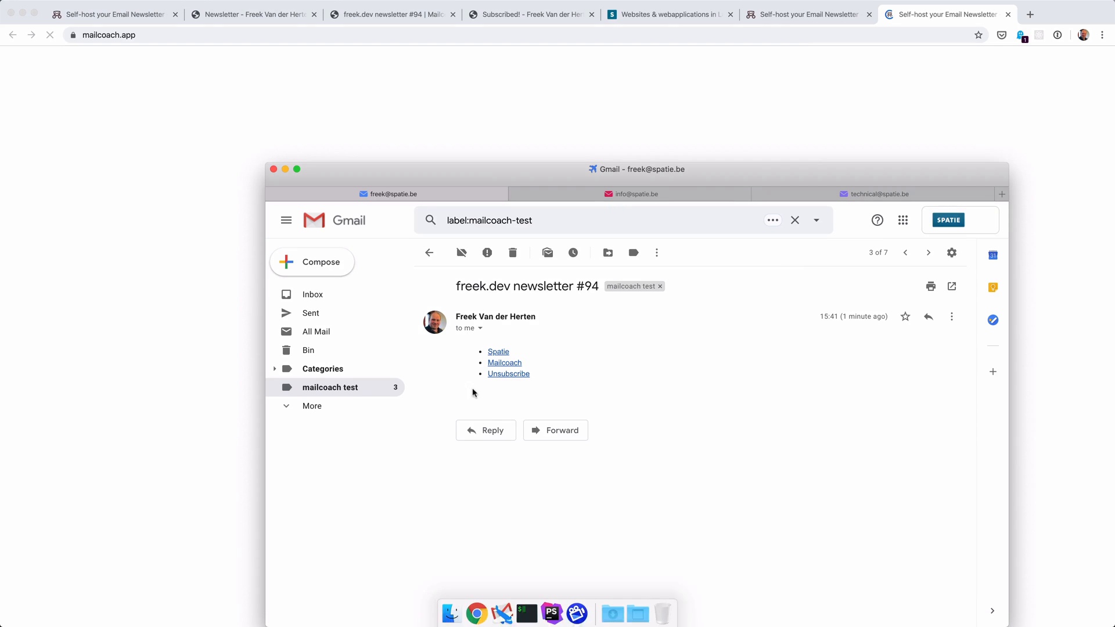
left_click(388, 14)
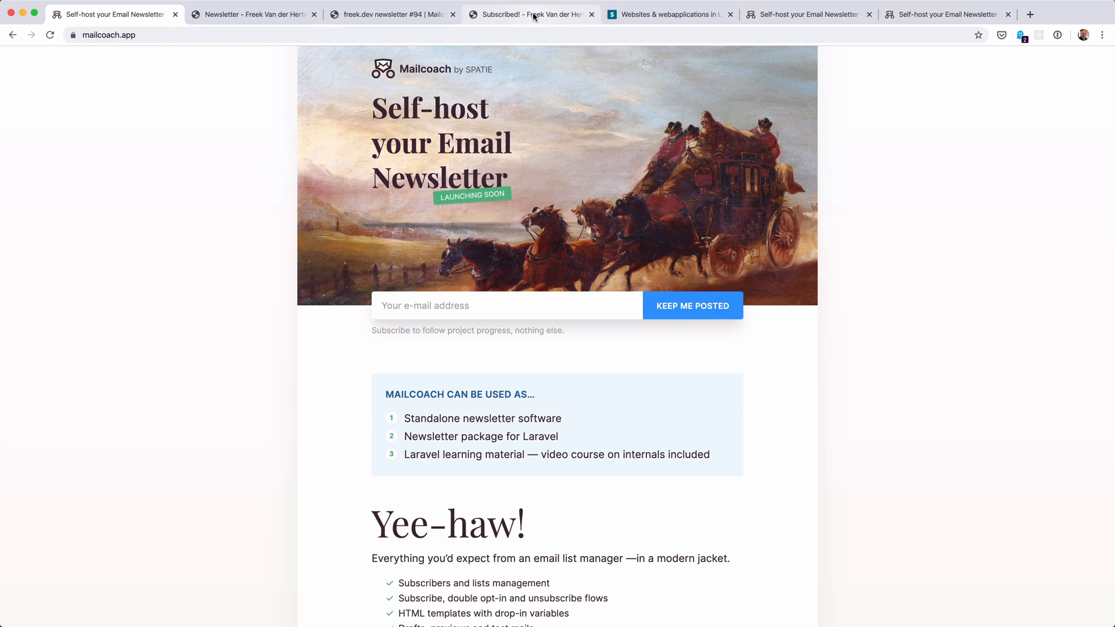
left_click(389, 14)
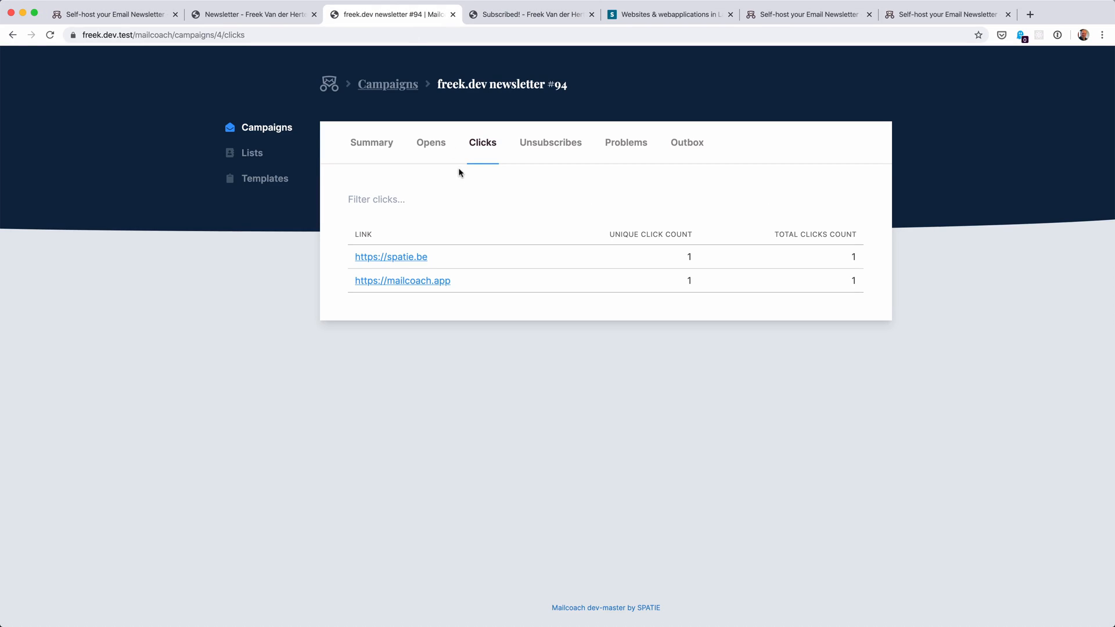
Reload the Clicks report showing spatie.be and mailcoach.app, then the summary with 3 clicks, 17% rate
left_click(50, 35)
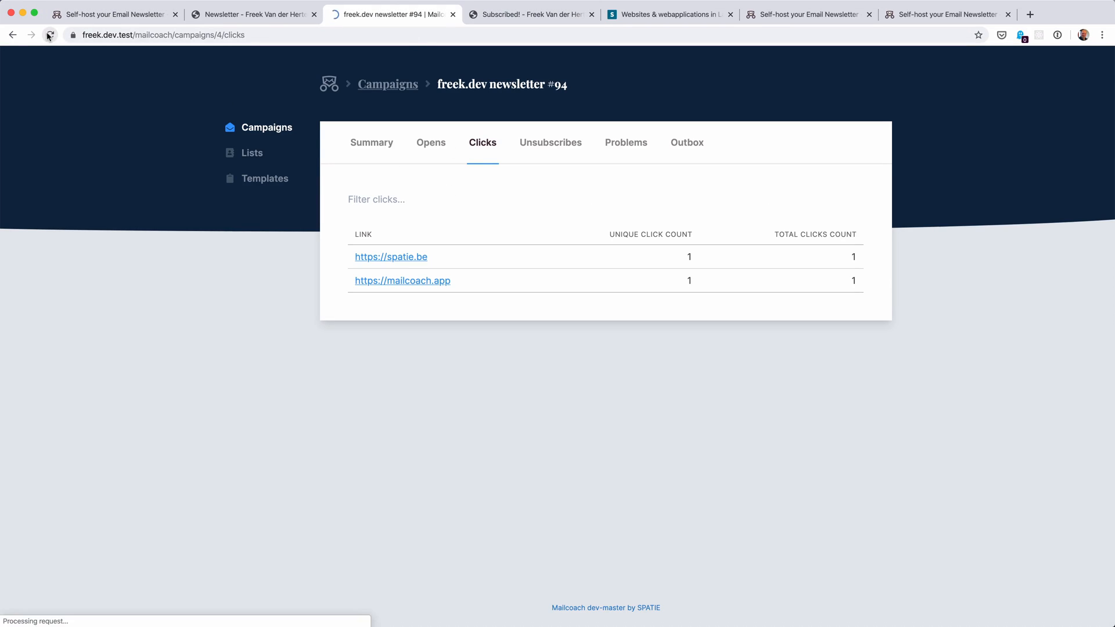
left_click(49, 35)
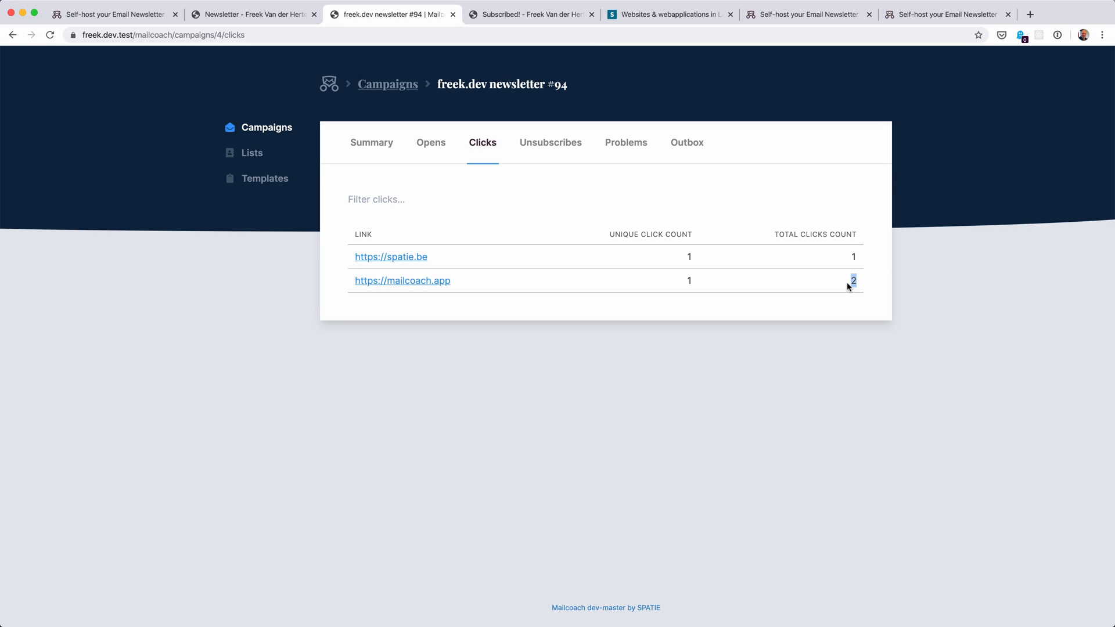
mouse_move(372, 142)
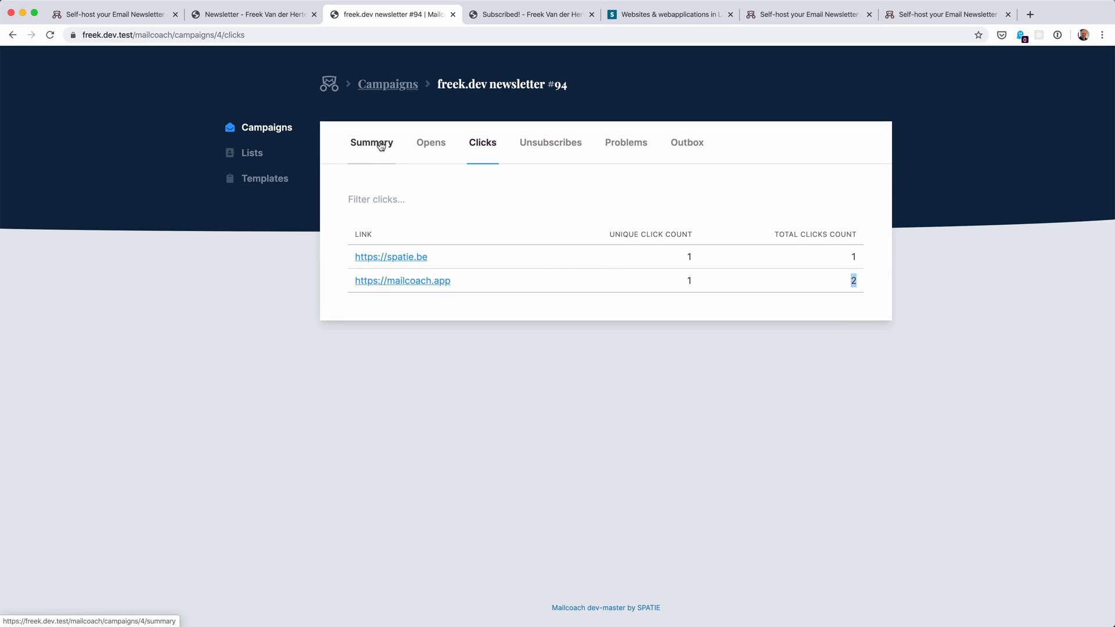
left_click(372, 142)
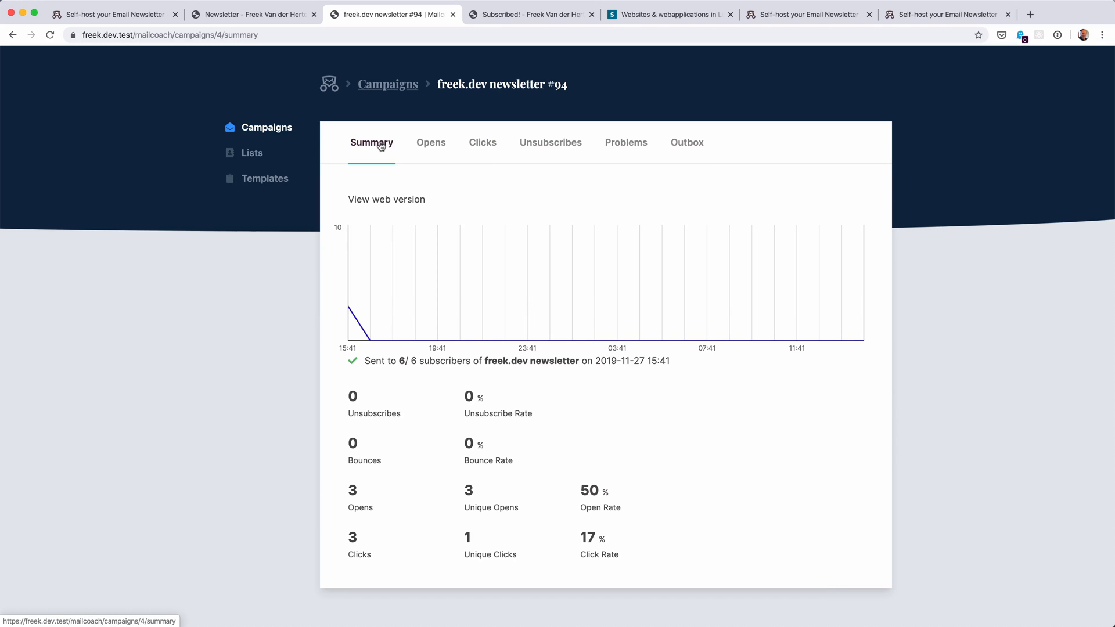
mouse_move(451, 612)
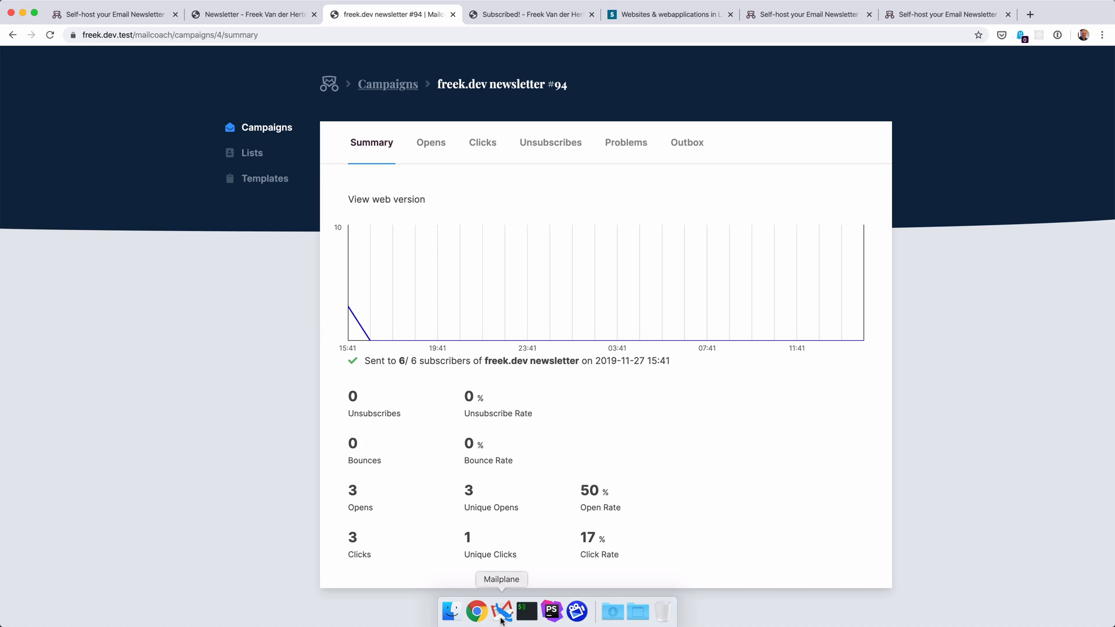
Unsubscribe via the email in Mailplane and confirm the campaign records 1 unsubscribe
left_click(502, 610)
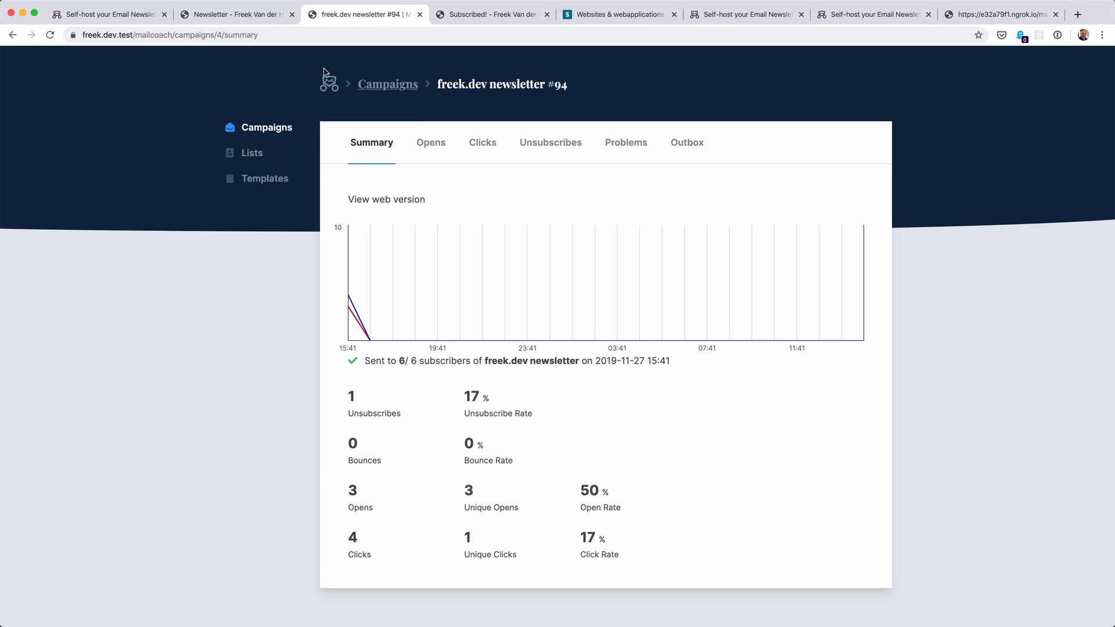
left_click(550, 142)
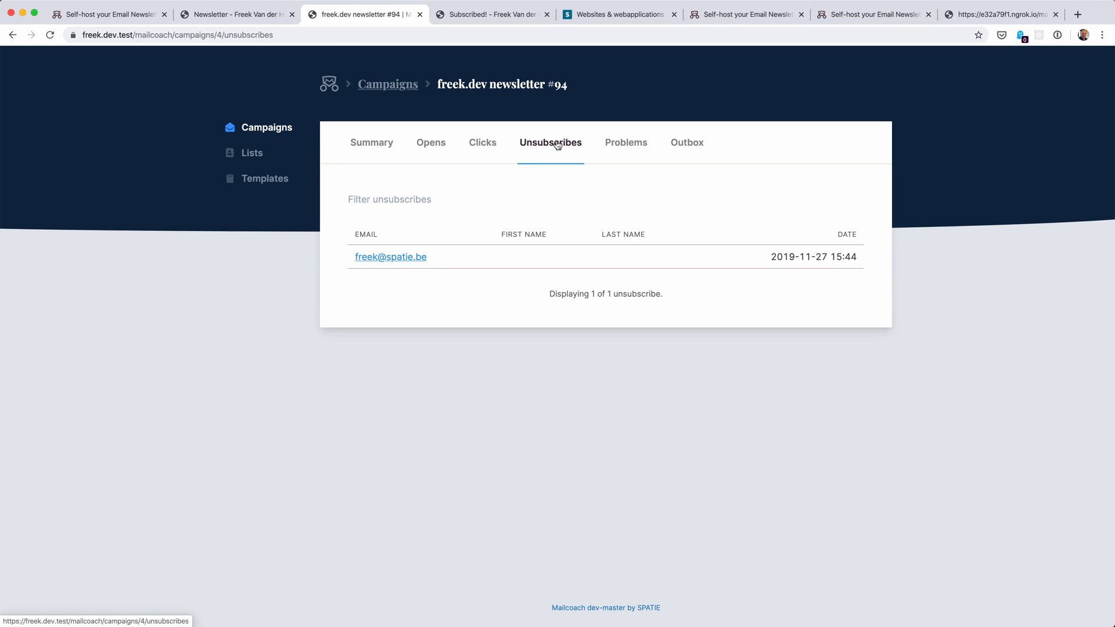
mouse_move(390, 257)
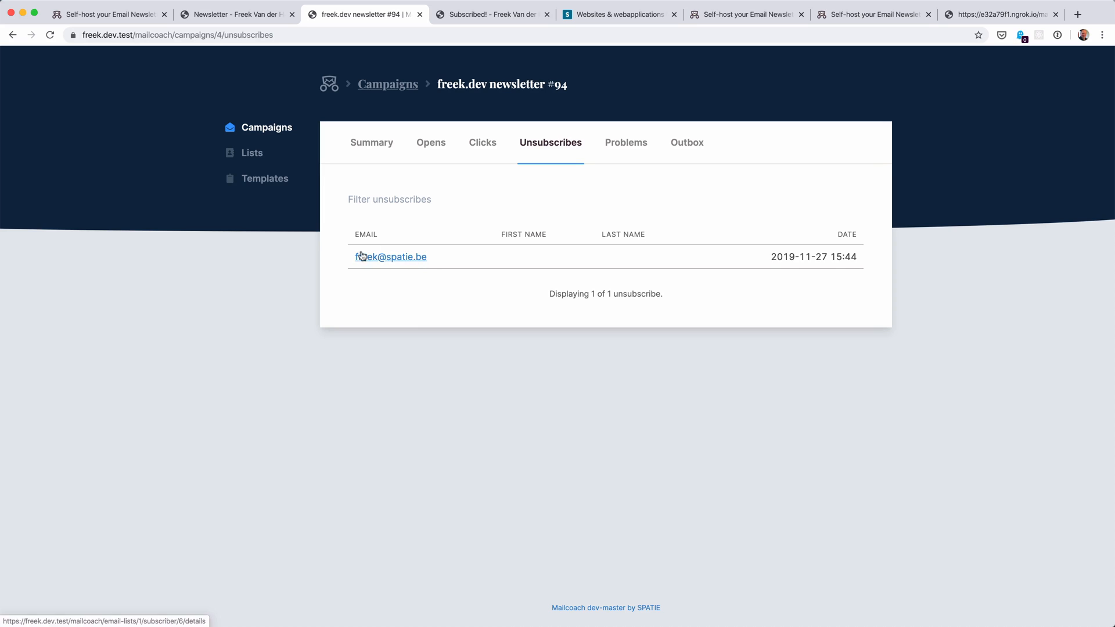
mouse_move(303, 188)
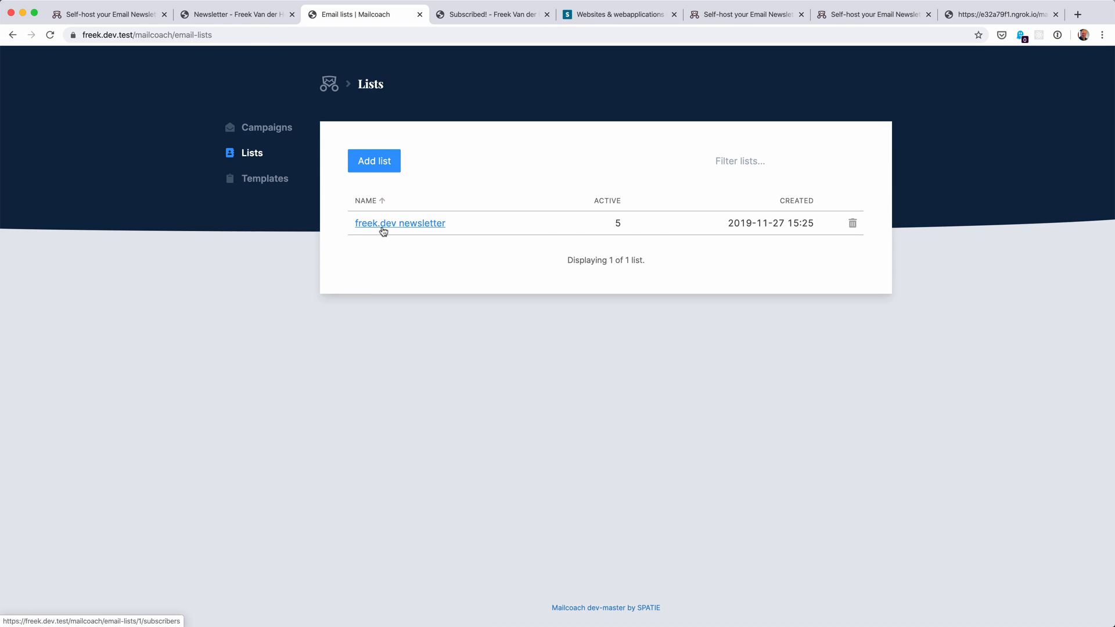
Filter the freek.dev newsletter list to its single unsubscribed subscriber
left_click(399, 223)
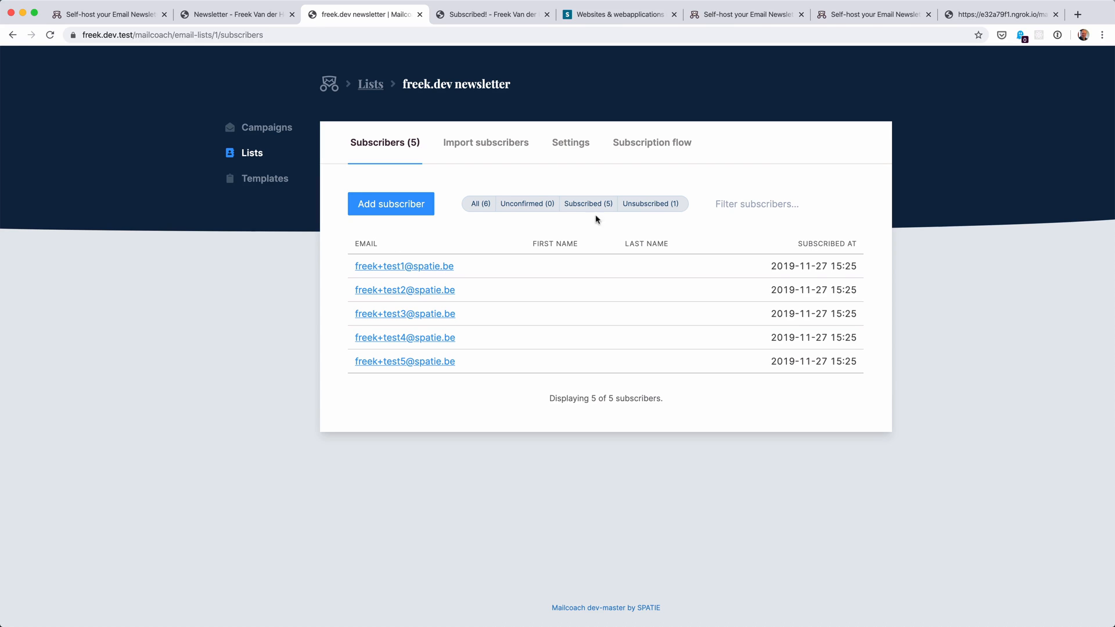
left_click(648, 203)
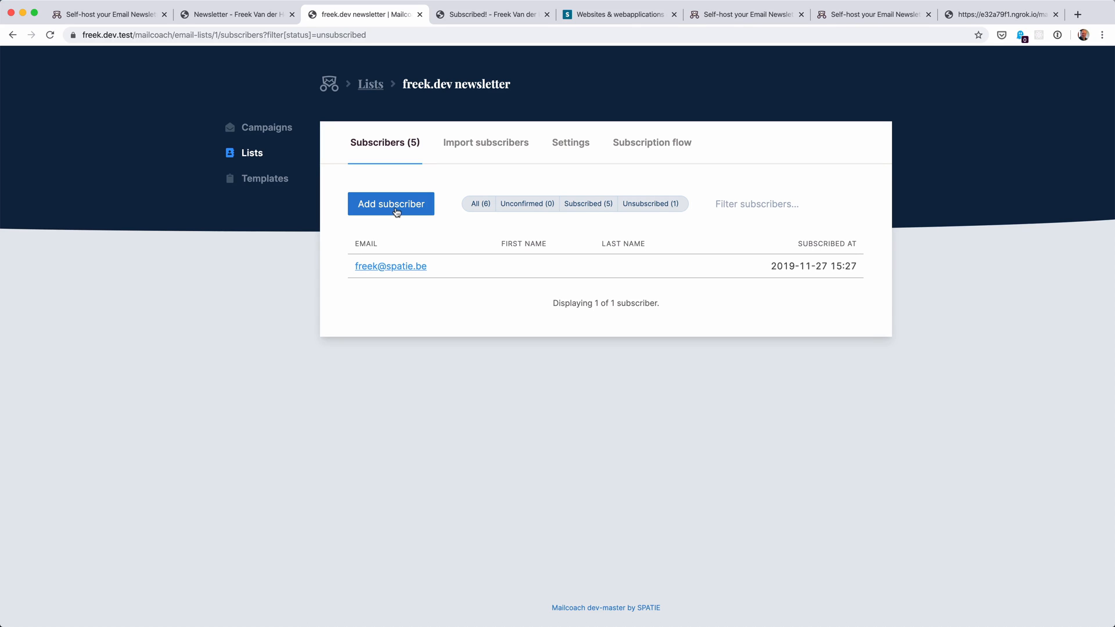
left_click(390, 203)
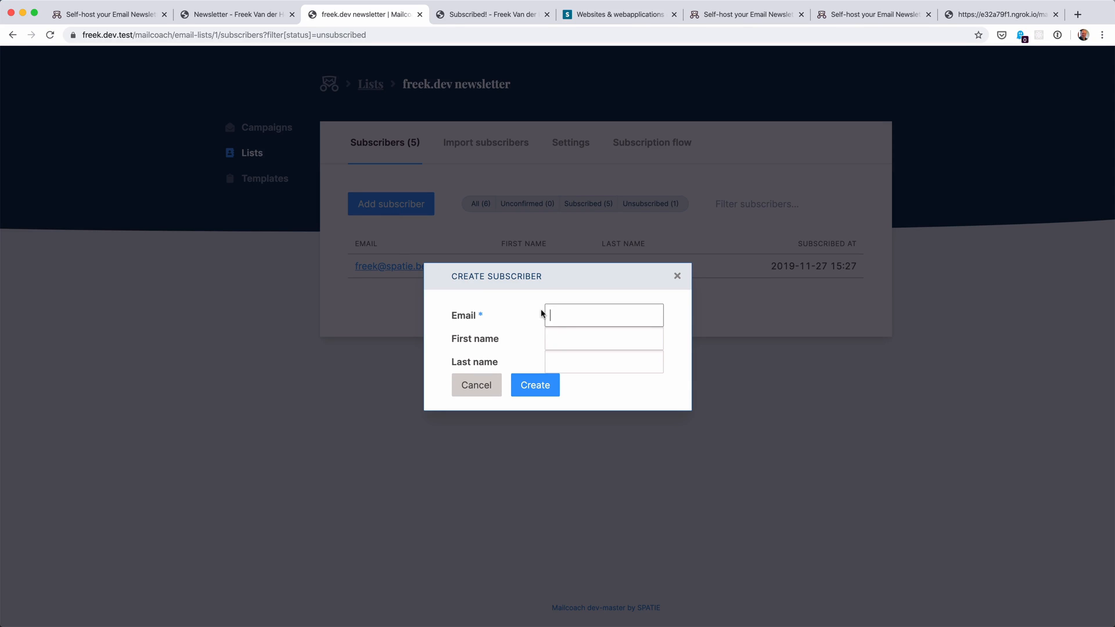
type("boun")
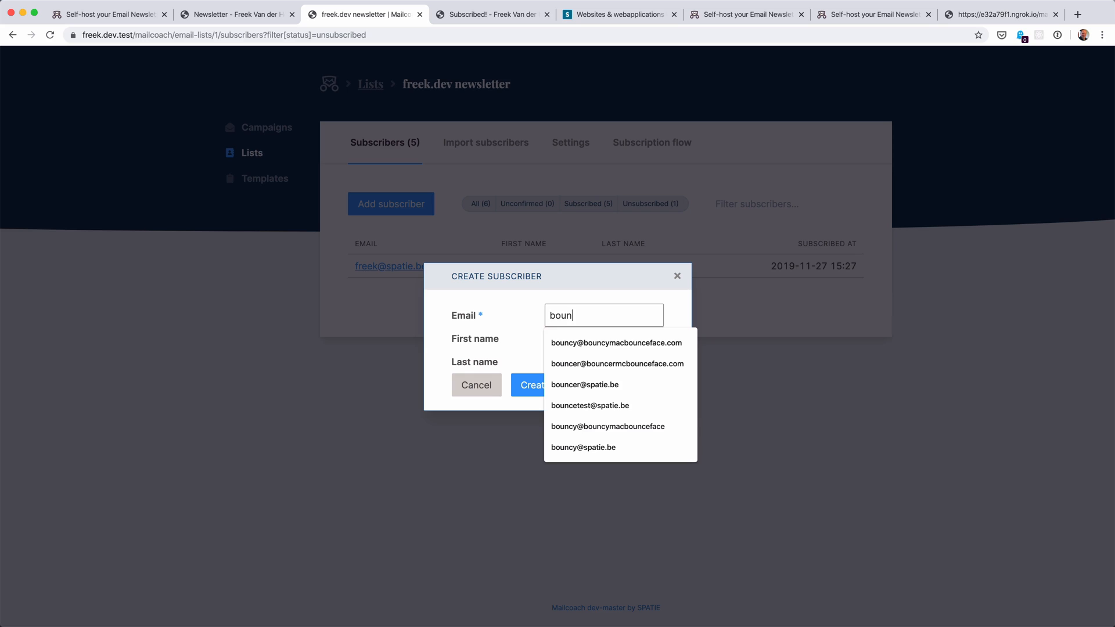
left_click(581, 446)
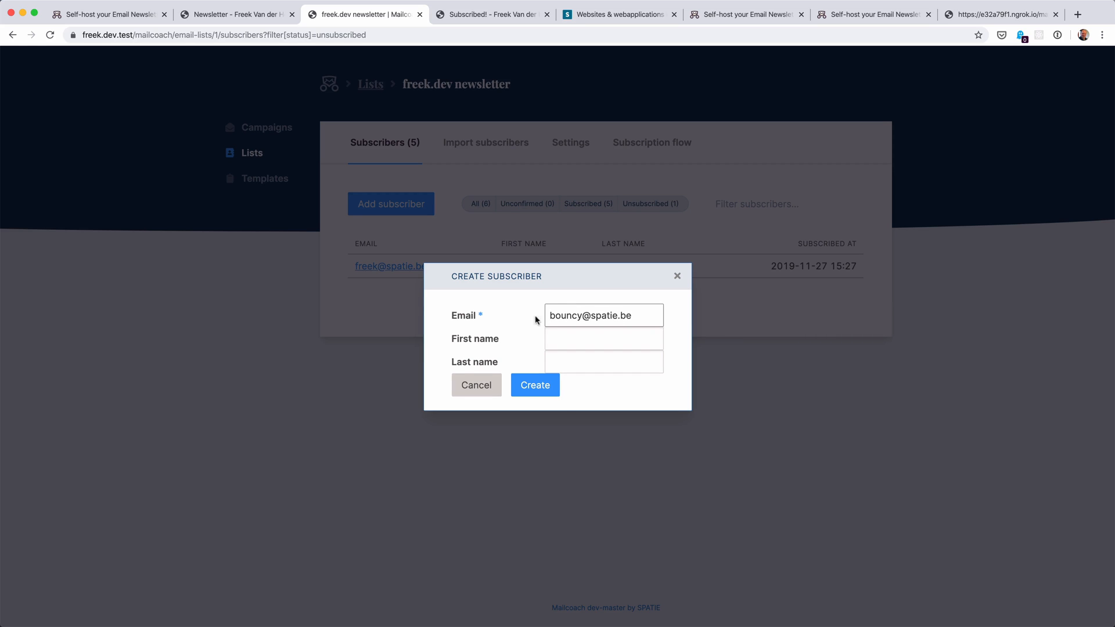
left_click(534, 384)
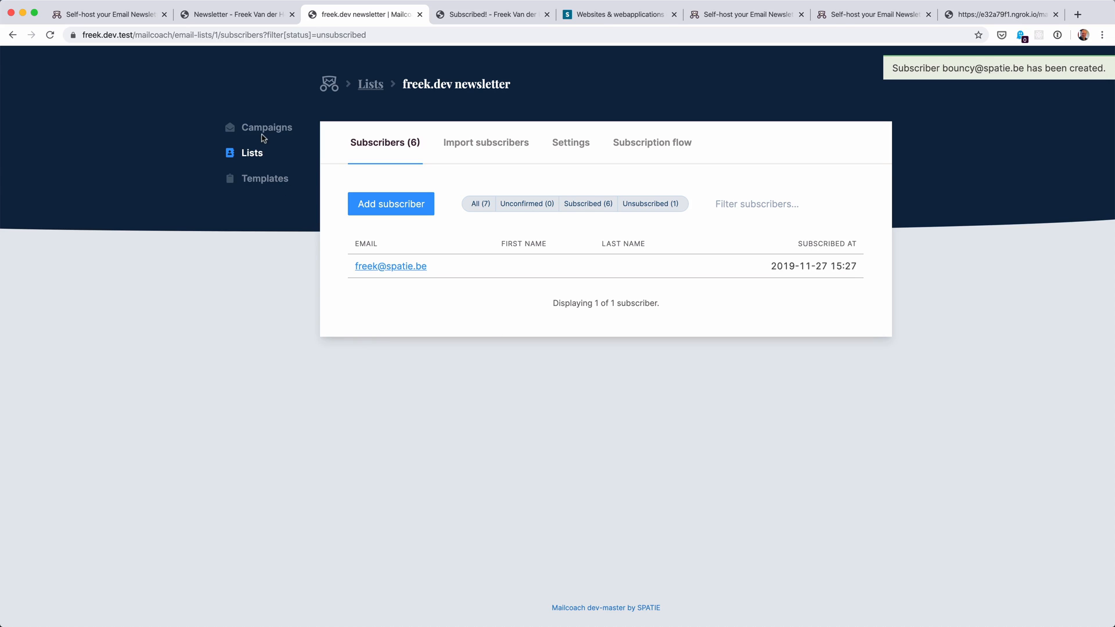
left_click(267, 128)
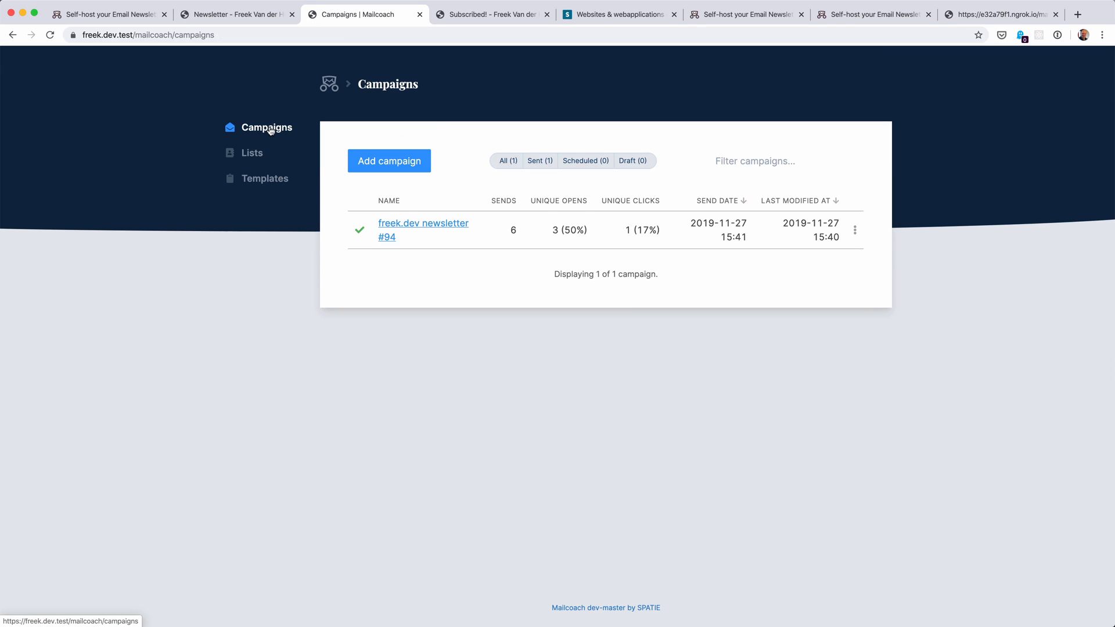
Duplicate the freek.dev newsletter #94 campaign and send it now
left_click(855, 230)
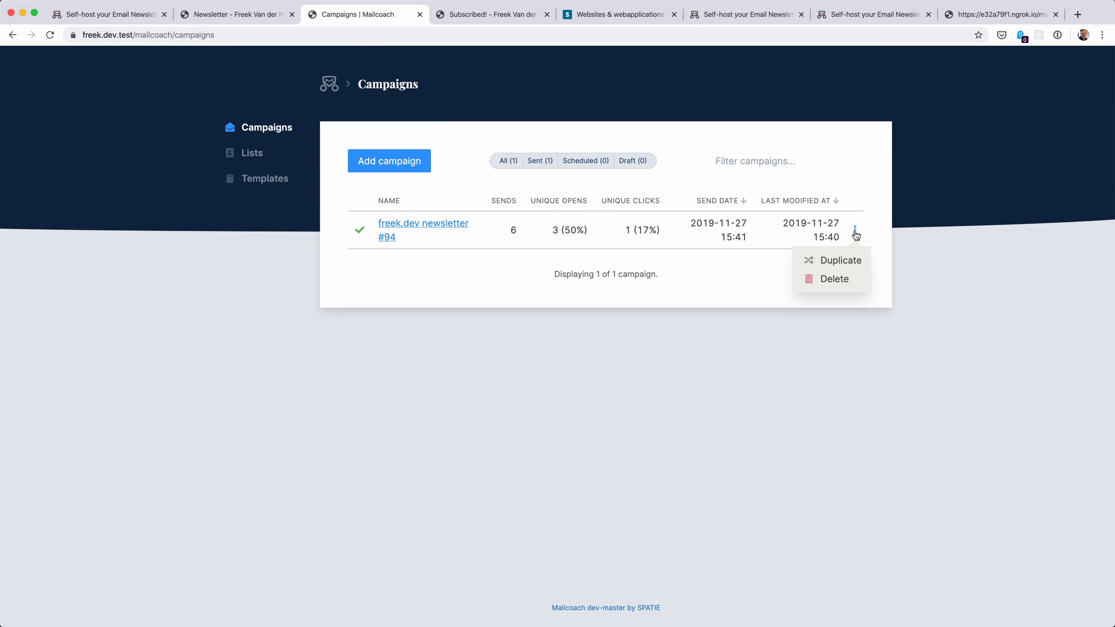
left_click(840, 259)
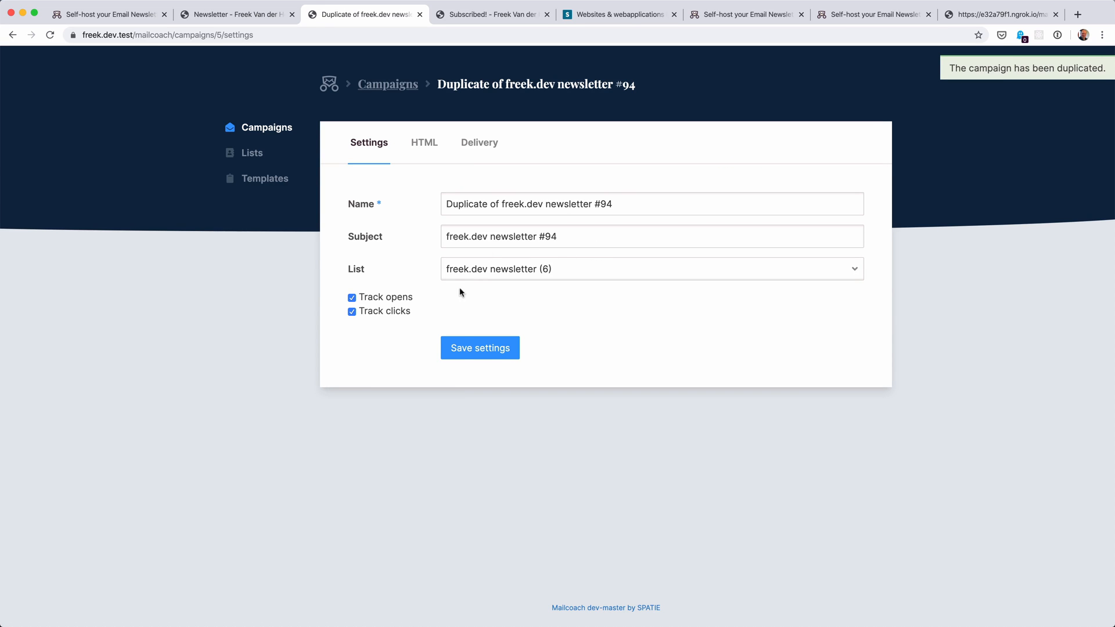
left_click(480, 142)
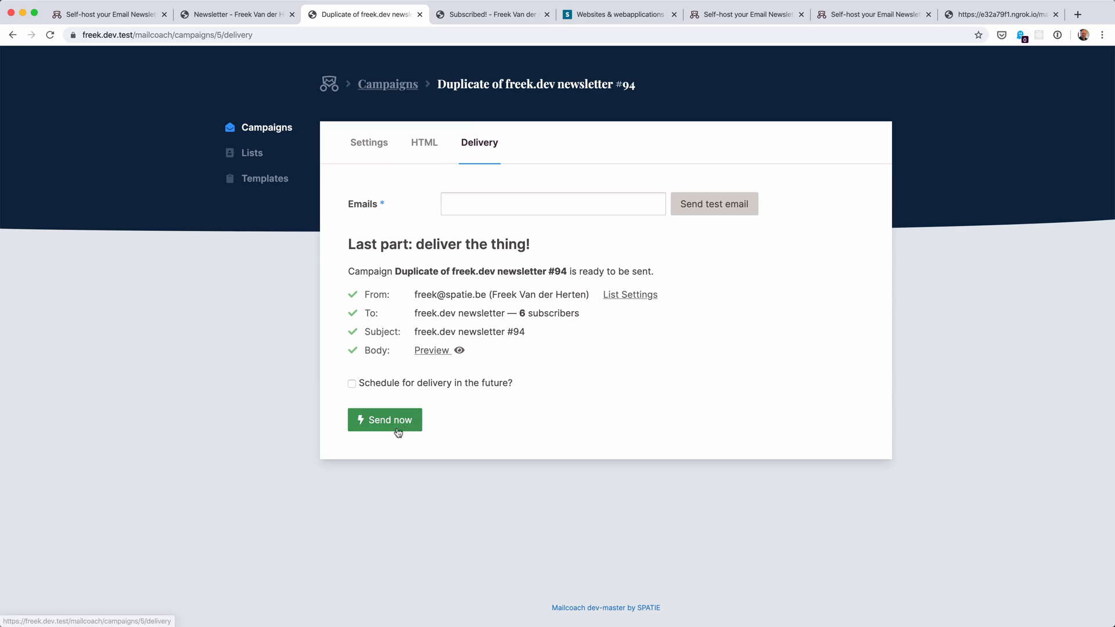
left_click(384, 419)
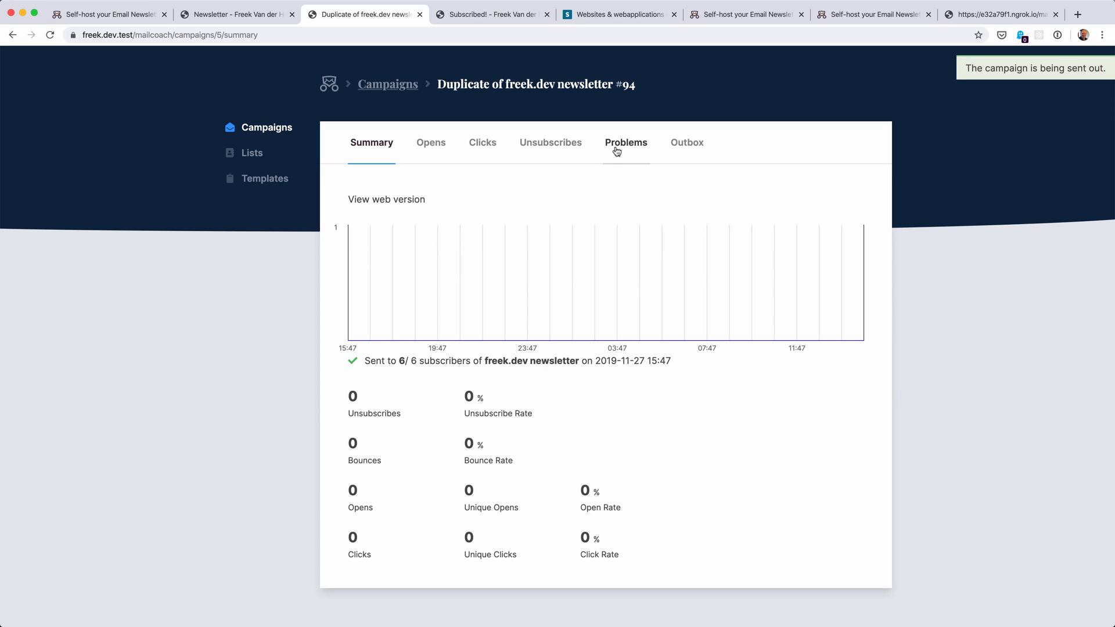
left_click(626, 142)
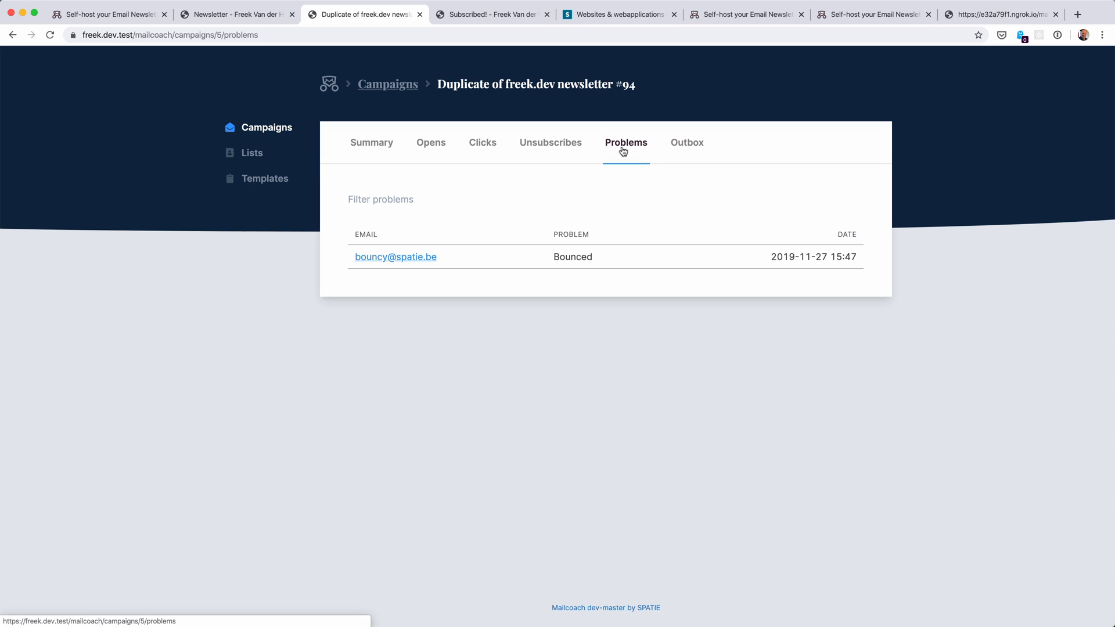
mouse_move(581, 187)
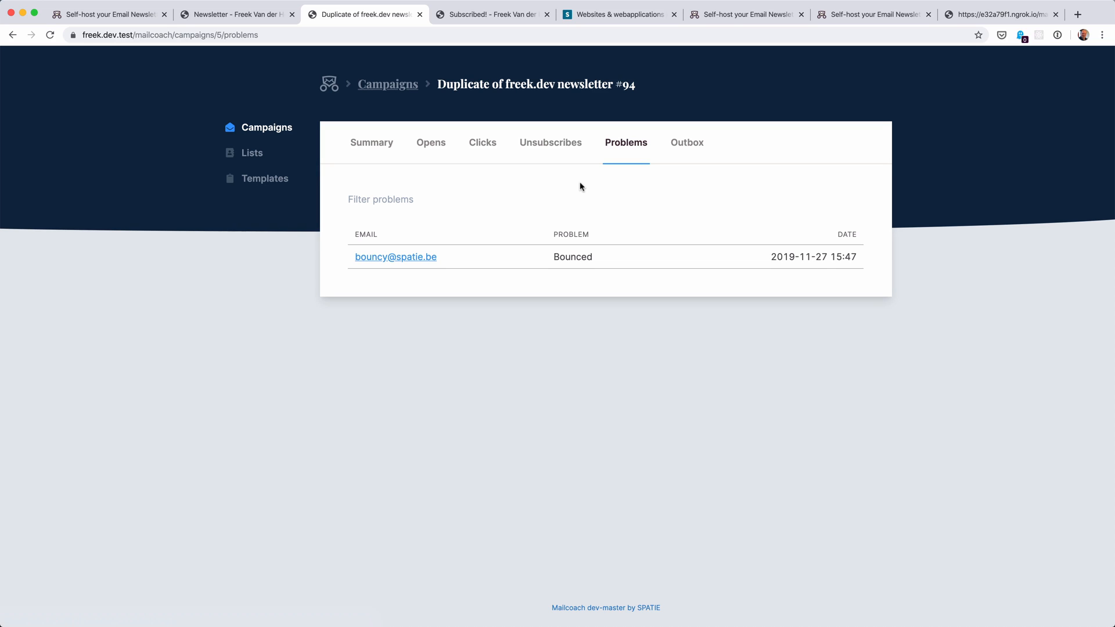
mouse_move(395, 256)
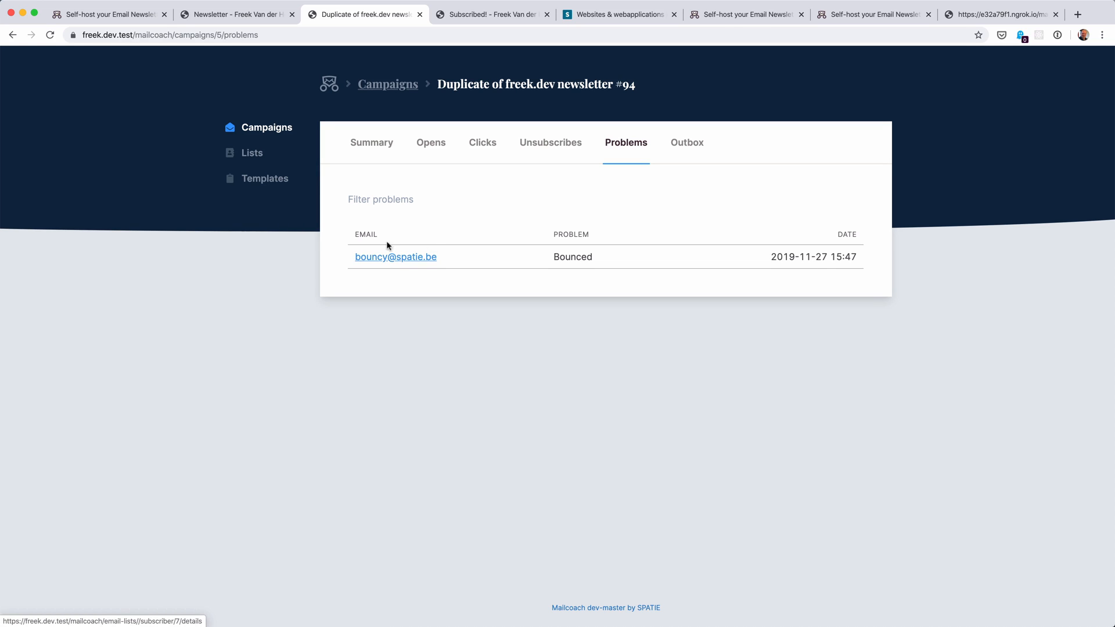
left_click(252, 152)
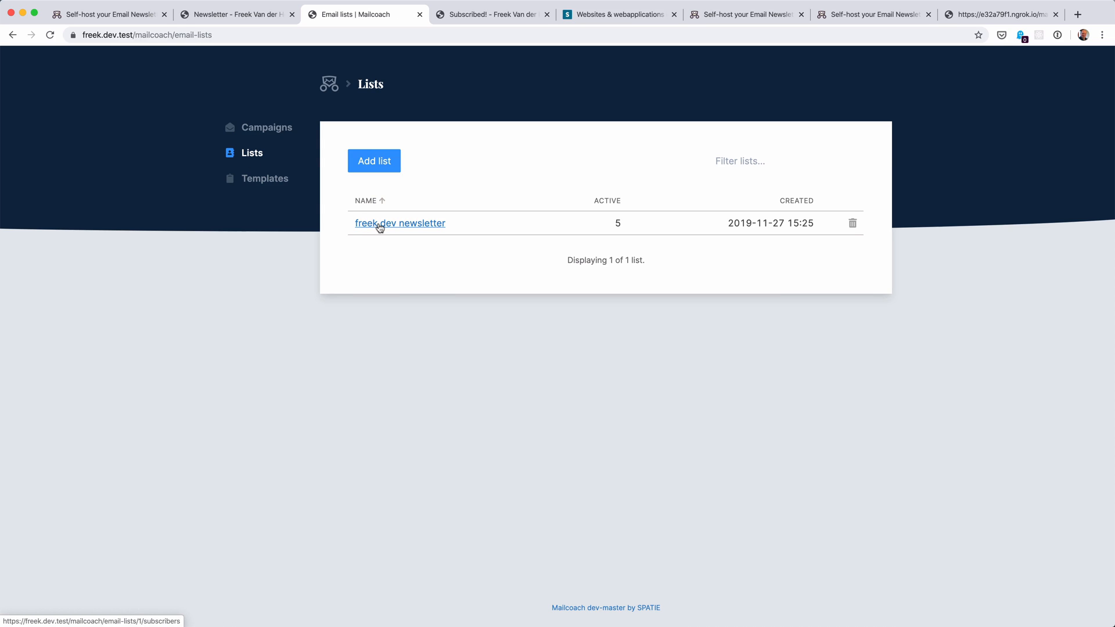
left_click(399, 223)
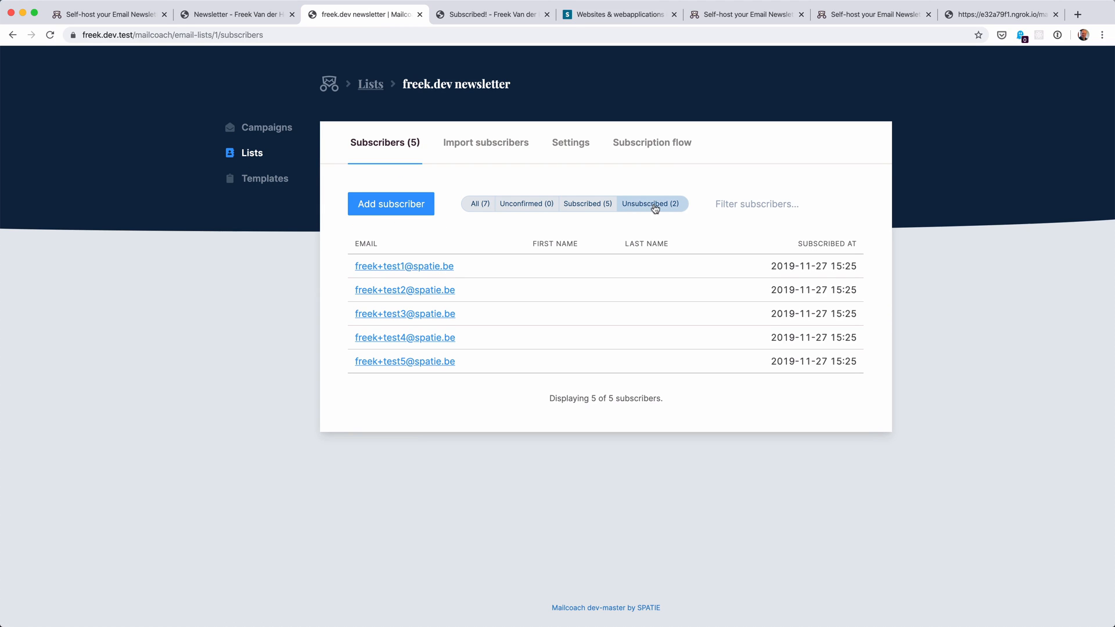
left_click(650, 205)
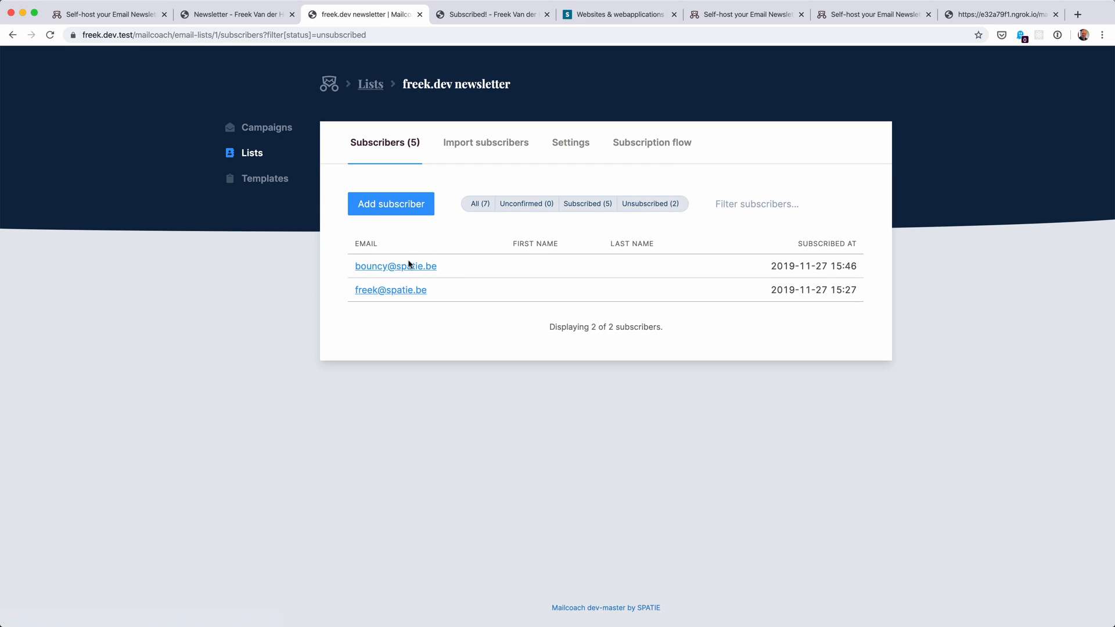
mouse_move(394, 266)
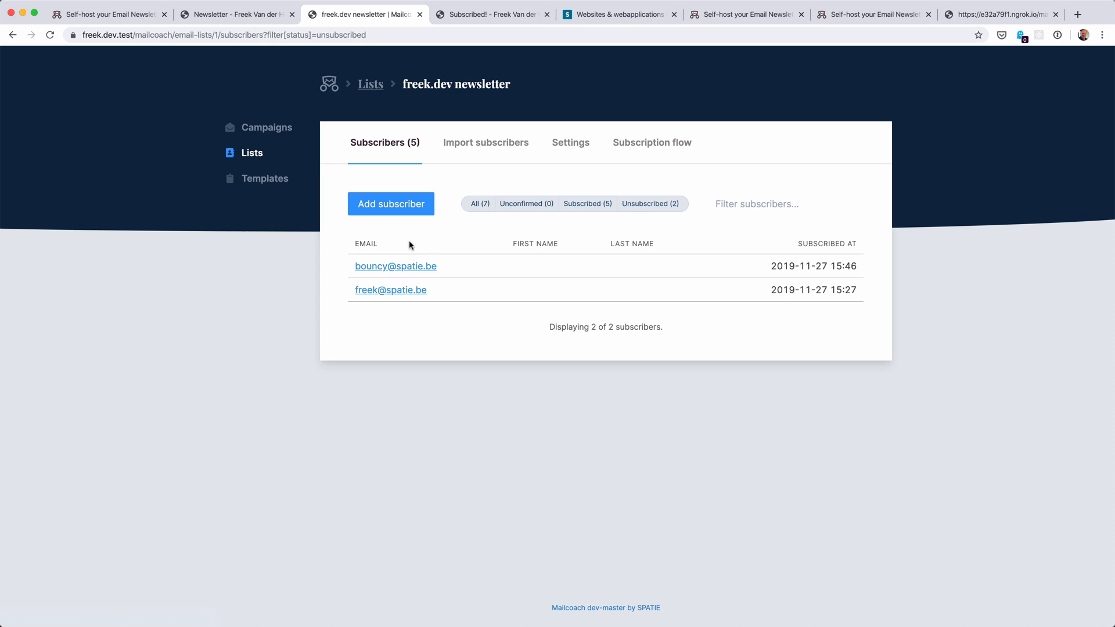
mouse_move(426, 242)
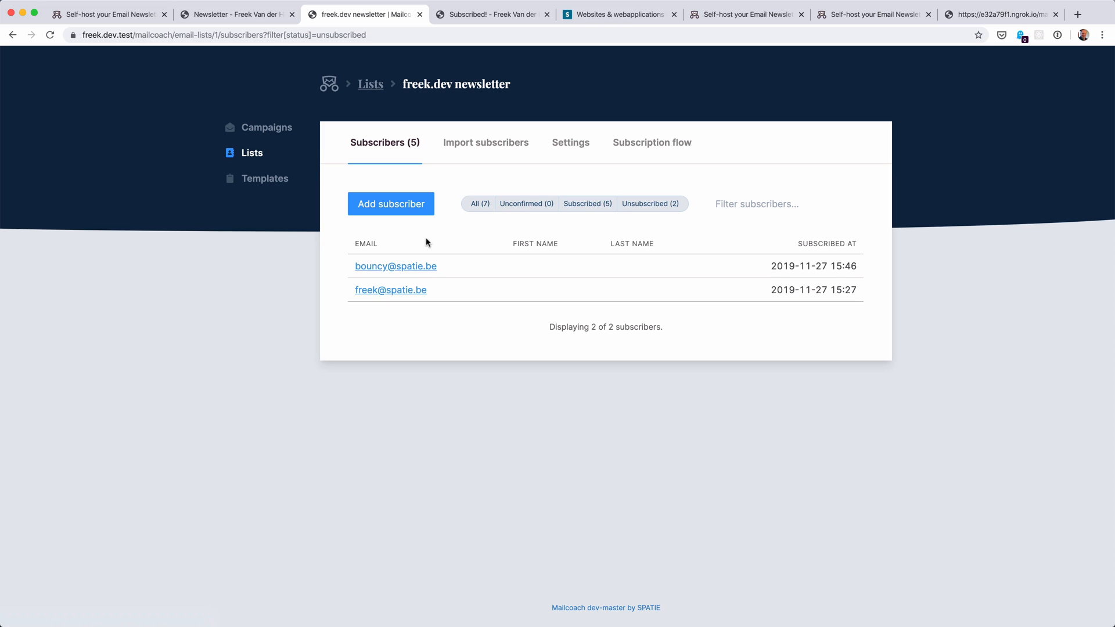
mouse_move(562, 231)
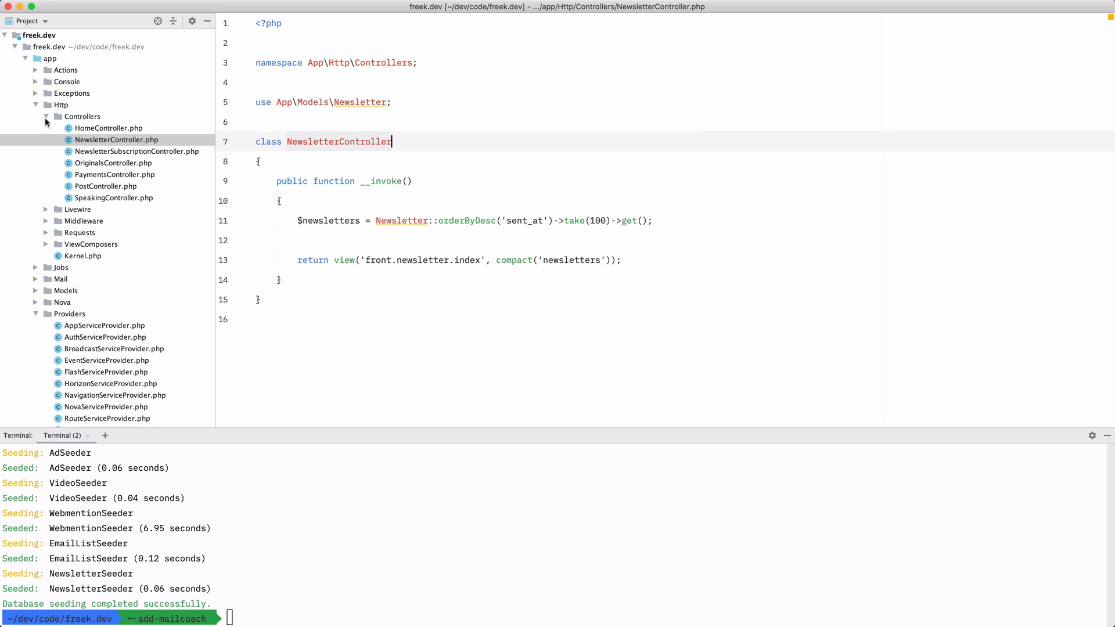
Navigate the Project tree to Providers and open EventServiceProvider.php to inspect the click listener
left_click(60, 105)
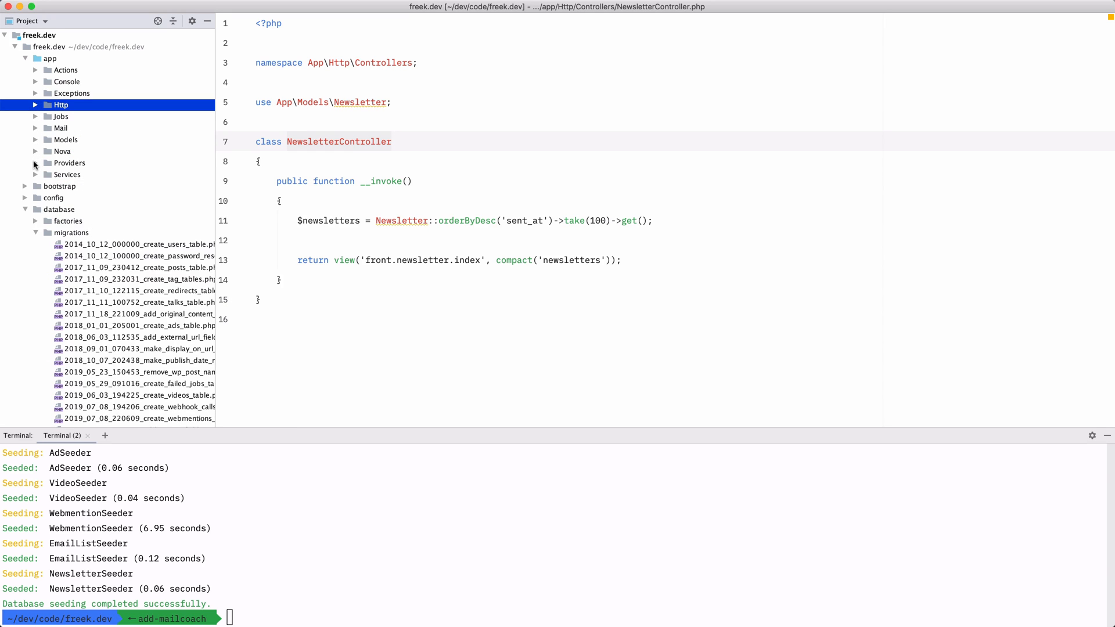
left_click(36, 174)
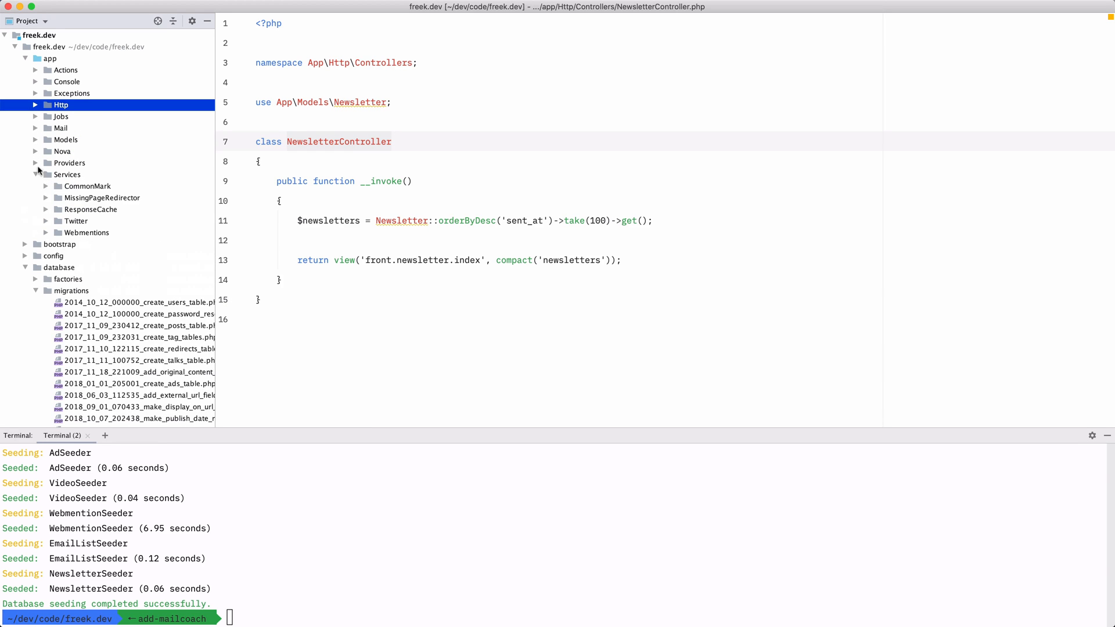
left_click(107, 209)
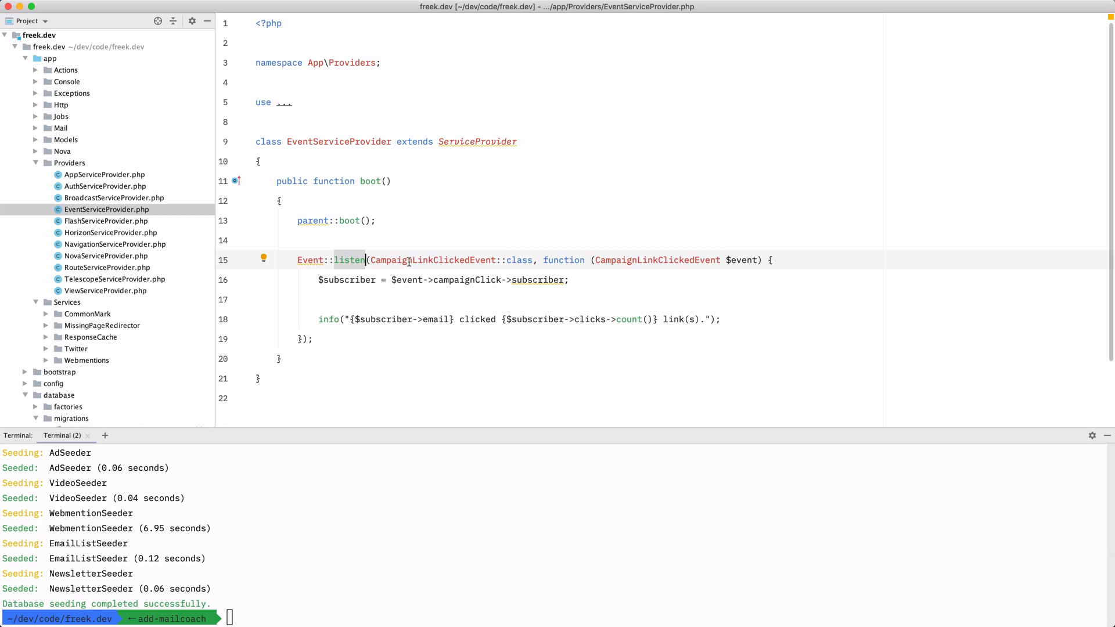
double_click(432, 259)
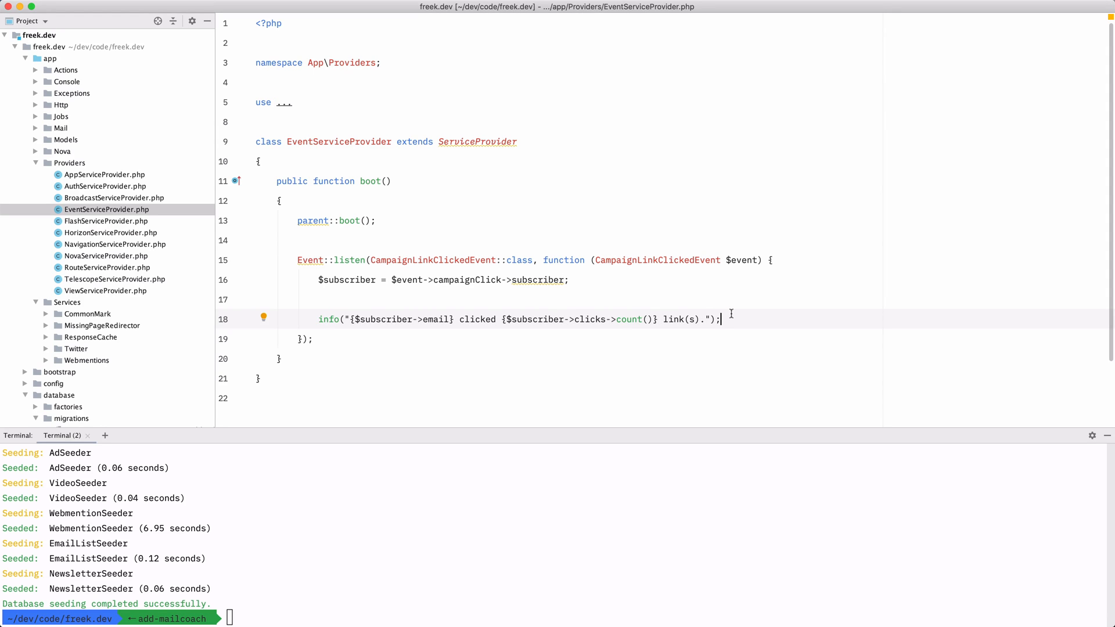
mouse_move(631, 435)
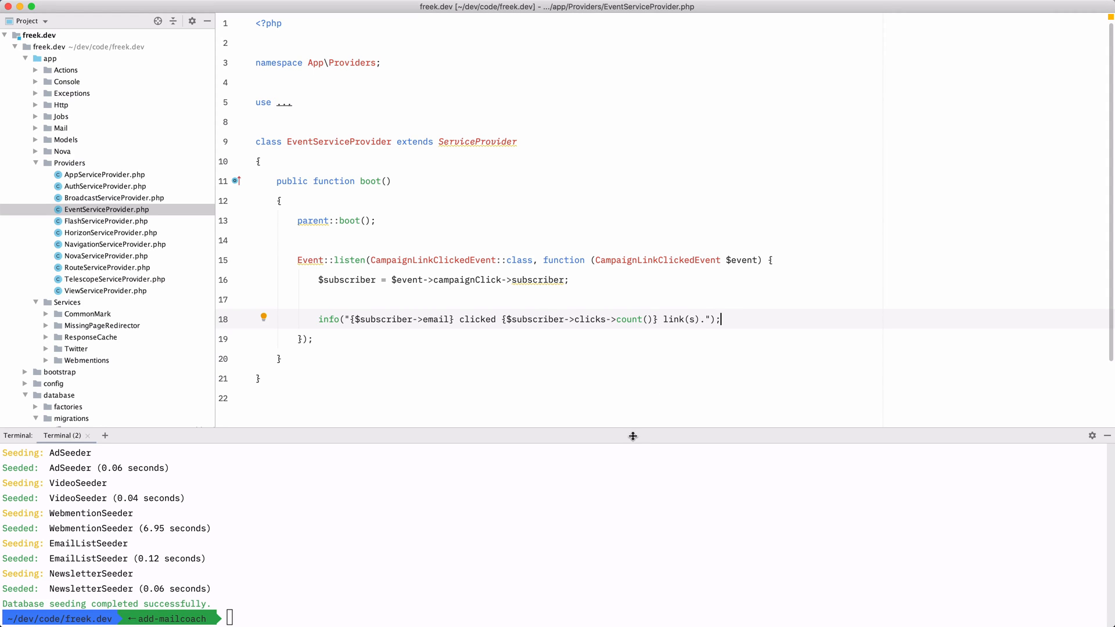
left_click(529, 611)
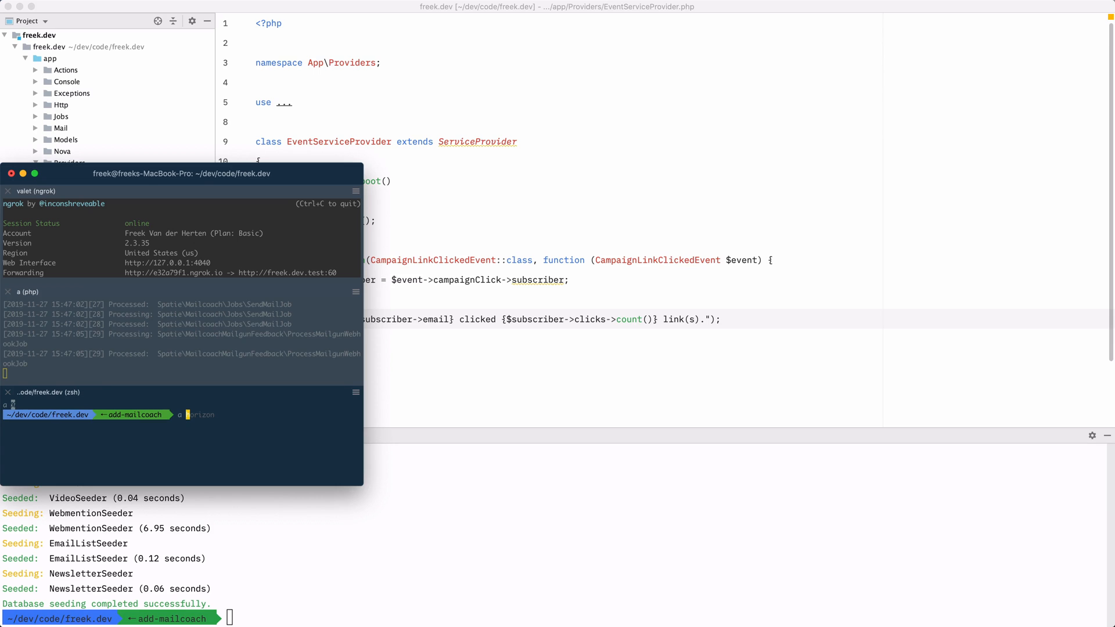
Run php artisan tail and click a newsletter link in Mailplane to see the click logged
type("tail")
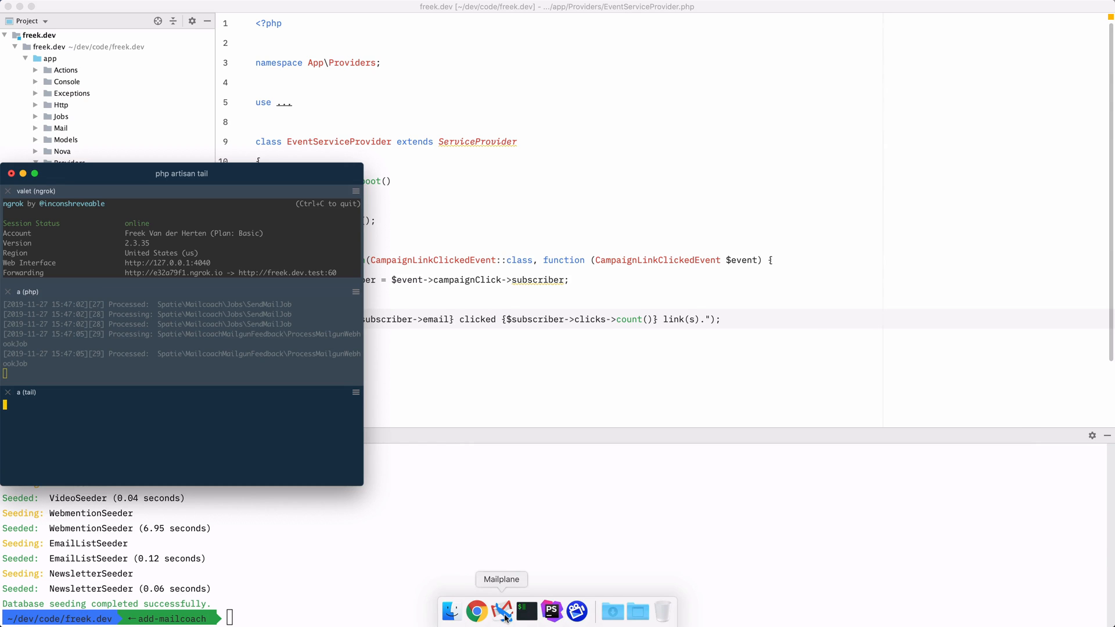
left_click(502, 611)
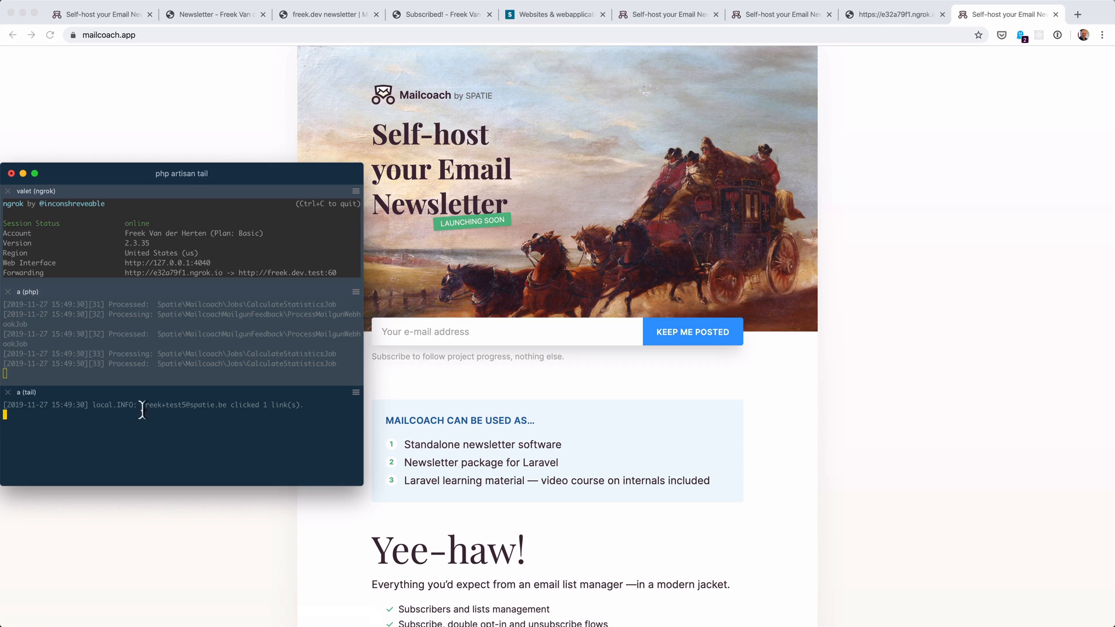
mouse_move(221, 414)
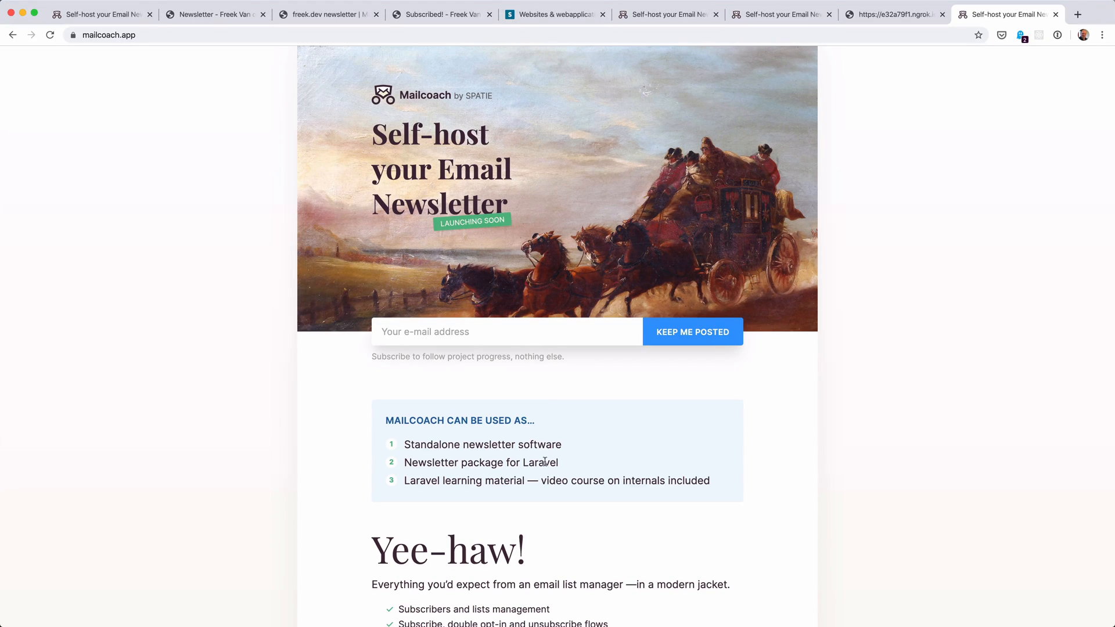
mouse_move(547, 443)
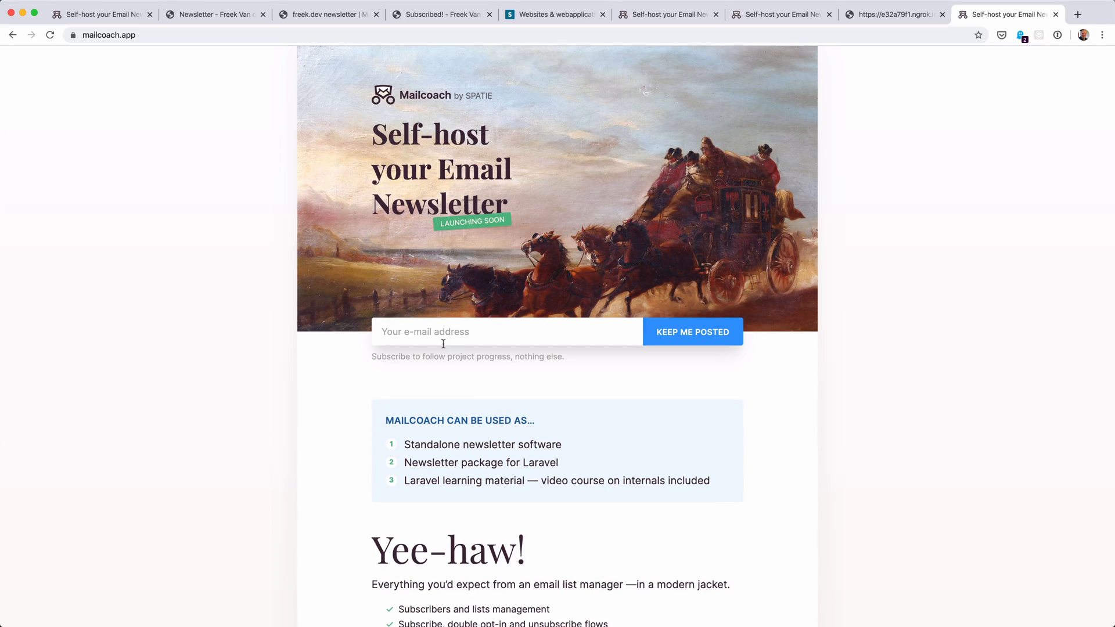
left_click(690, 331)
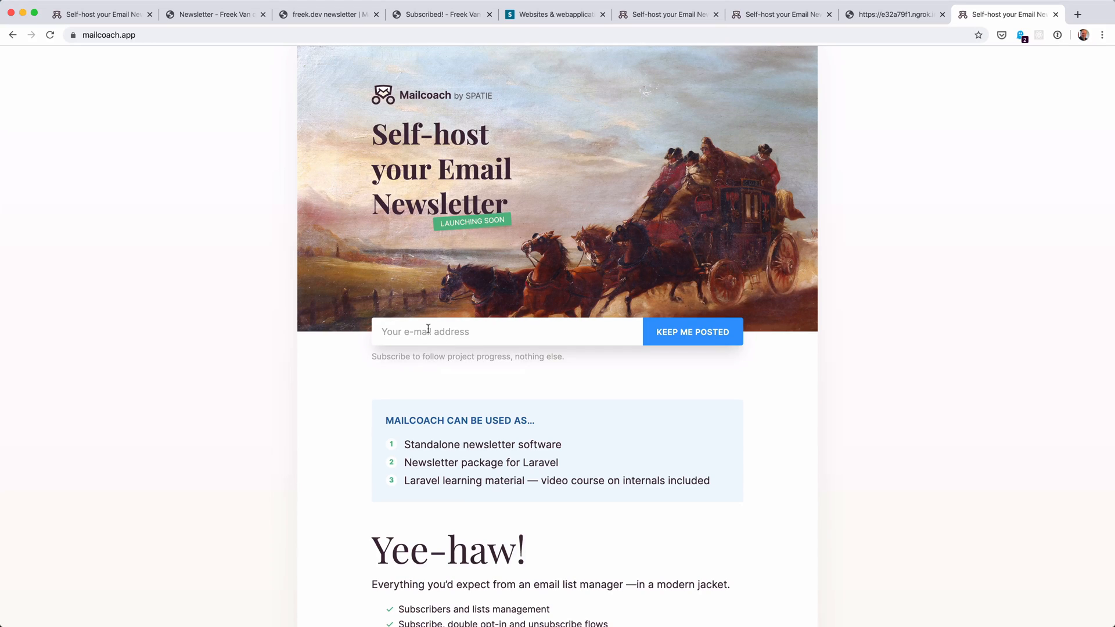
left_click(691, 331)
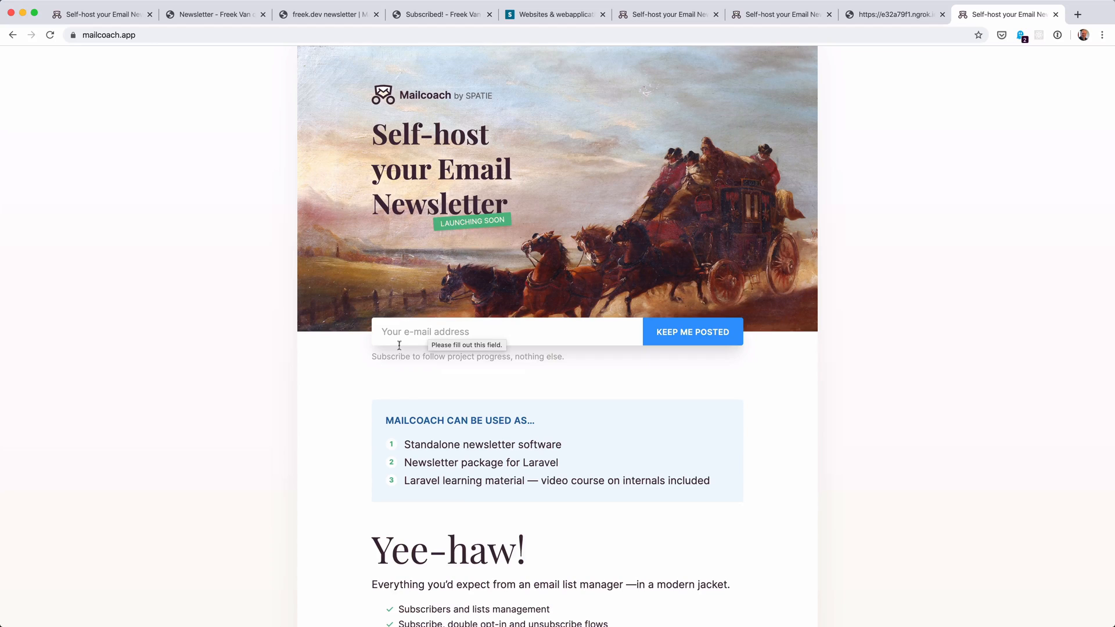